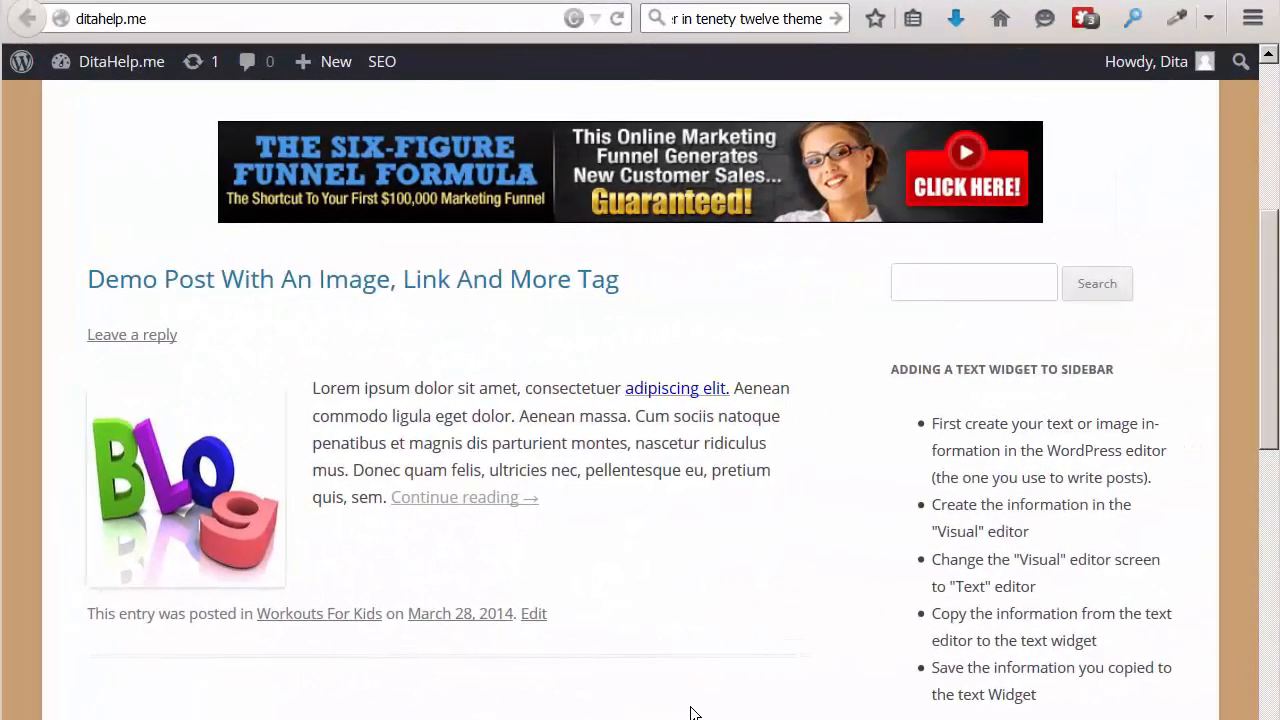
pyautogui.moveTo(730, 601)
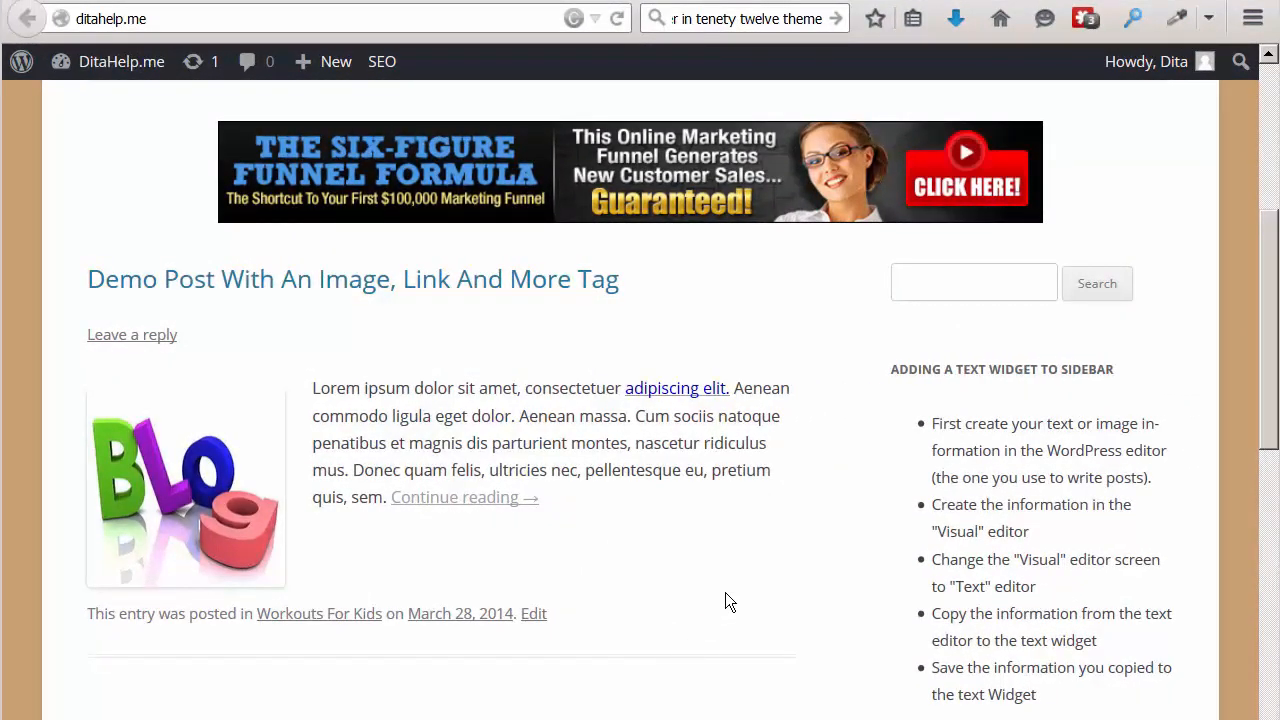
pyautogui.moveTo(795, 335)
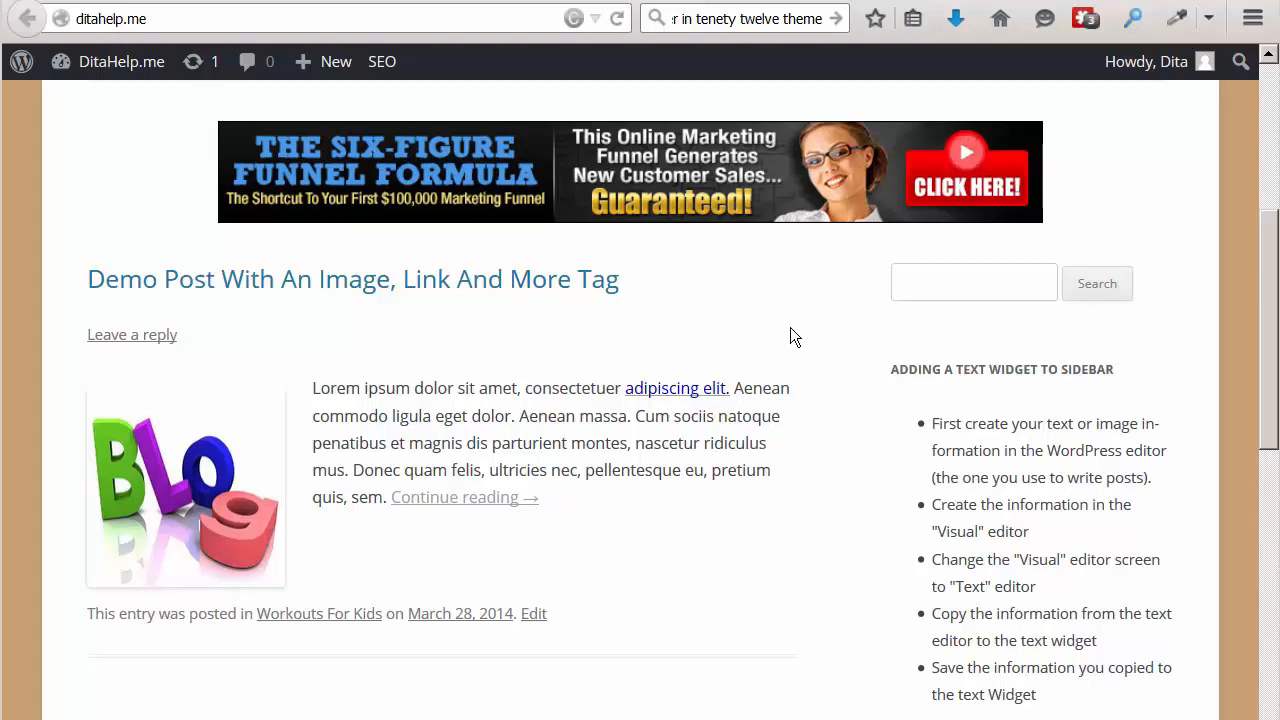
pyautogui.moveTo(908, 698)
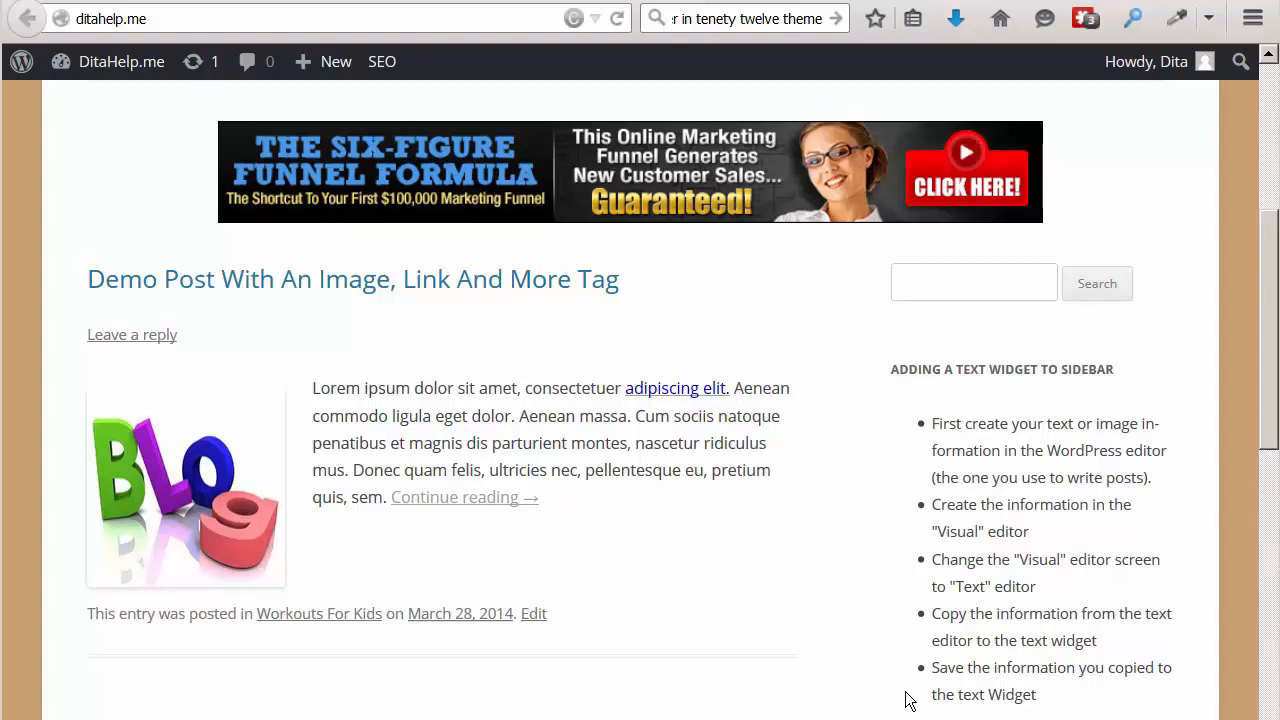
pyautogui.moveTo(1205, 693)
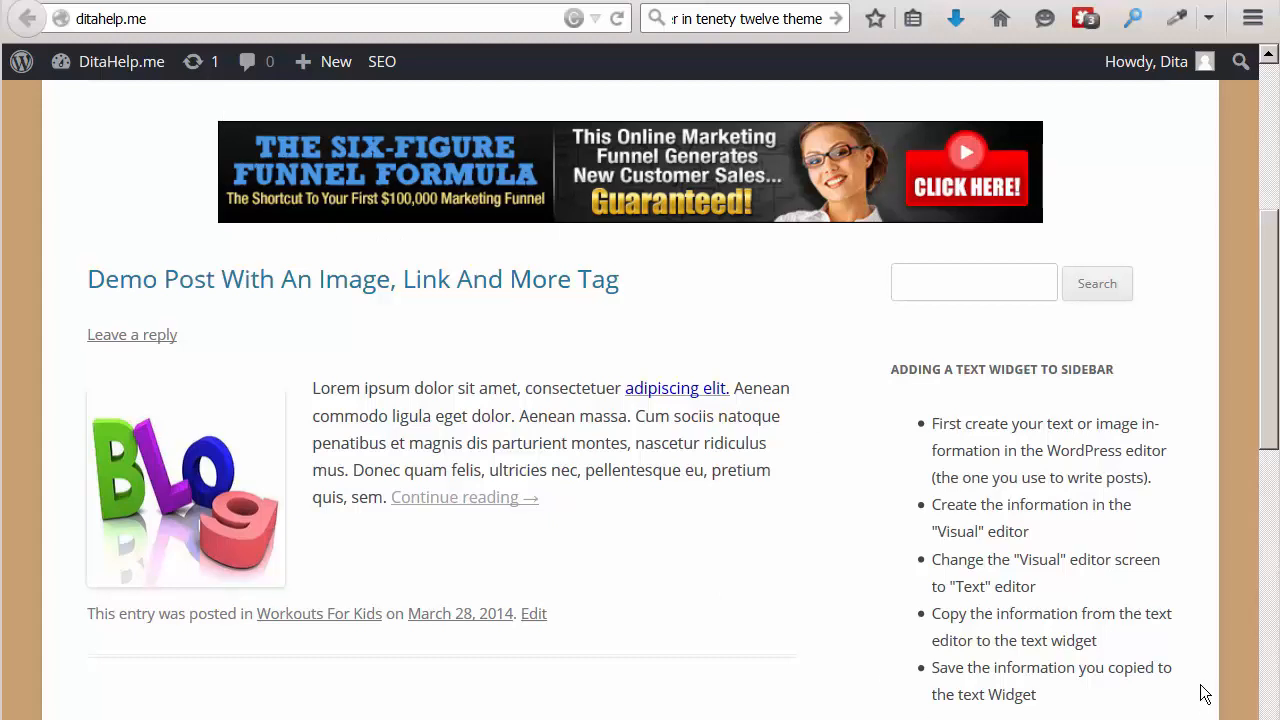
pyautogui.moveTo(879, 385)
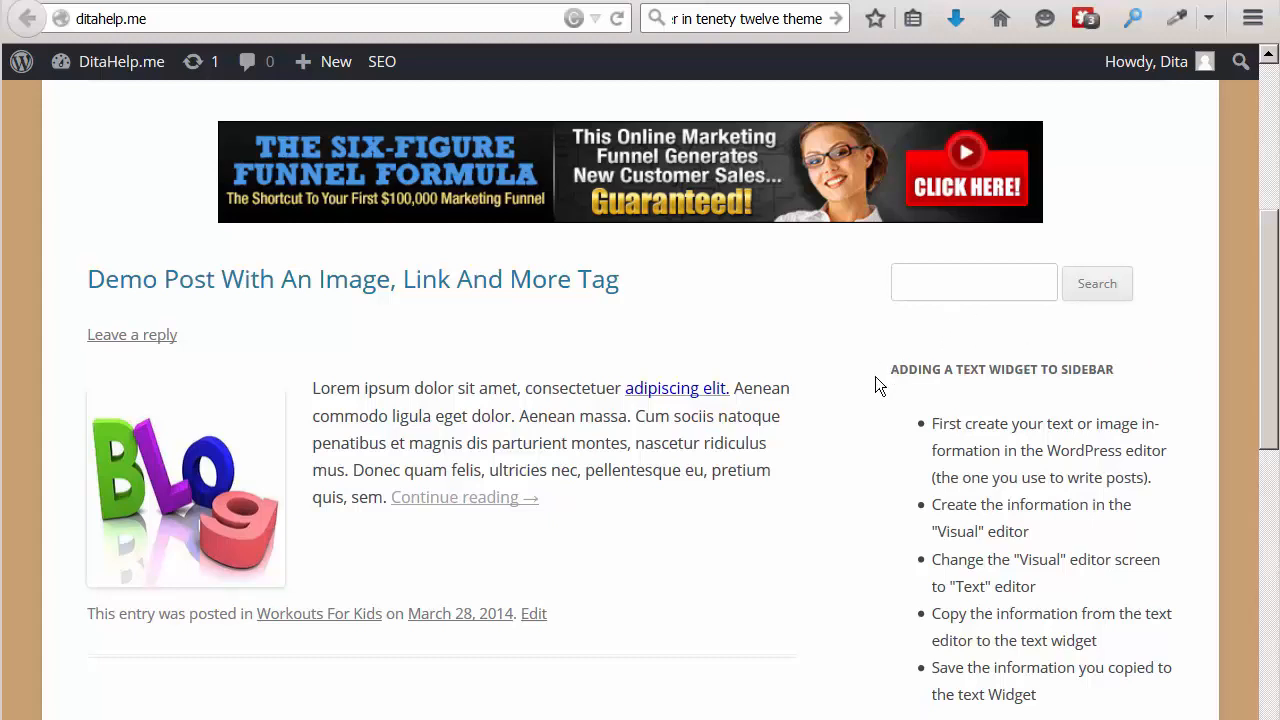
pyautogui.moveTo(888, 685)
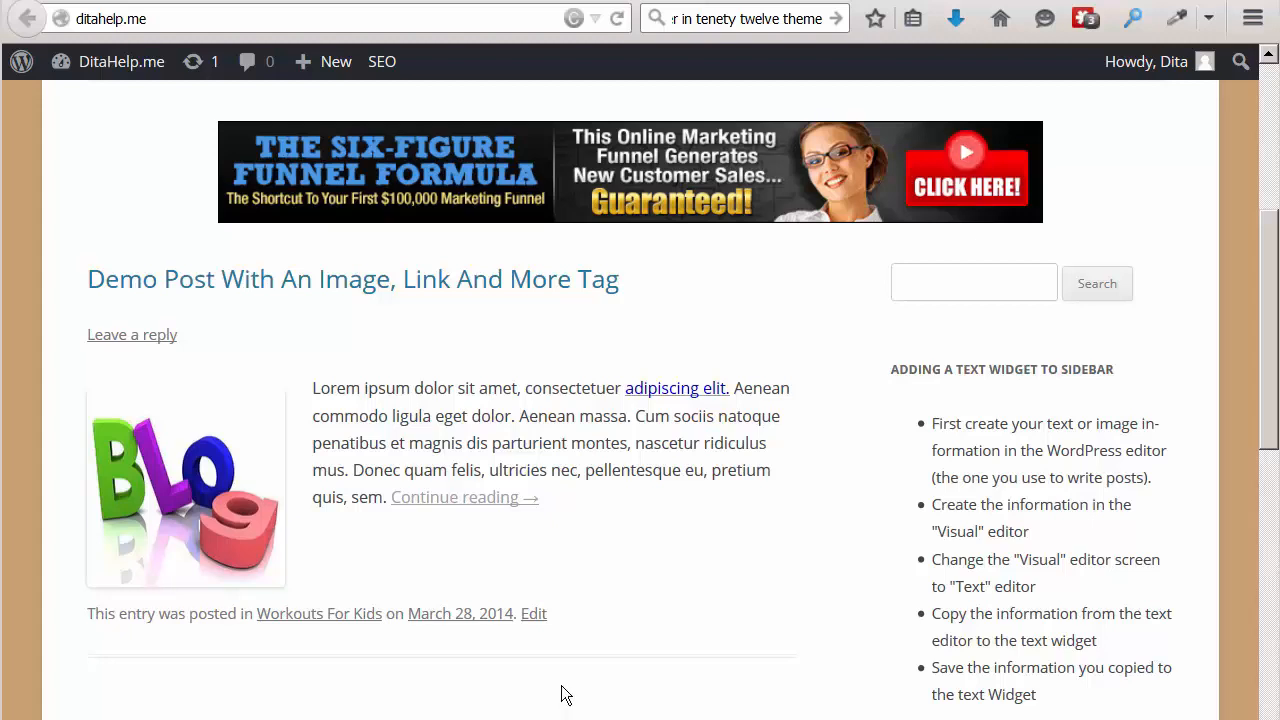
pyautogui.moveTo(560, 695)
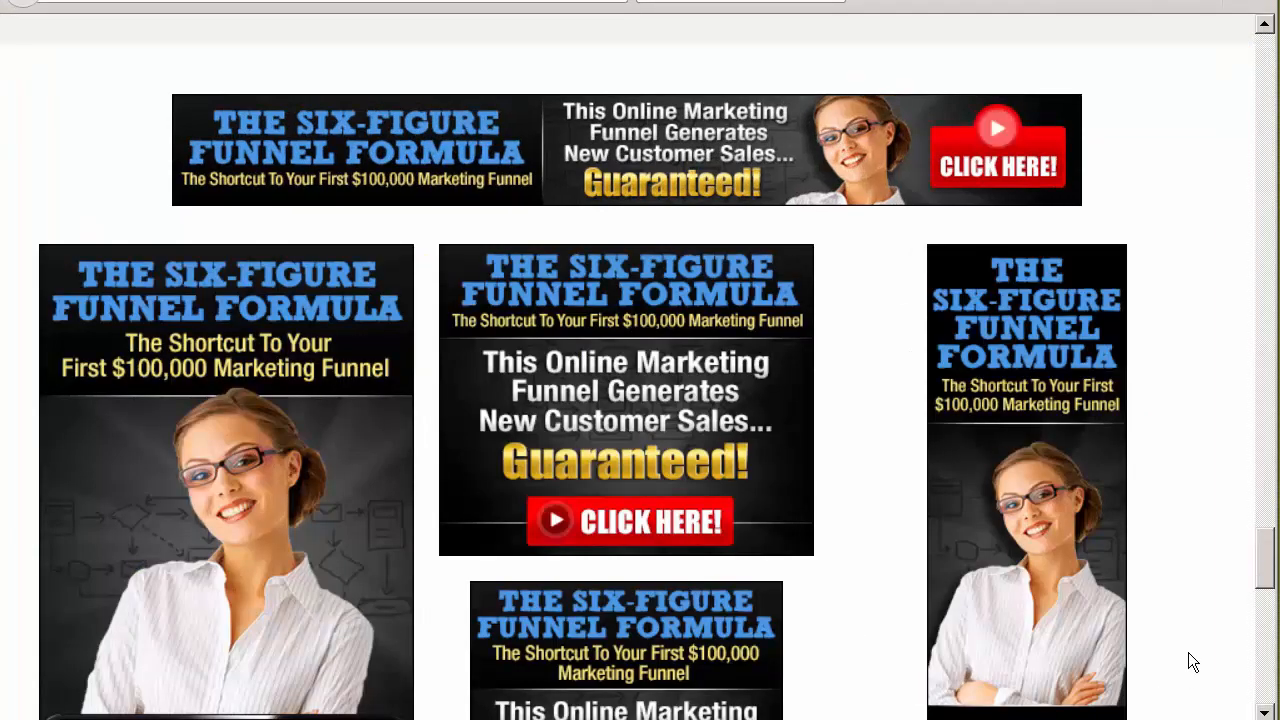
pyautogui.moveTo(1225, 605)
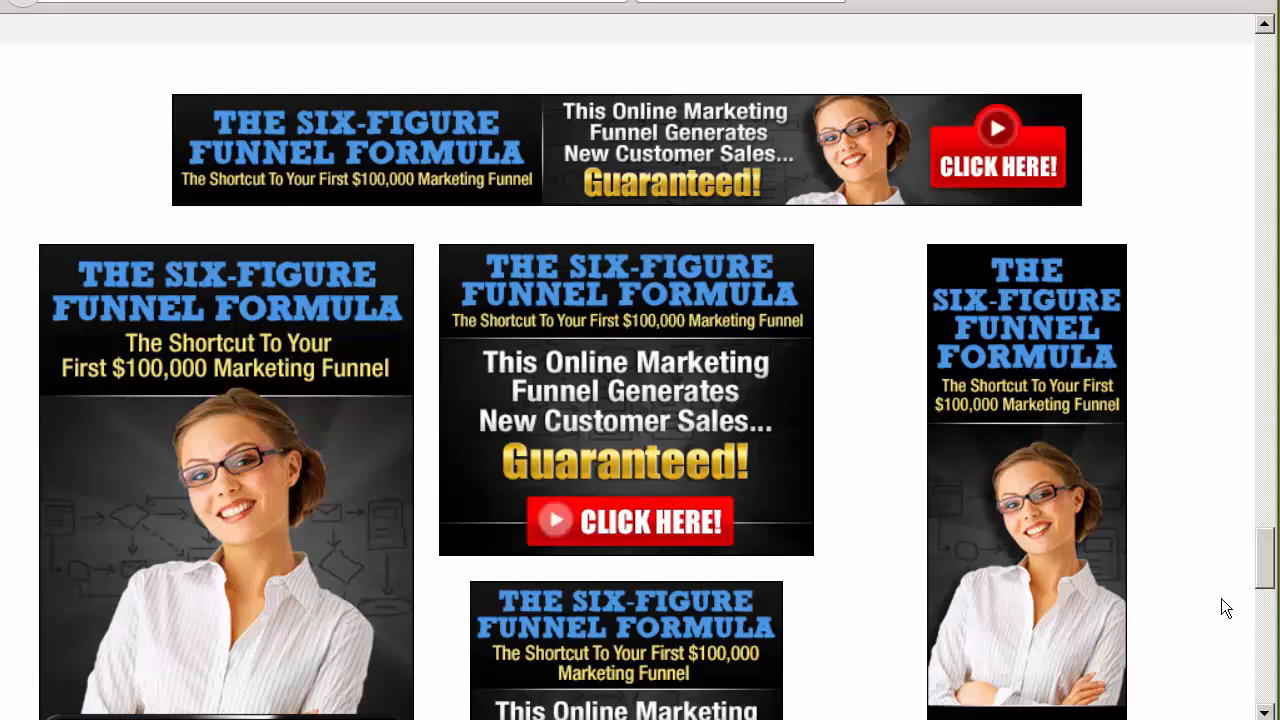
pyautogui.moveTo(1193, 585)
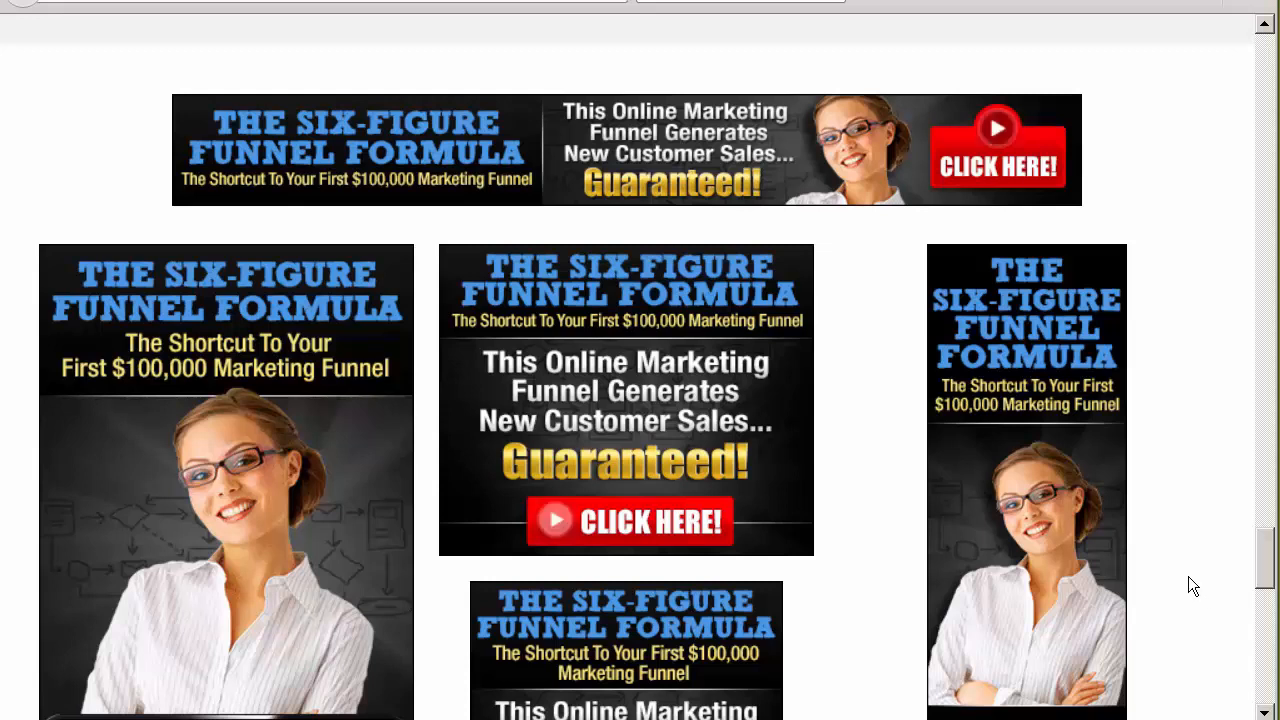
pyautogui.moveTo(653, 365)
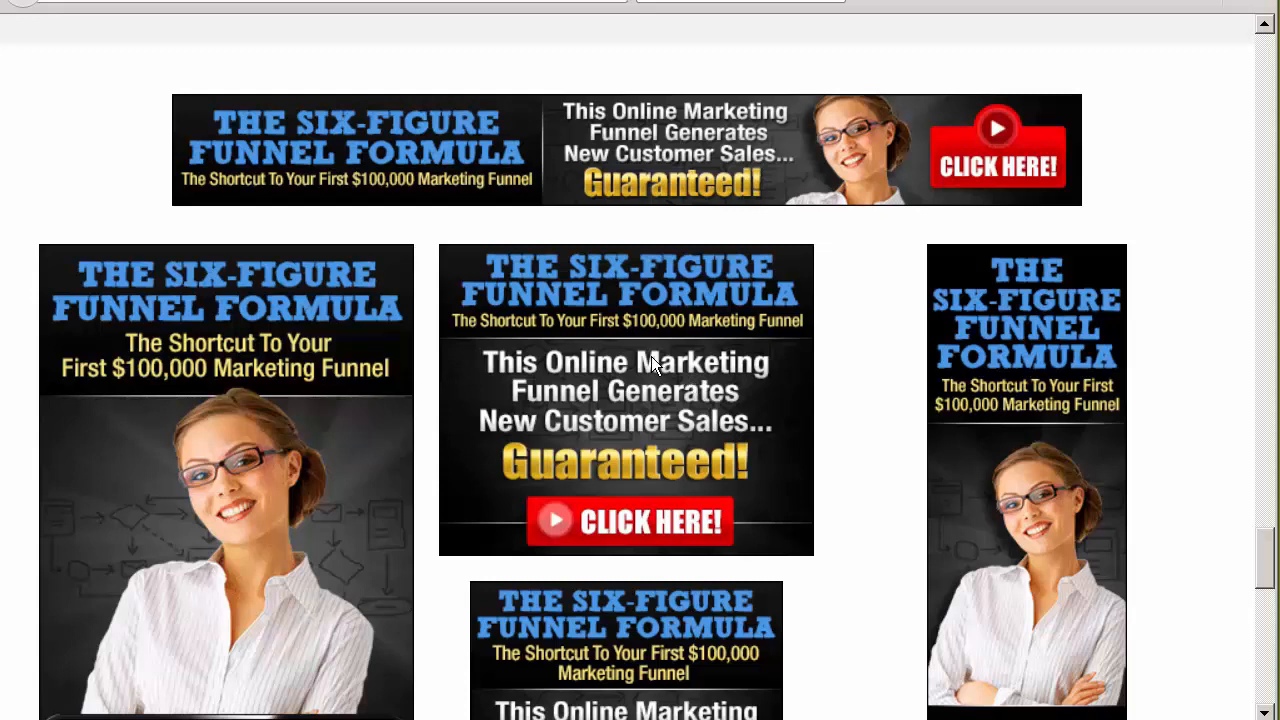
pyautogui.moveTo(448, 300)
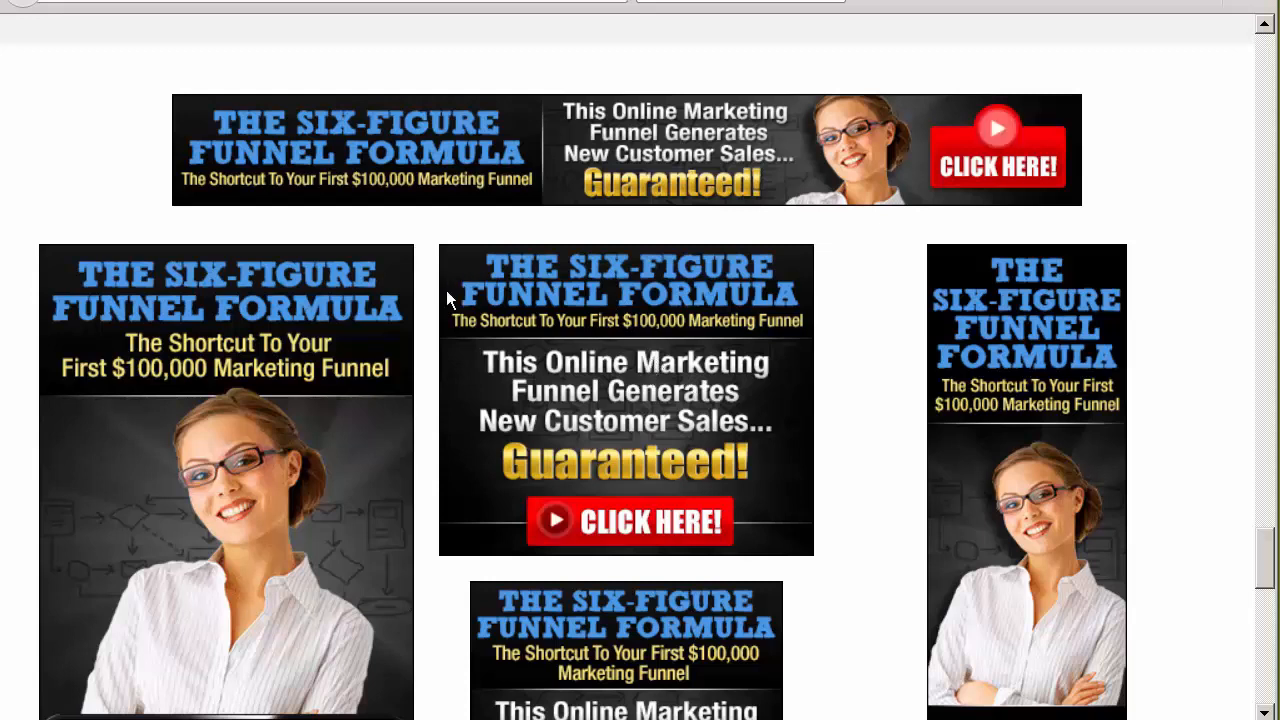
pyautogui.moveTo(618, 392)
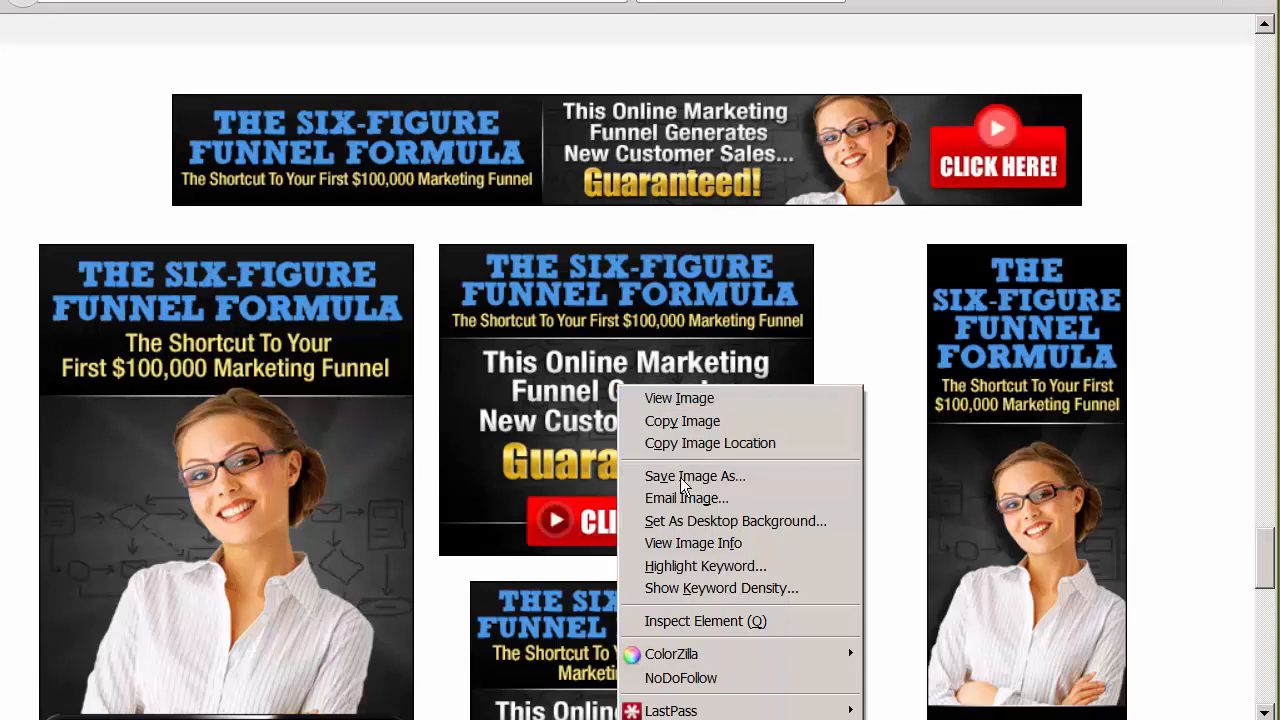
pyautogui.moveTo(694, 476)
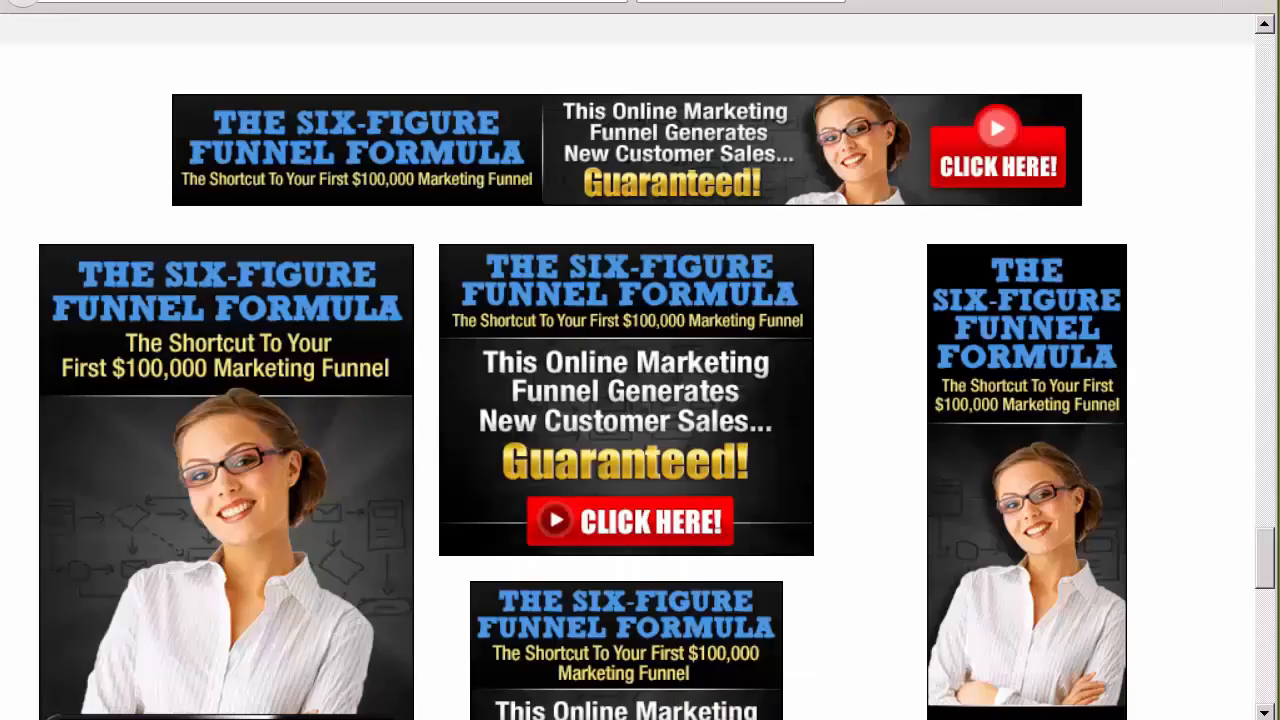
# - Go to the Dashboard, list all posts, and edit the 'Banners' draft
pyautogui.click(117, 31)
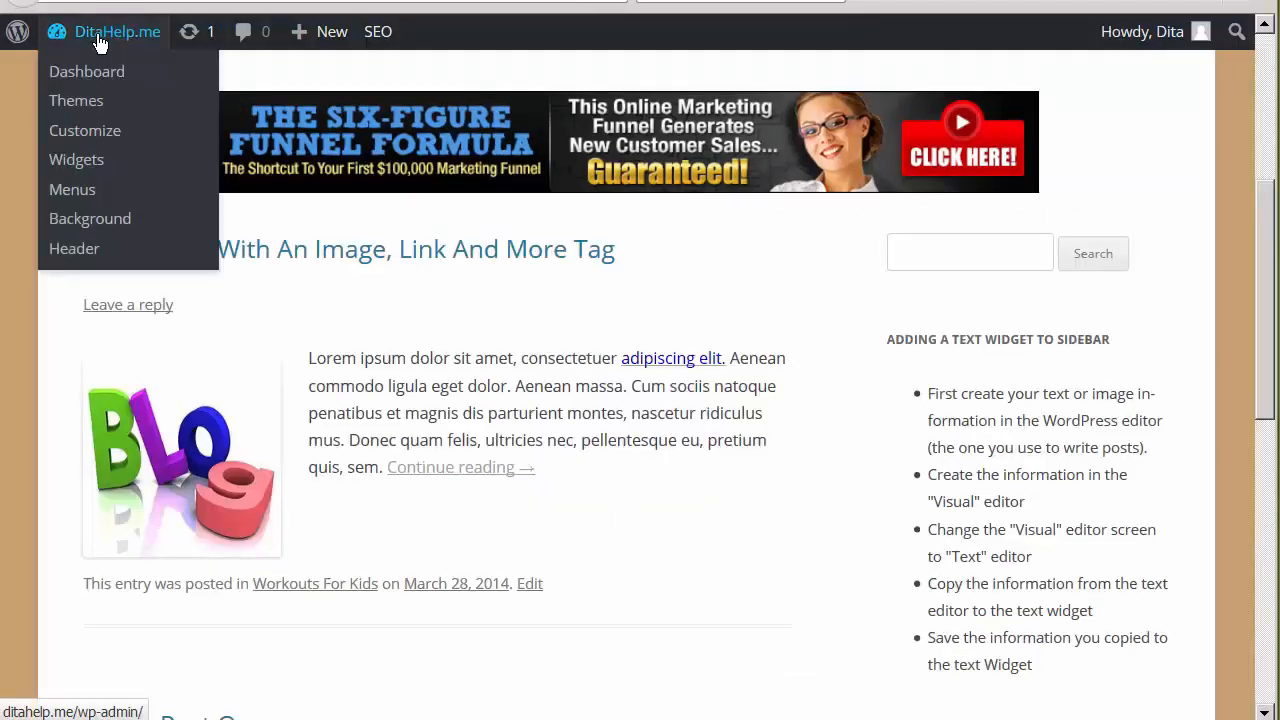
pyautogui.moveTo(90, 218)
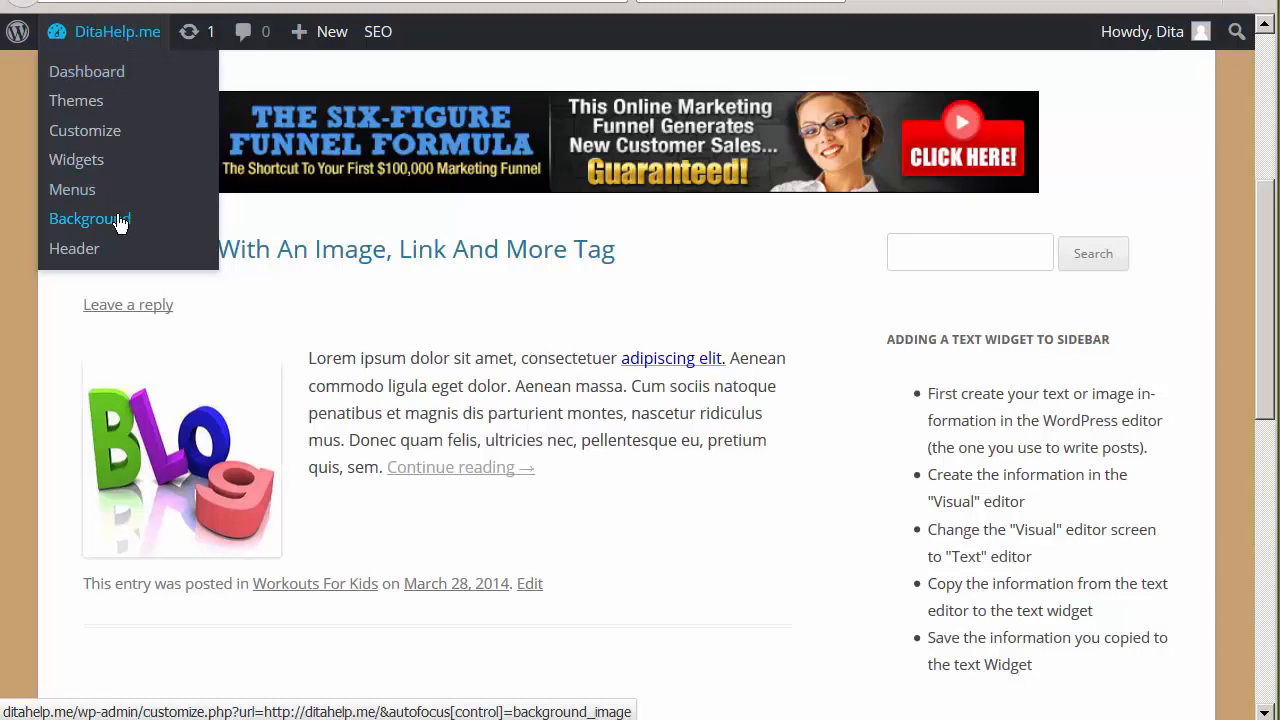
pyautogui.click(86, 71)
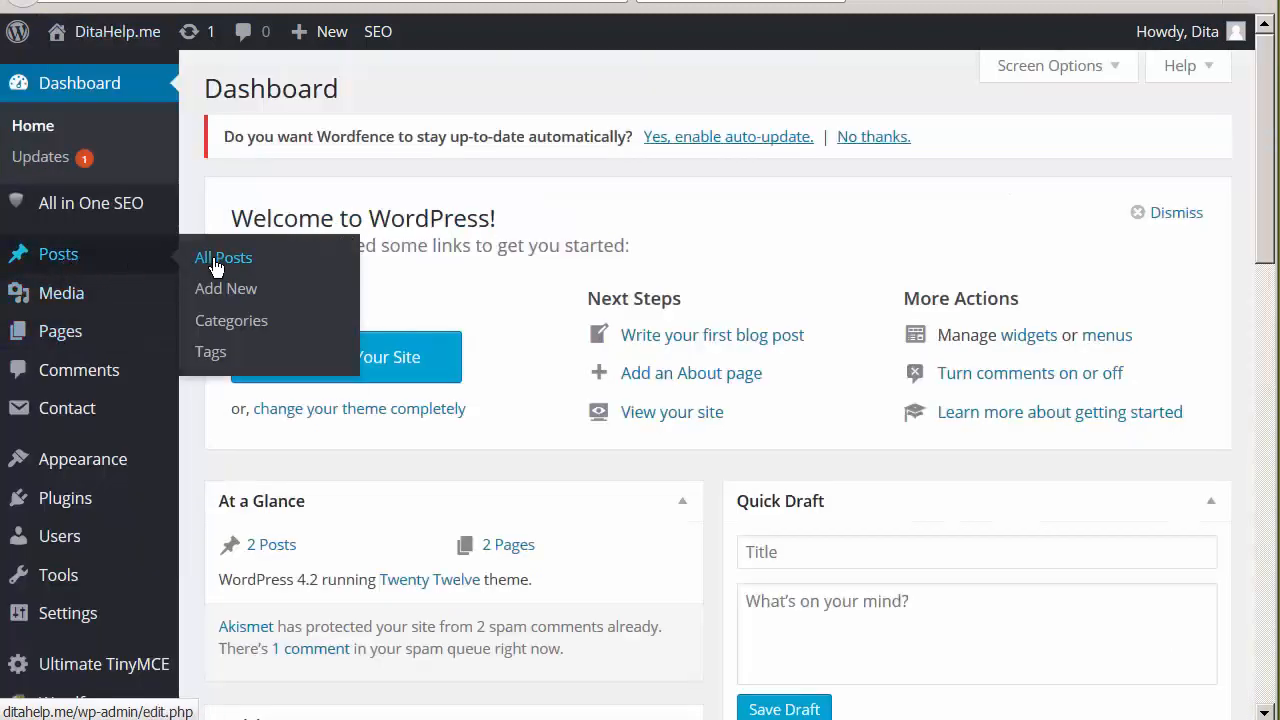
pyautogui.click(223, 257)
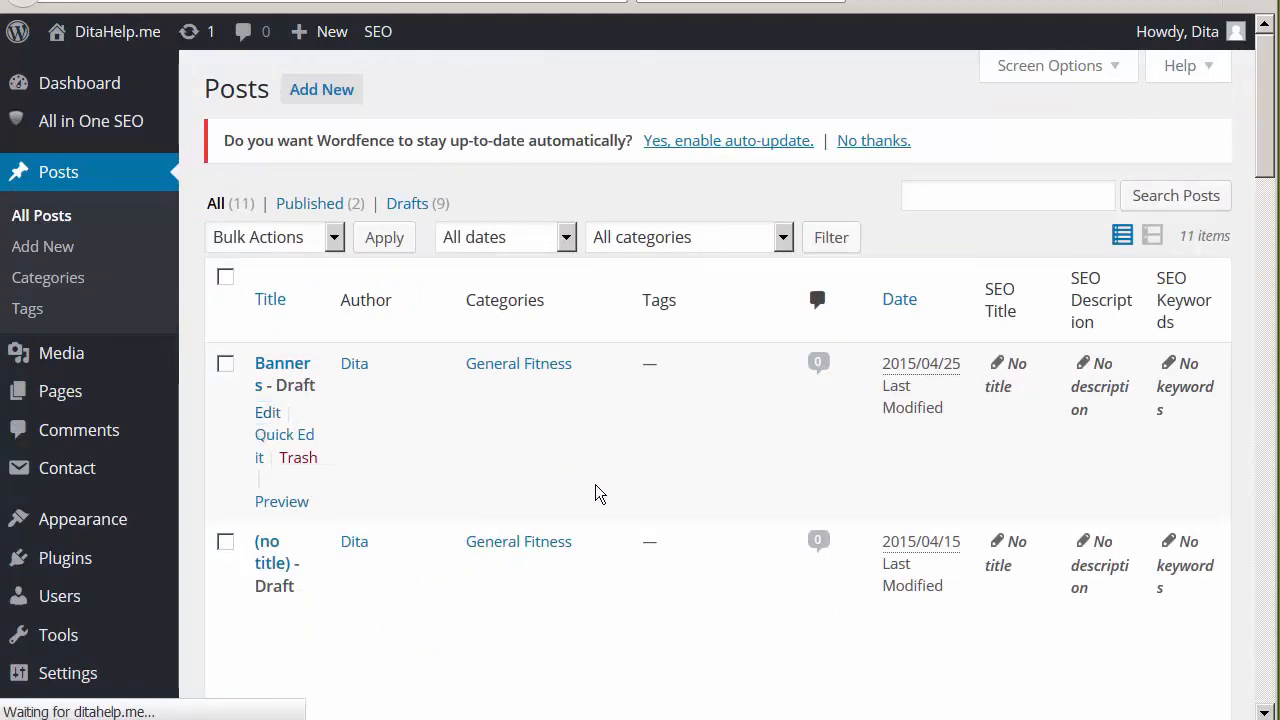
pyautogui.click(267, 412)
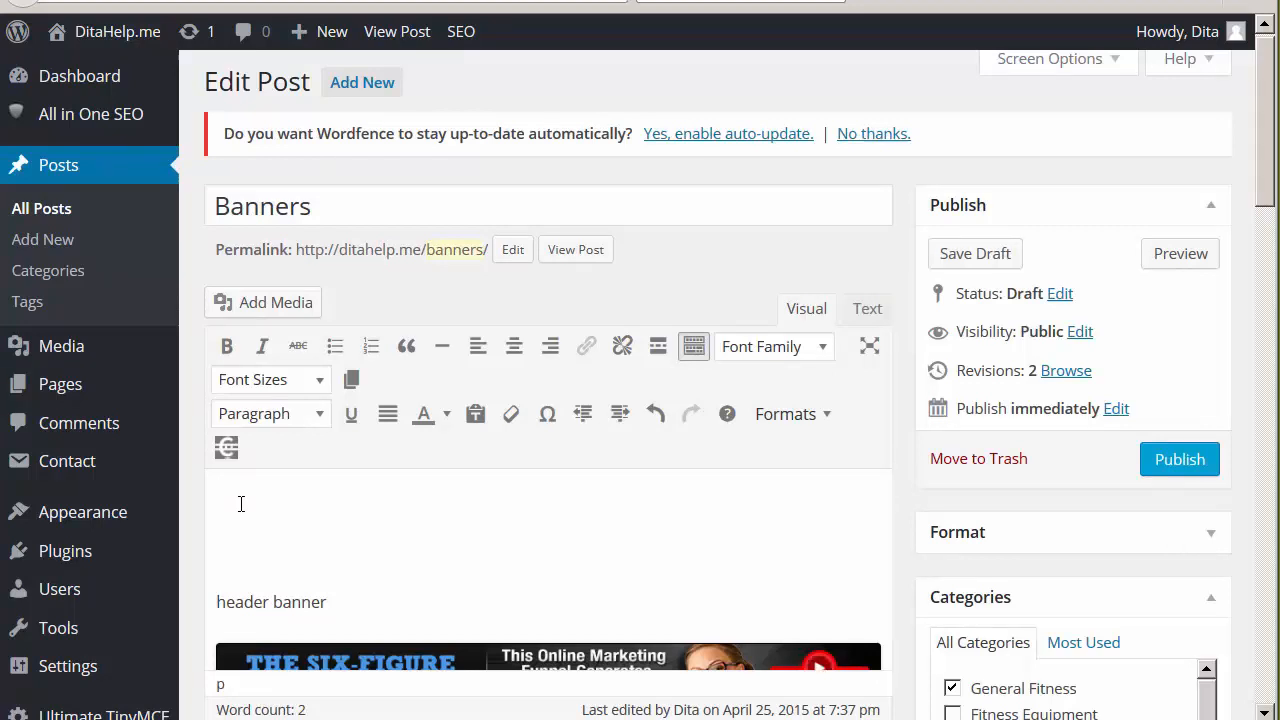
# - Add a 'widget banner' line at the top of the Banners post
pyautogui.click(240, 497)
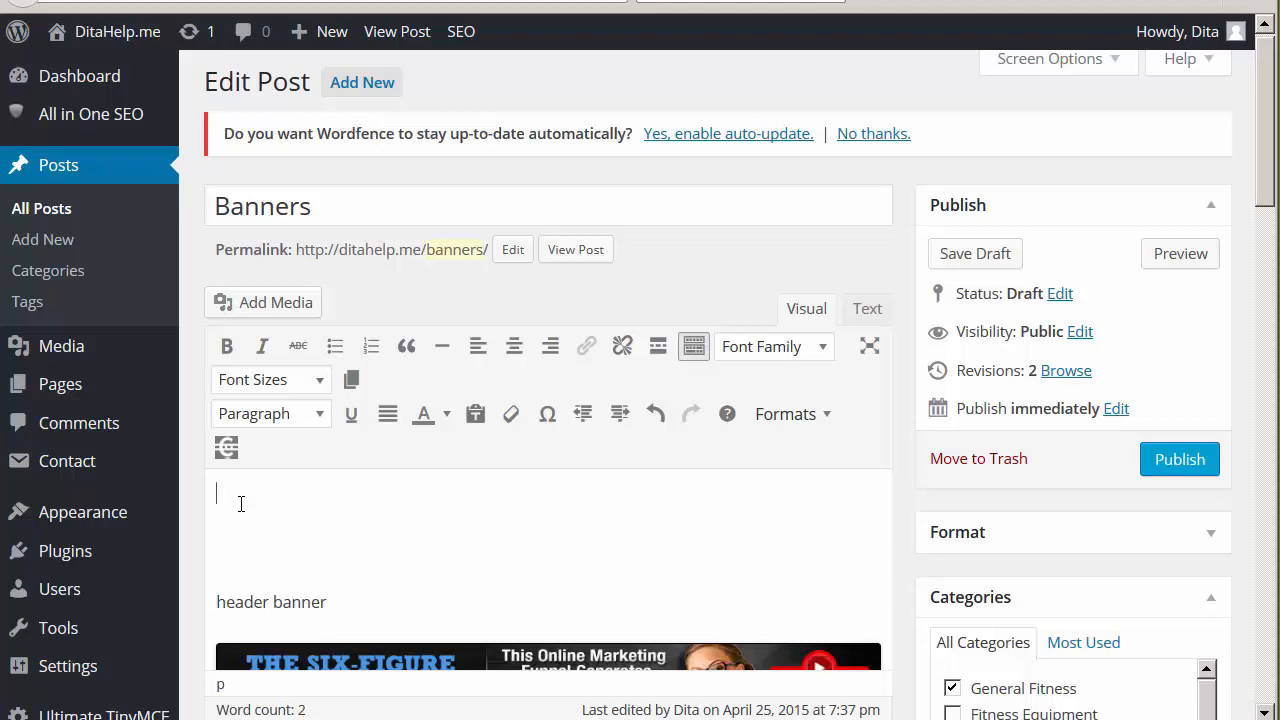
pyautogui.write('widge')
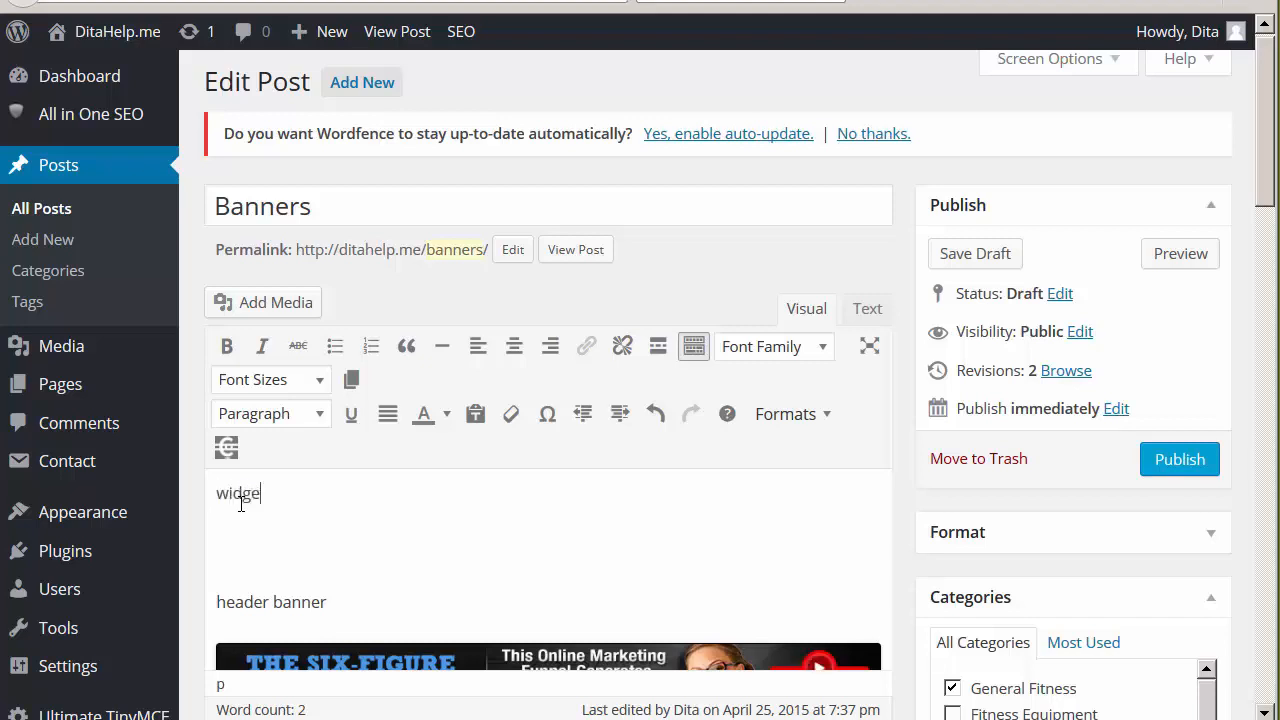
pyautogui.write('banner')
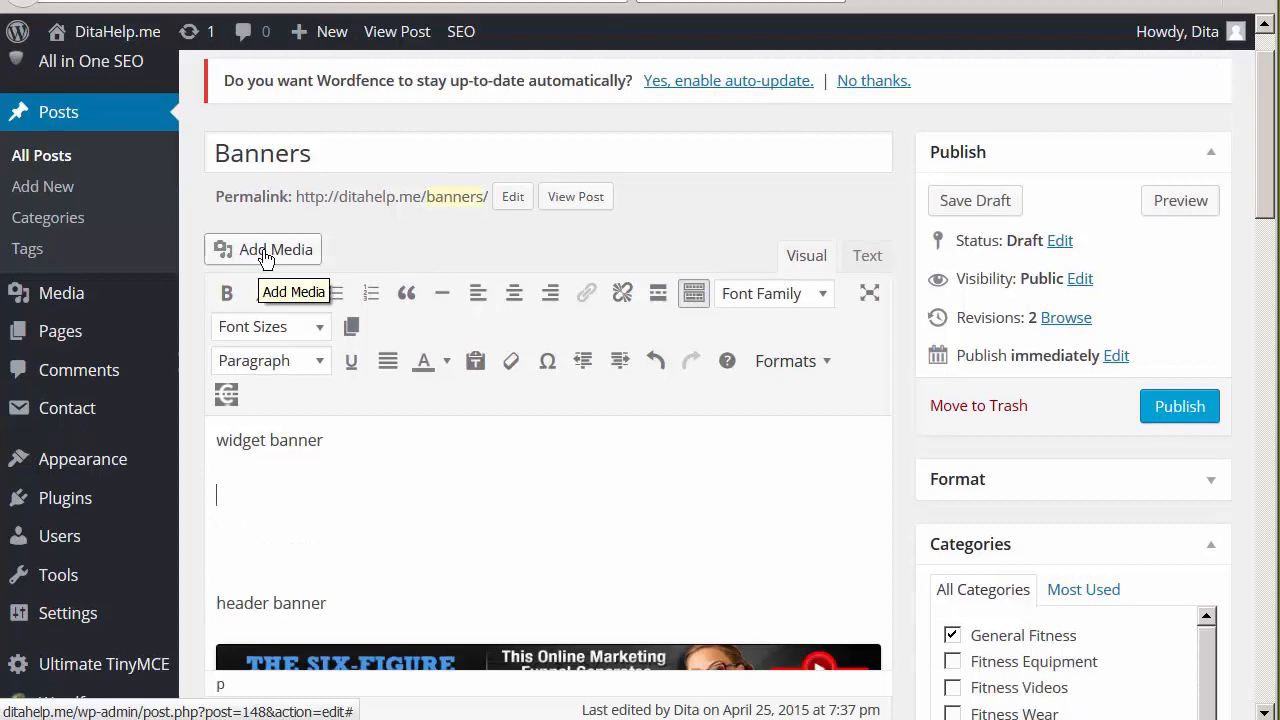
# - Start Add Media on the Upload Files view and browse to the affiliate banner images
pyautogui.click(262, 249)
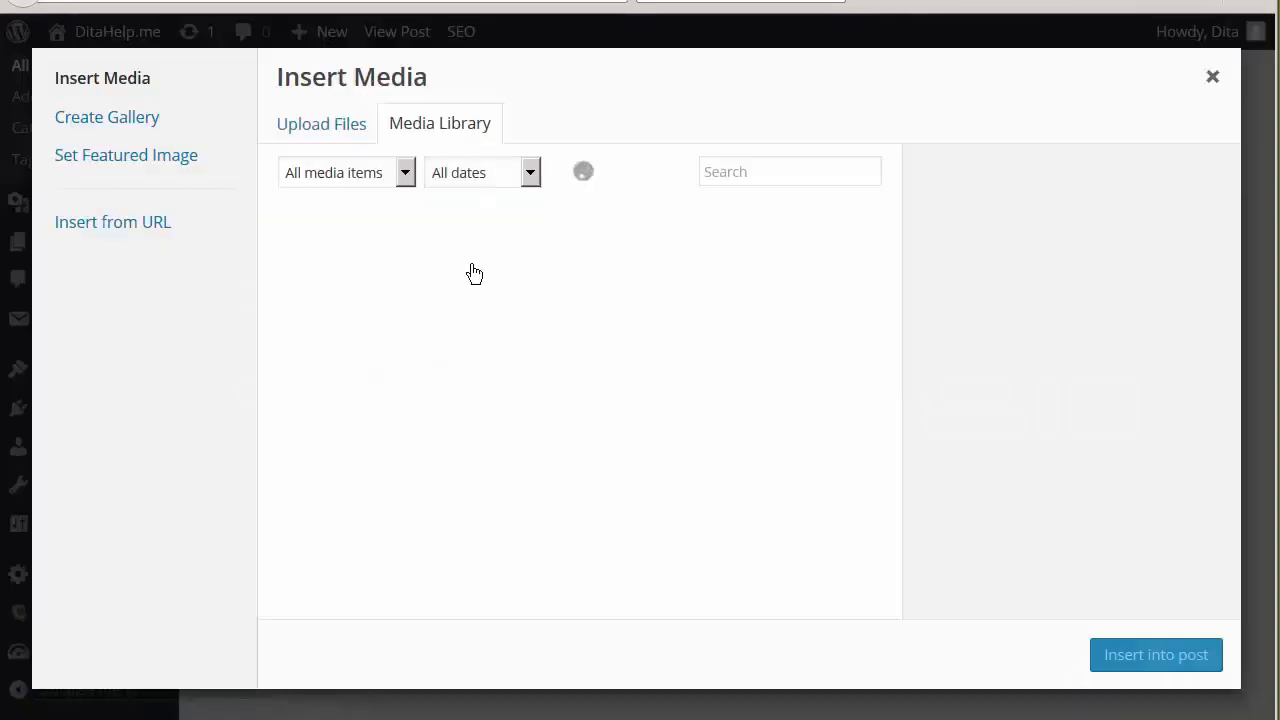
pyautogui.click(321, 123)
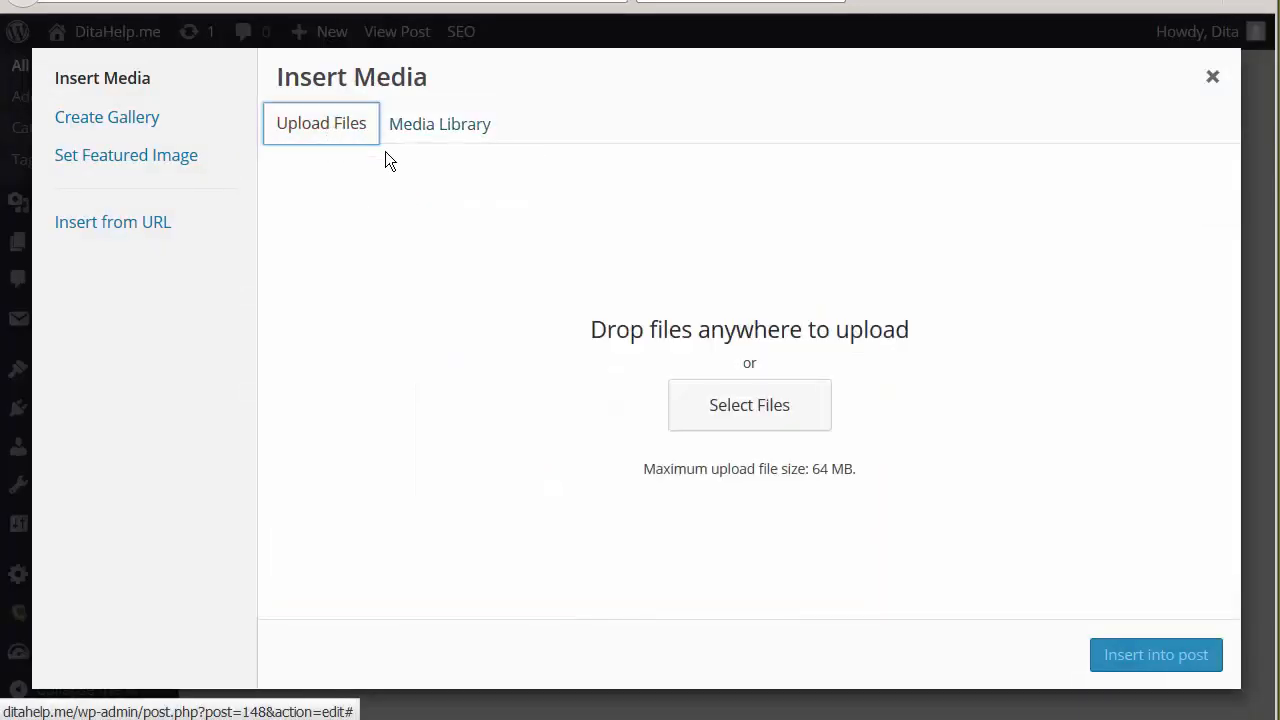
pyautogui.moveTo(749, 405)
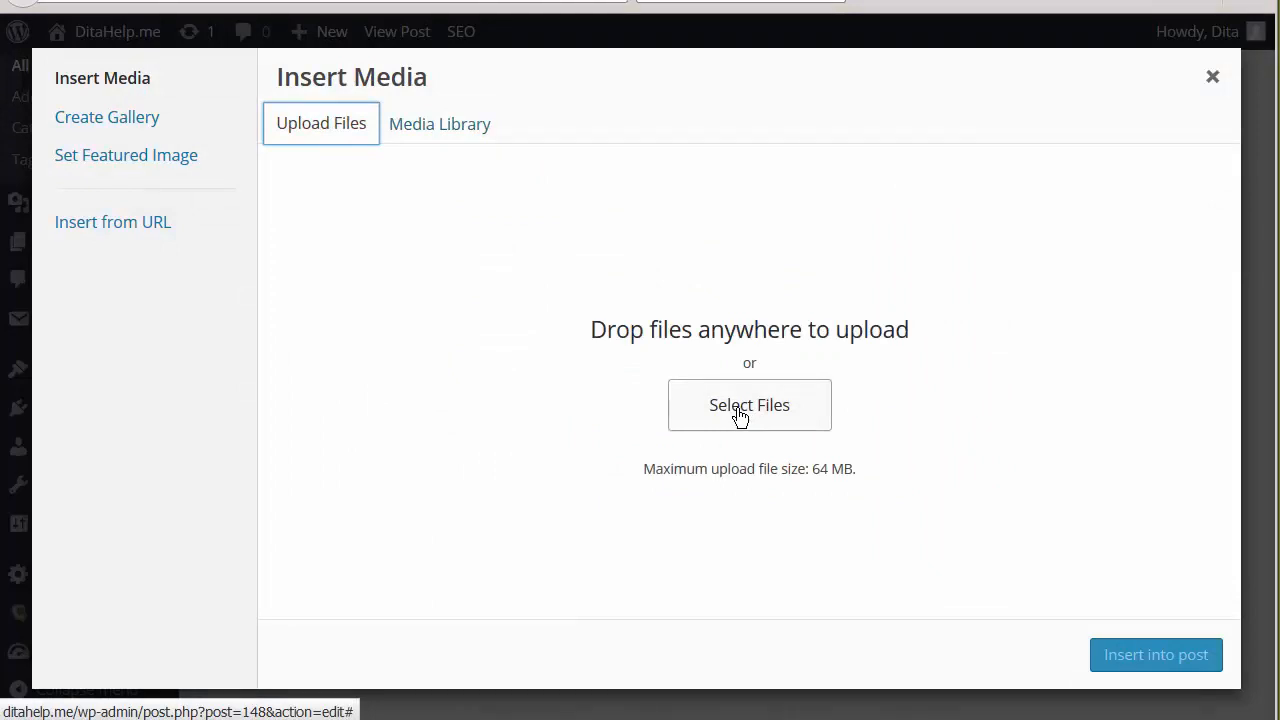
pyautogui.click(749, 405)
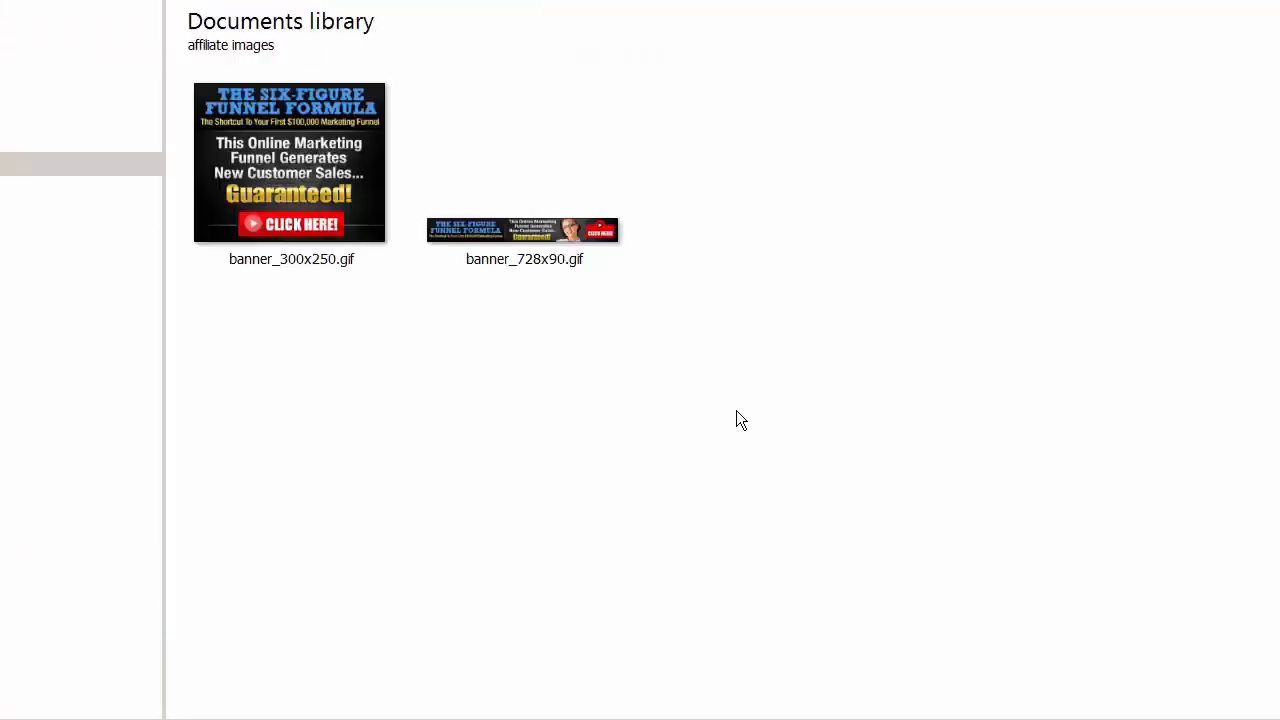
pyautogui.moveTo(340, 160)
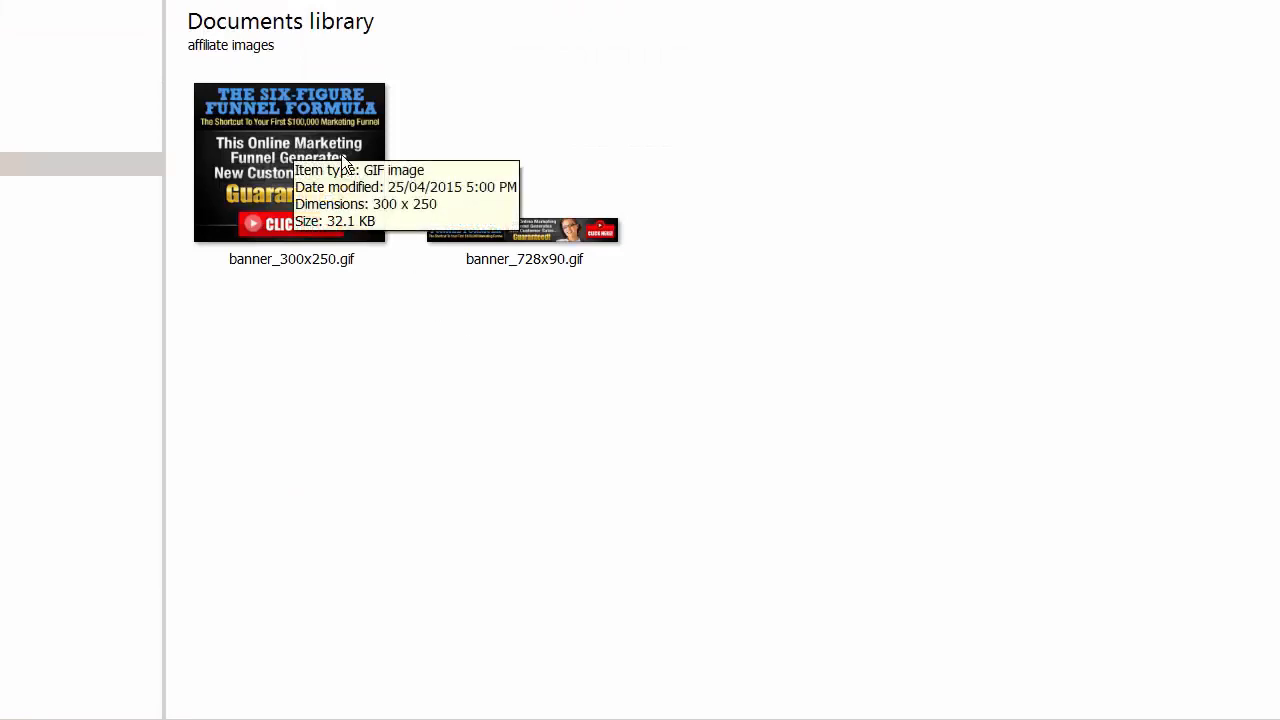
pyautogui.moveTo(358, 272)
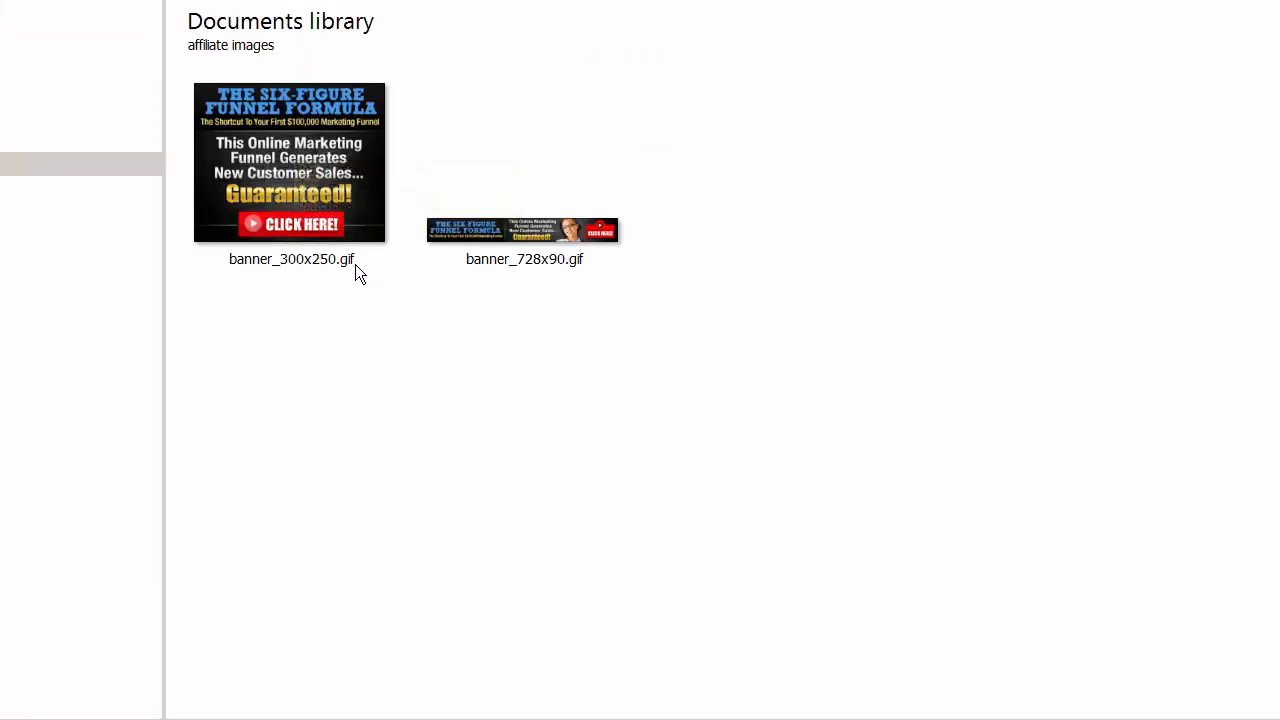
pyautogui.moveTo(368, 275)
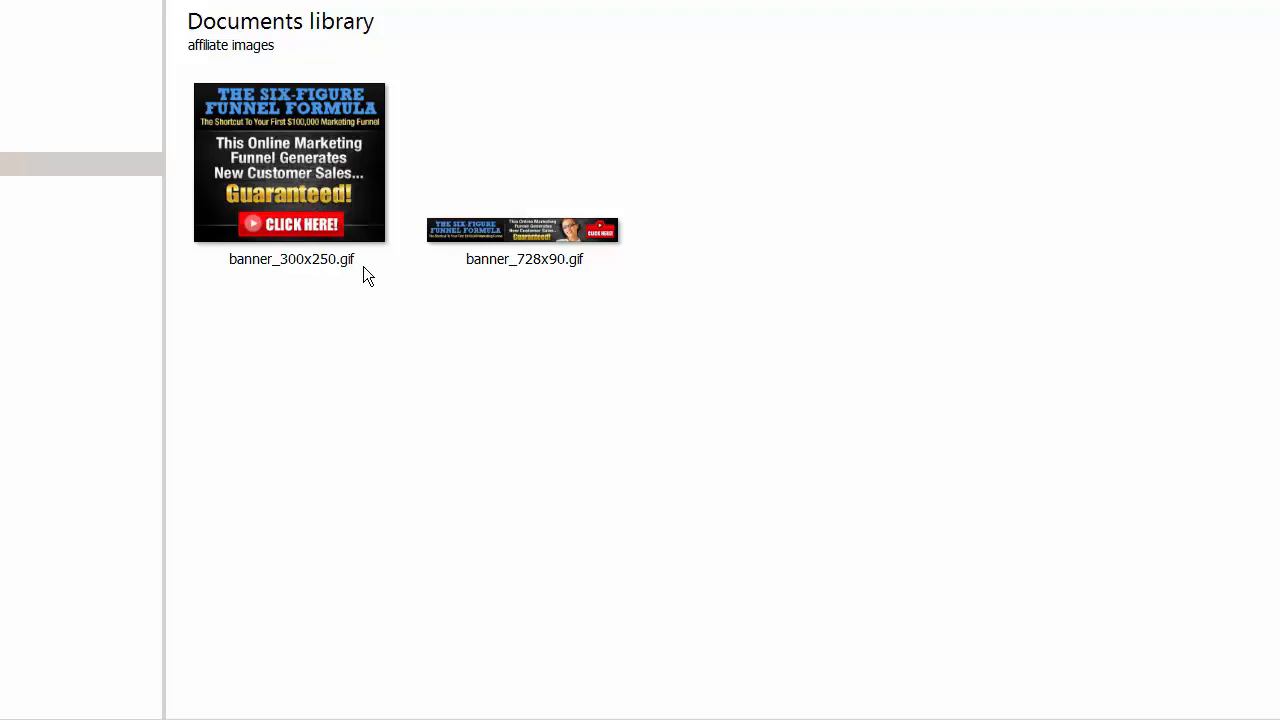
pyautogui.moveTo(312, 223)
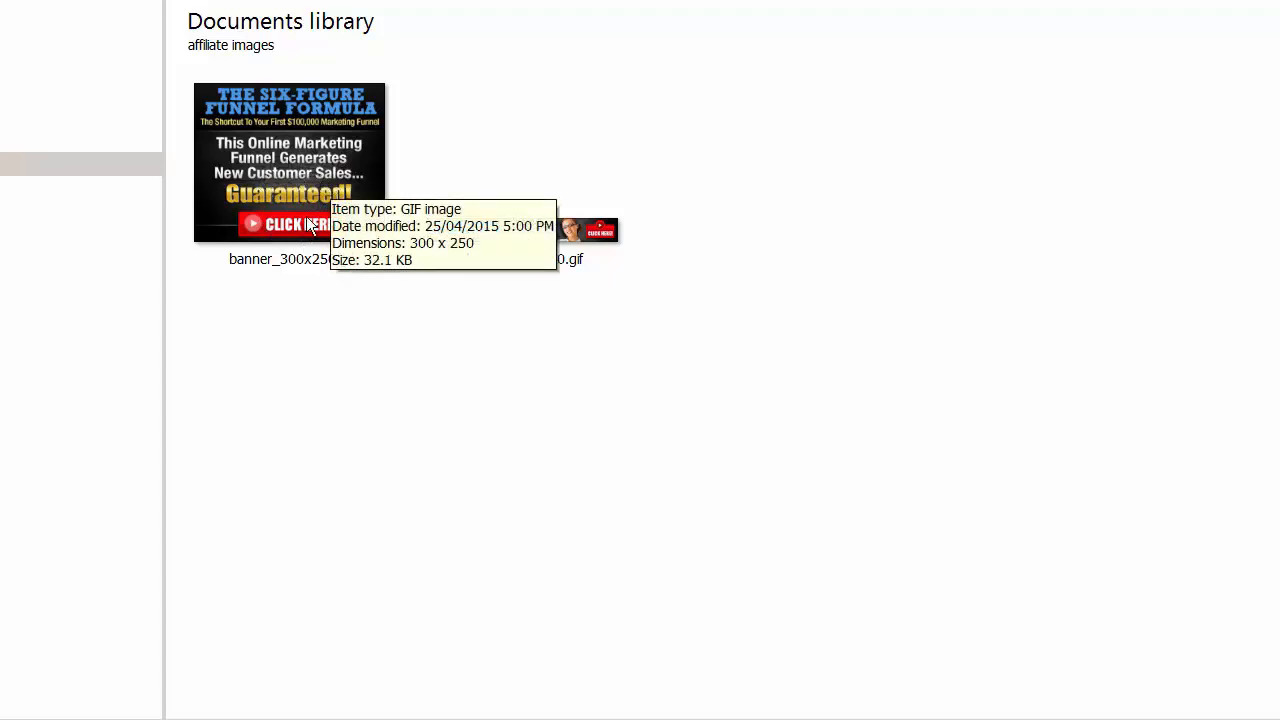
pyautogui.moveTo(305, 548)
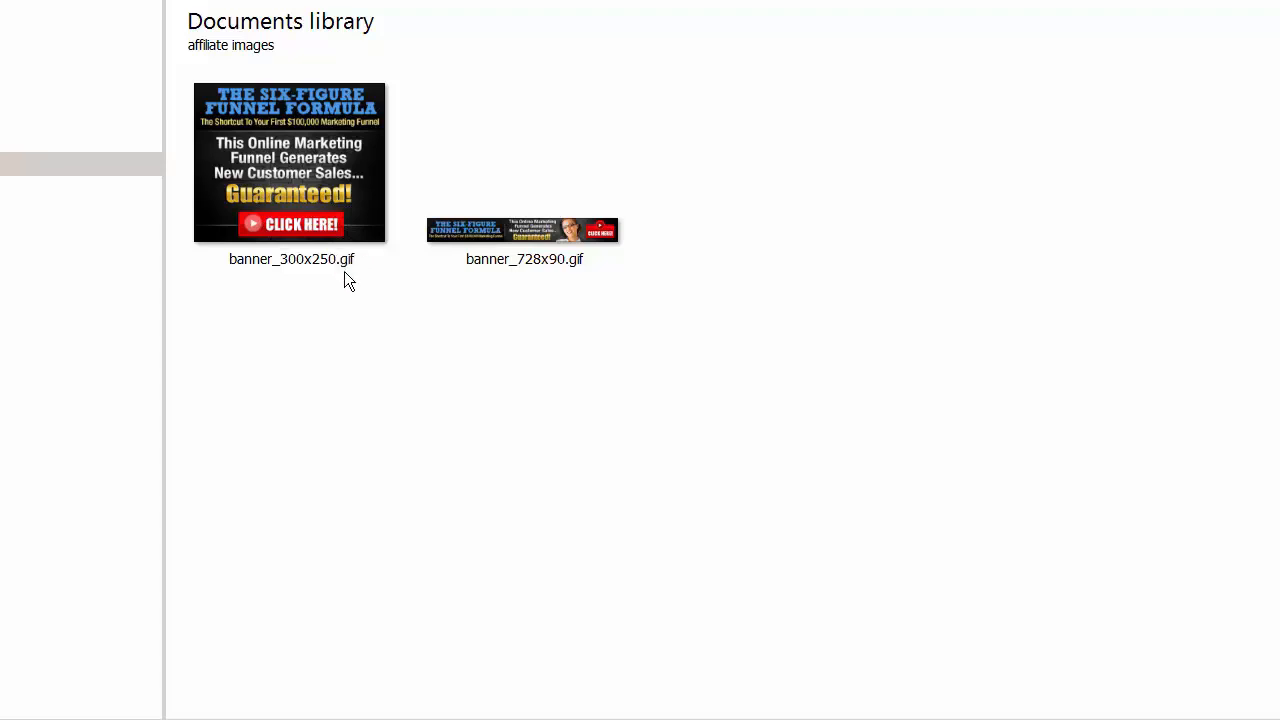
pyautogui.moveTo(362, 273)
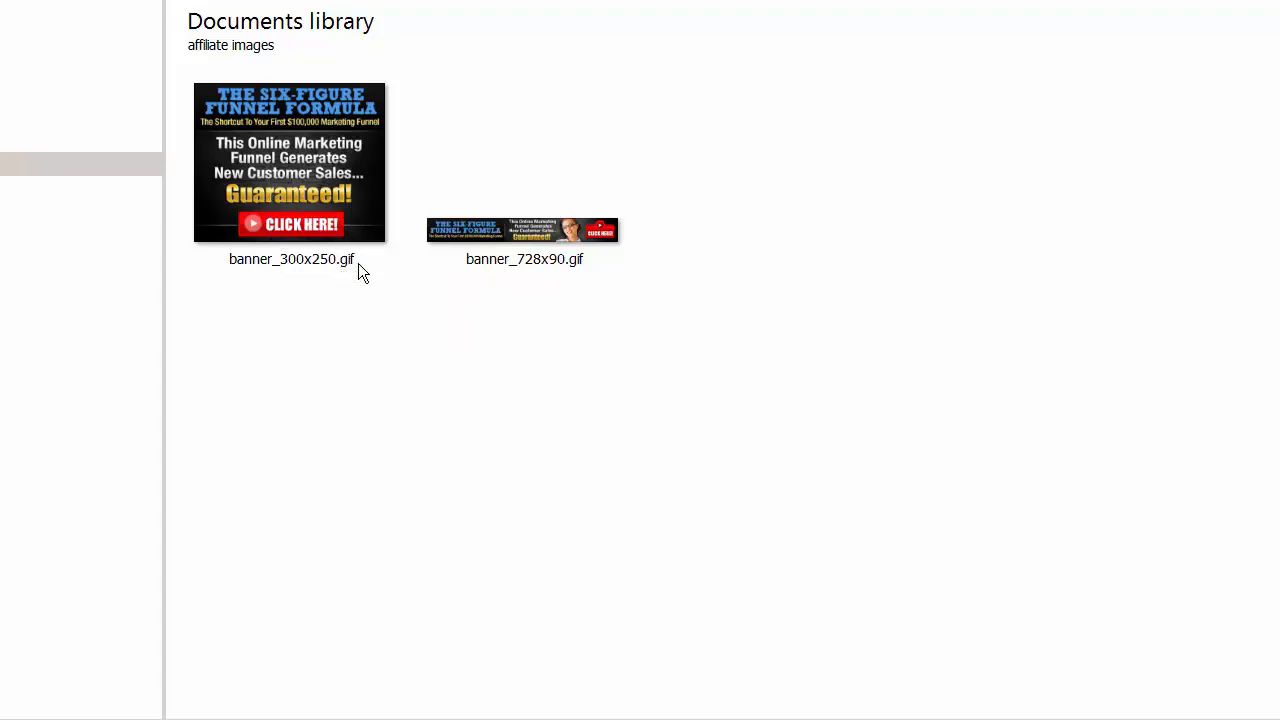
pyautogui.moveTo(318, 192)
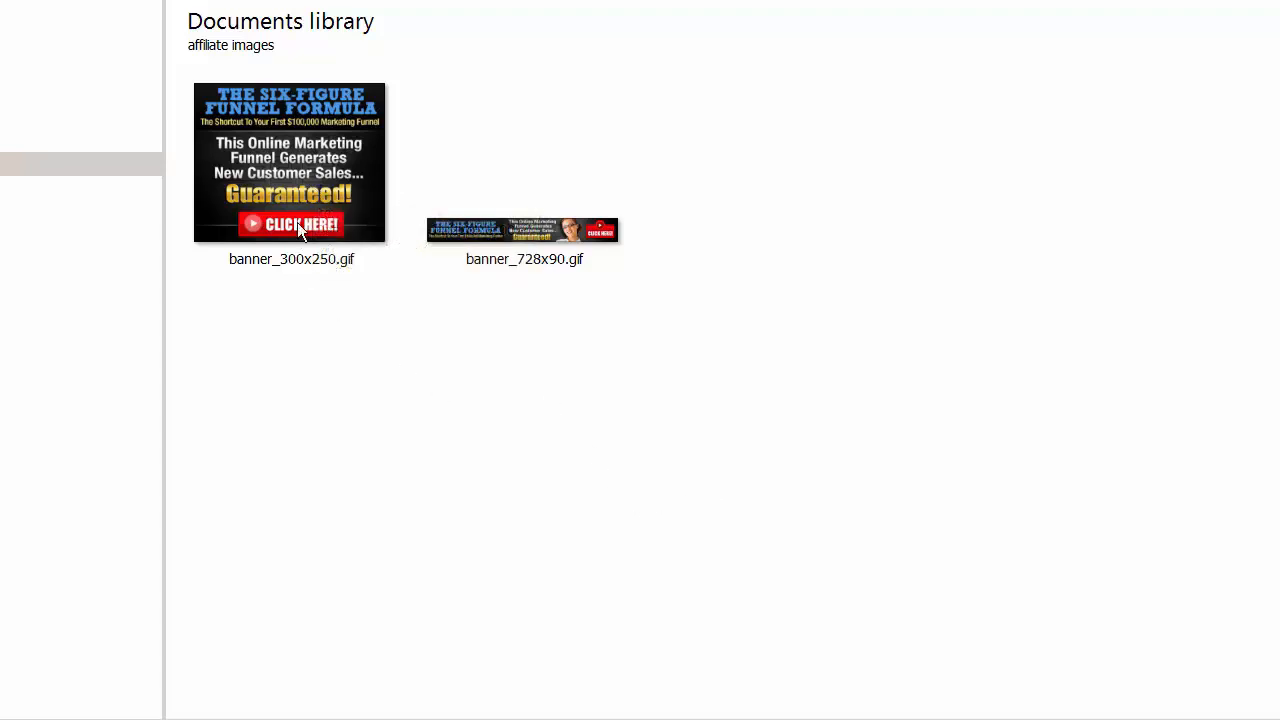
pyautogui.click(291, 163)
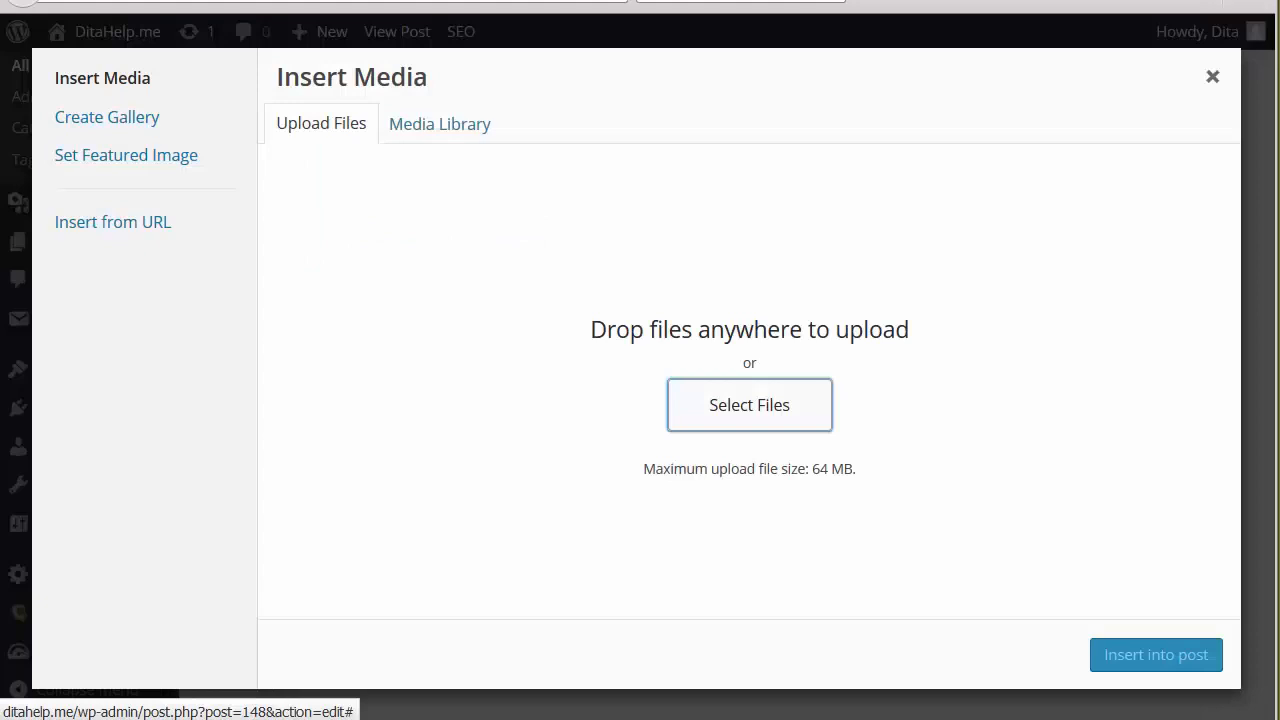
# - Insert banner_300x250 from the Media Library: center alignment, custom URL link, full size
pyautogui.click(439, 123)
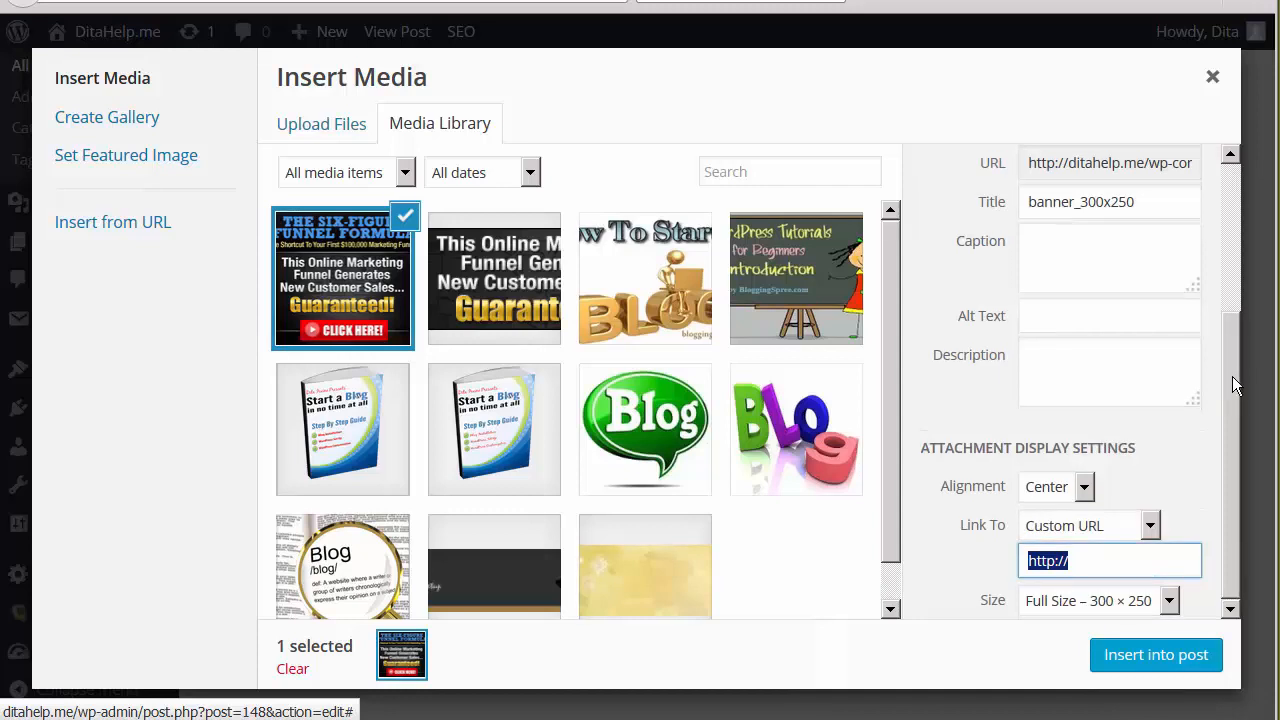
pyautogui.moveTo(385, 305)
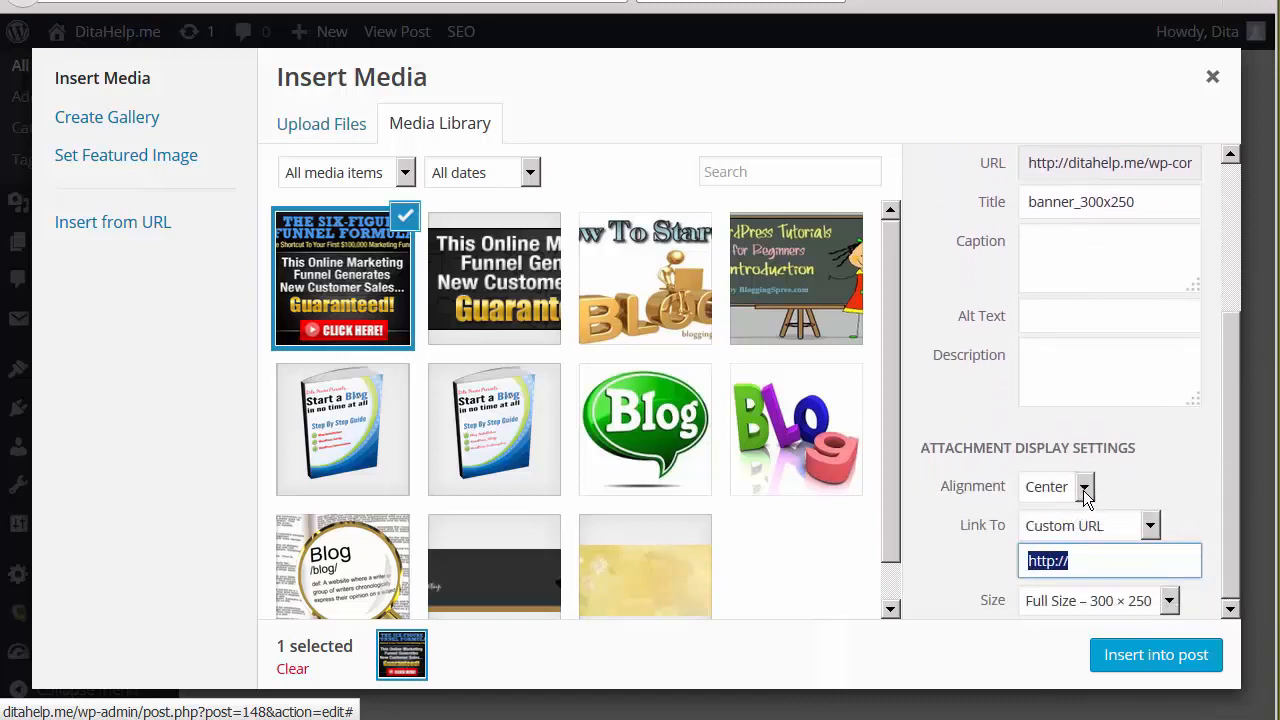
pyautogui.moveTo(1013, 500)
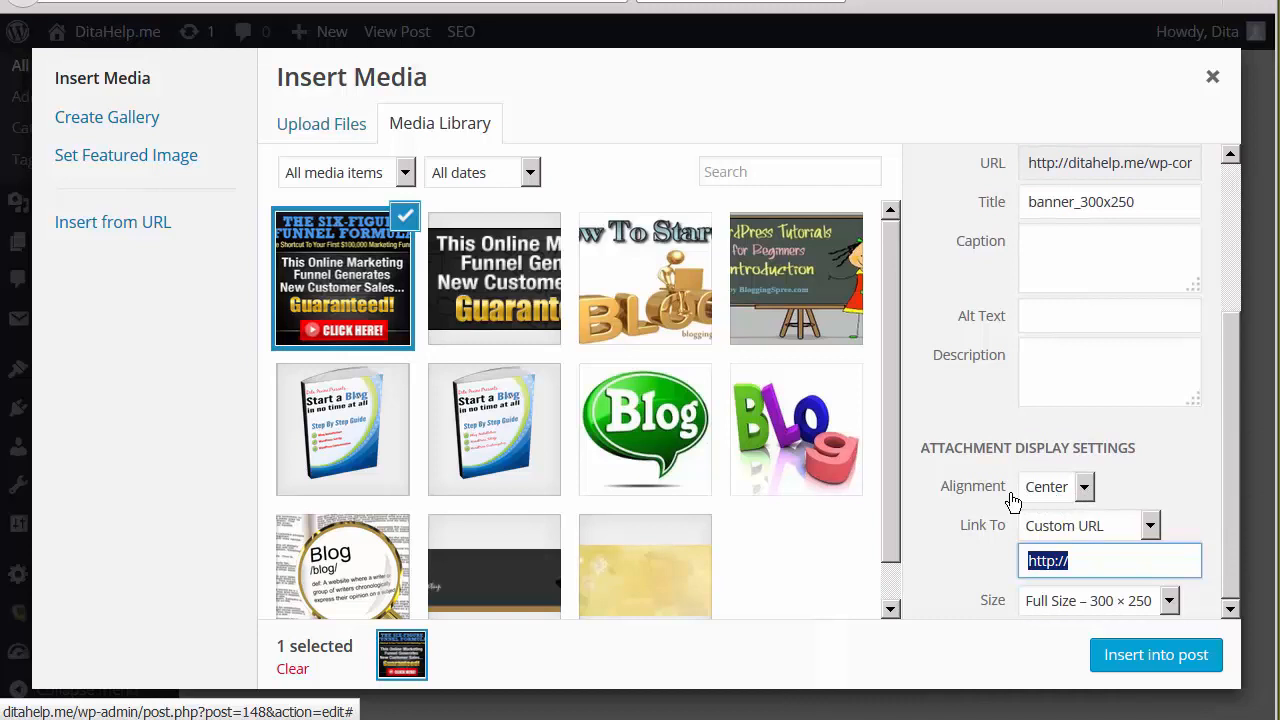
pyautogui.moveTo(1085, 492)
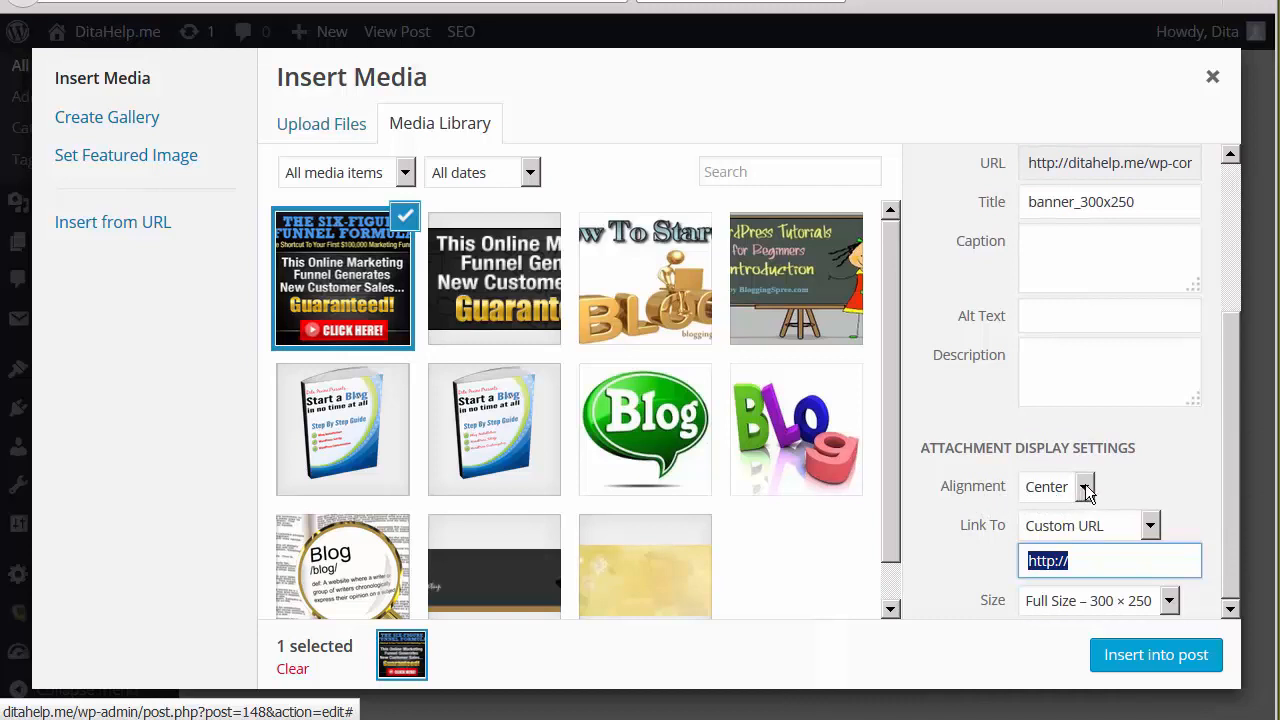
pyautogui.moveTo(1044, 508)
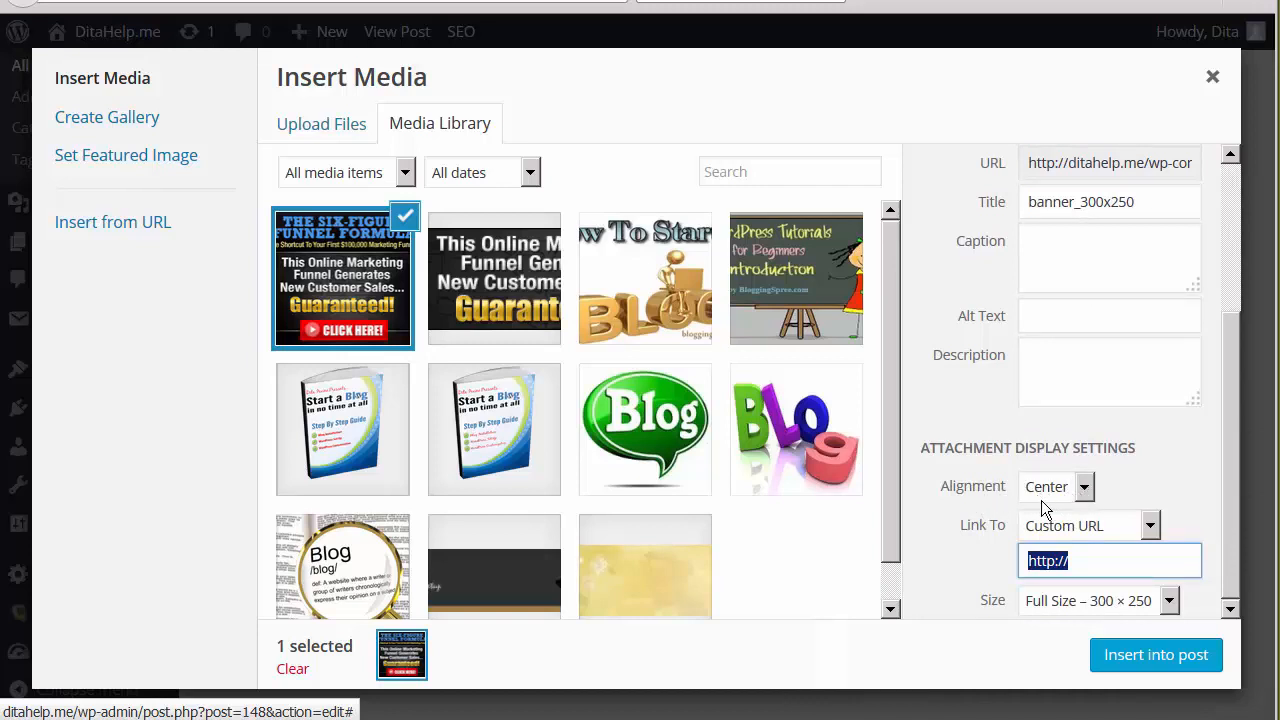
pyautogui.click(1155, 654)
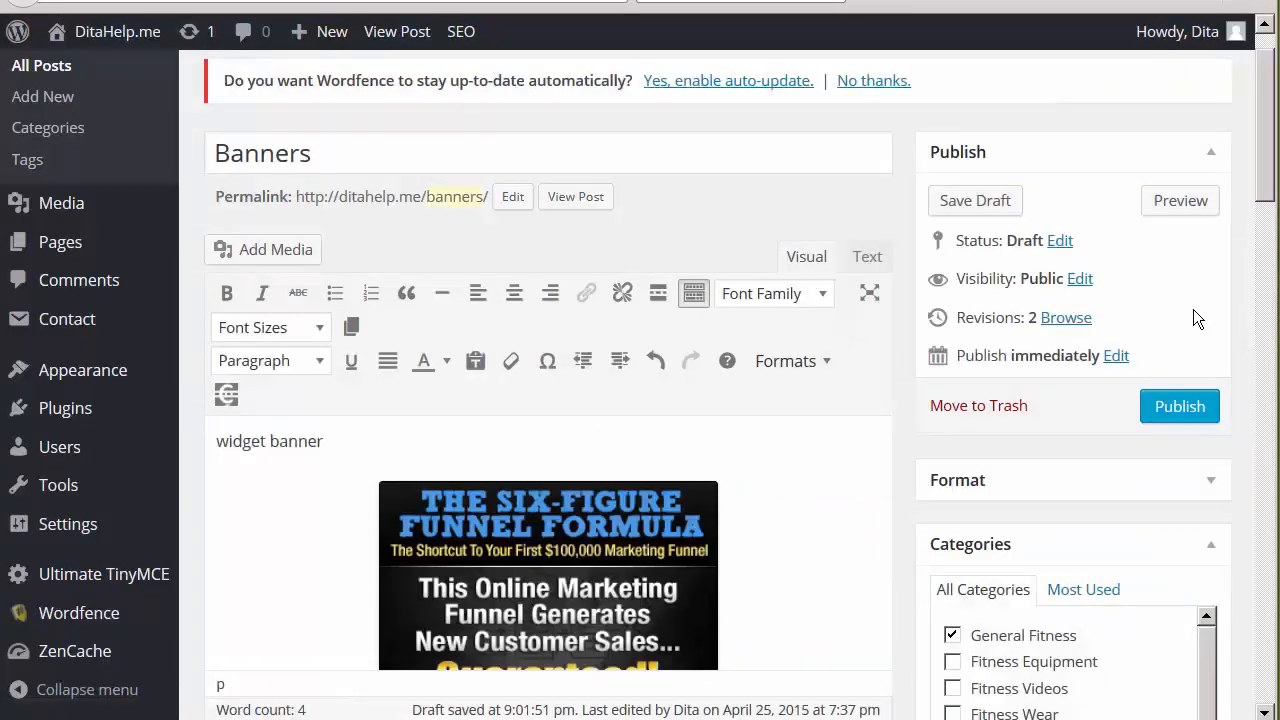
# - Select the centered 300x250 banner image below the 'widget banner' line
pyautogui.scroll(-3)
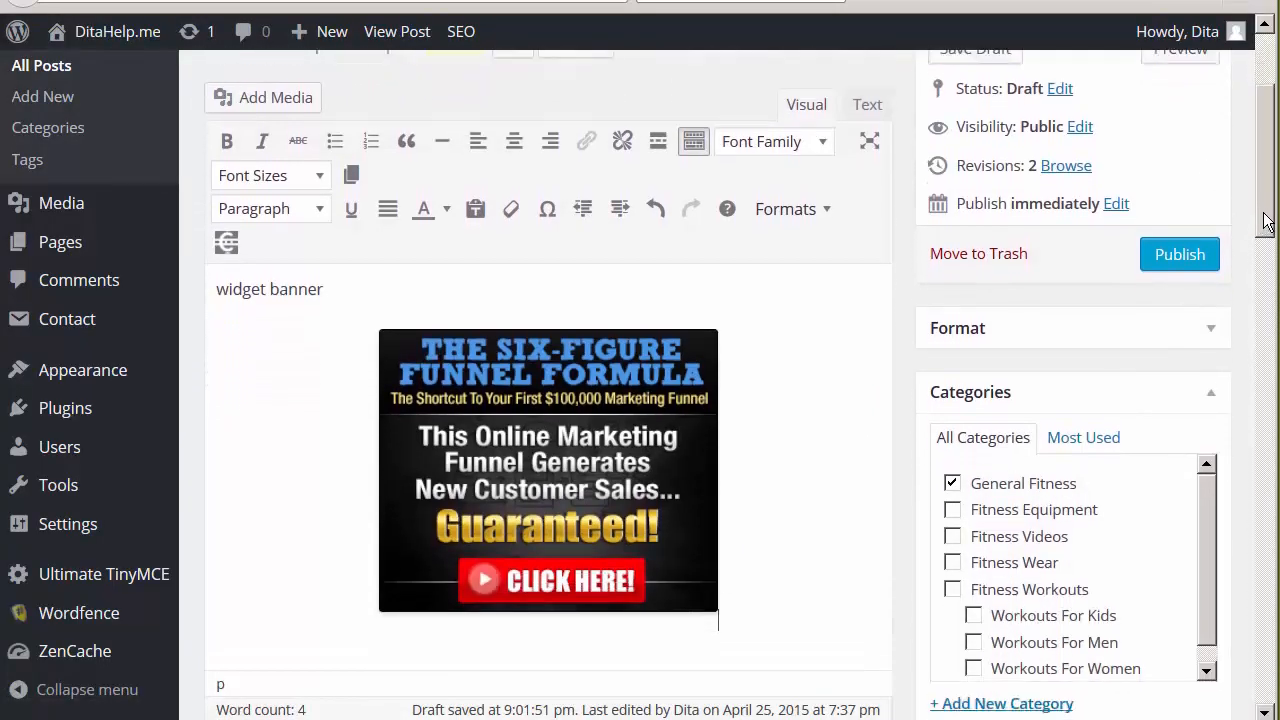
pyautogui.scroll(-3)
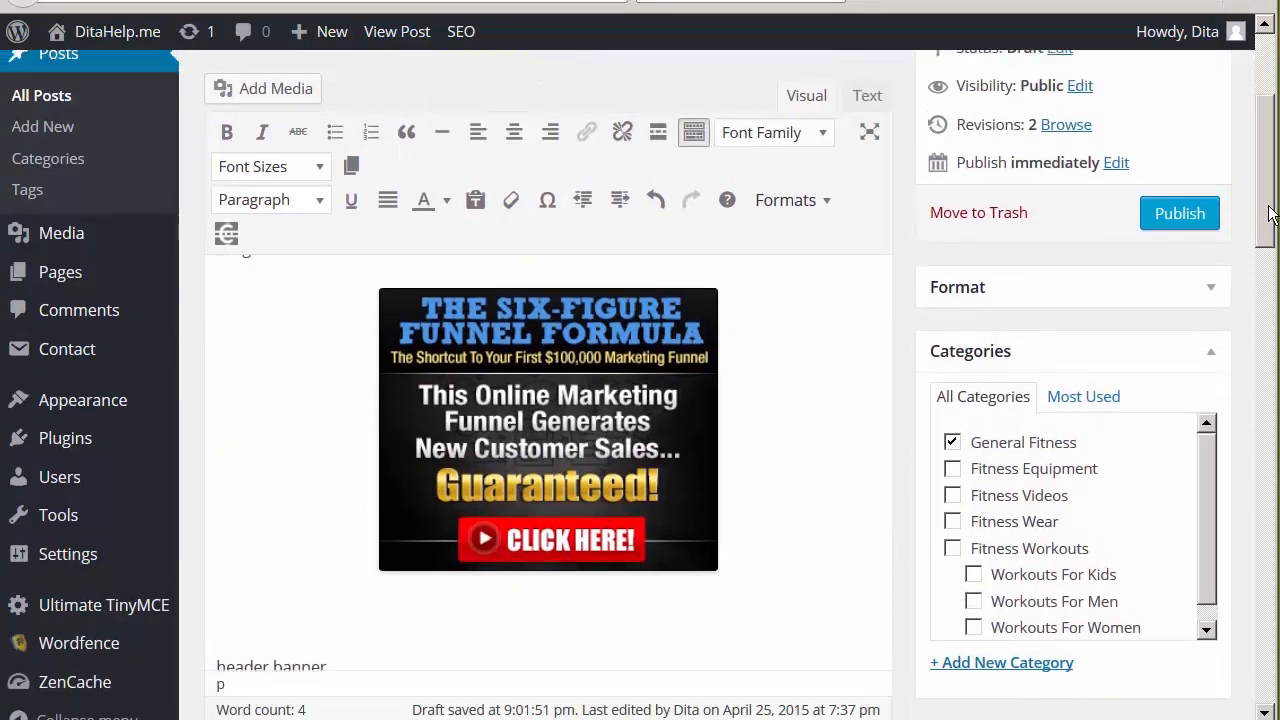
pyautogui.scroll(3)
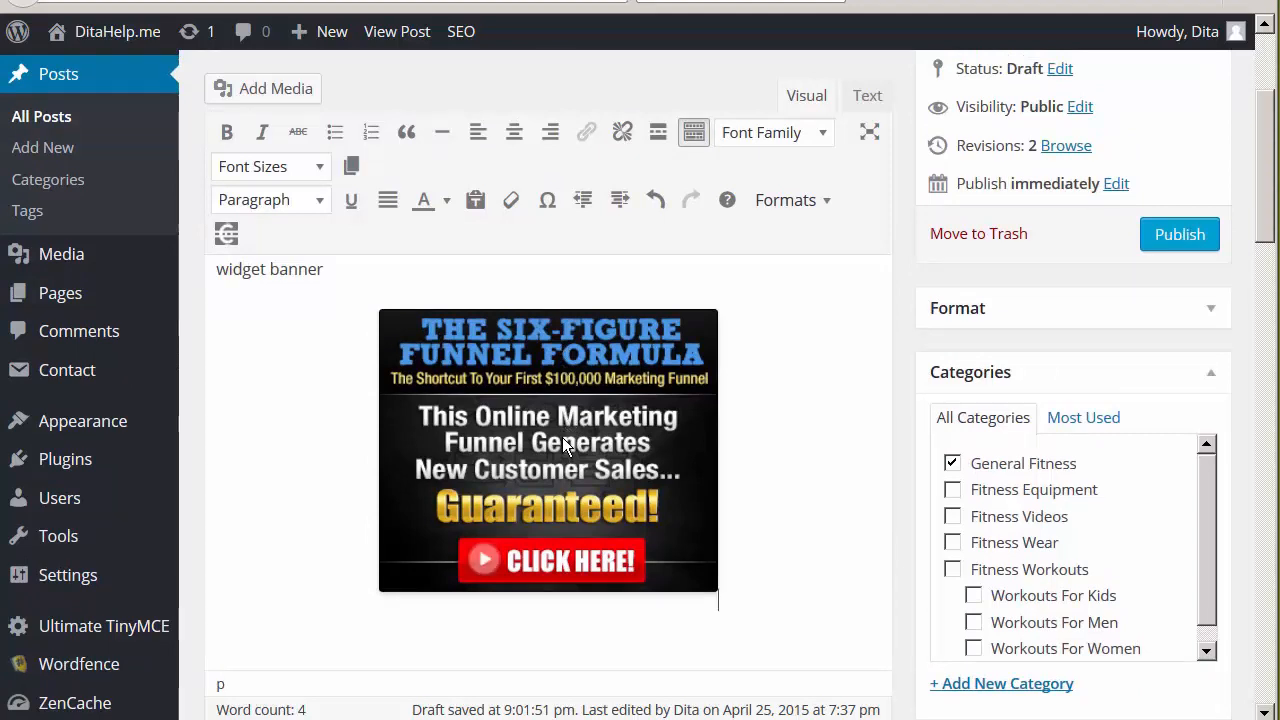
pyautogui.moveTo(550, 438)
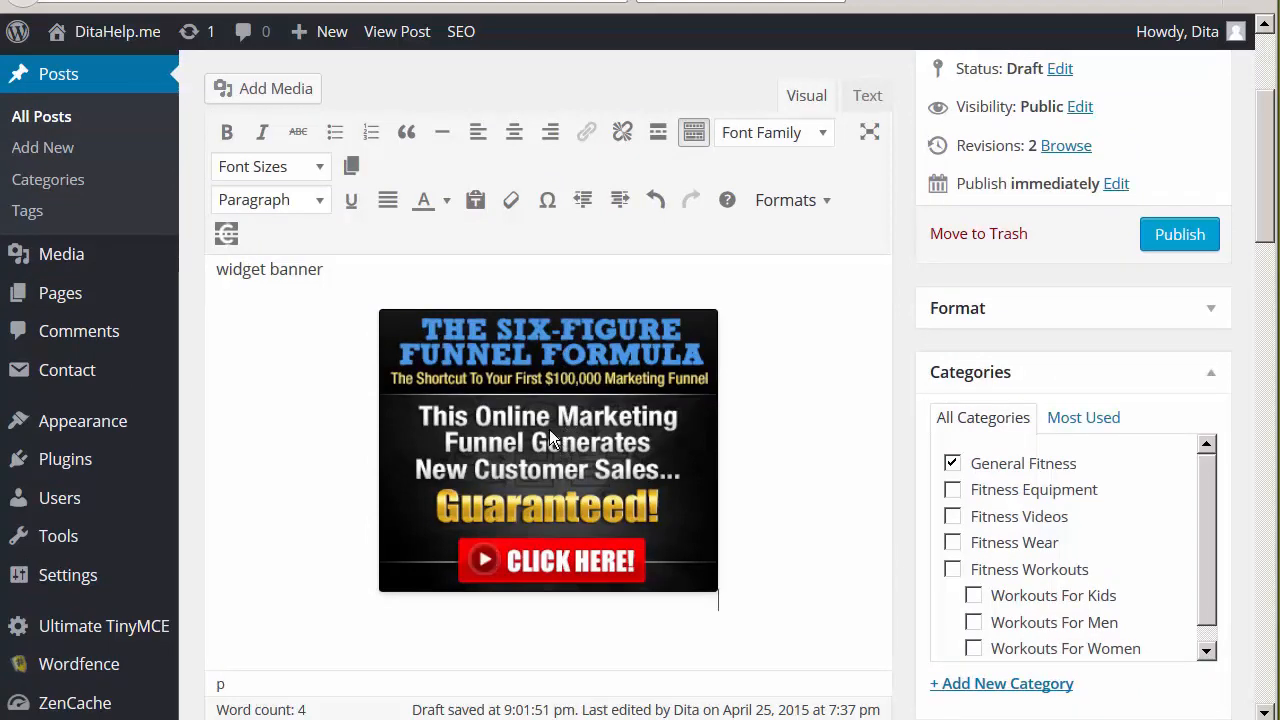
pyautogui.click(548, 450)
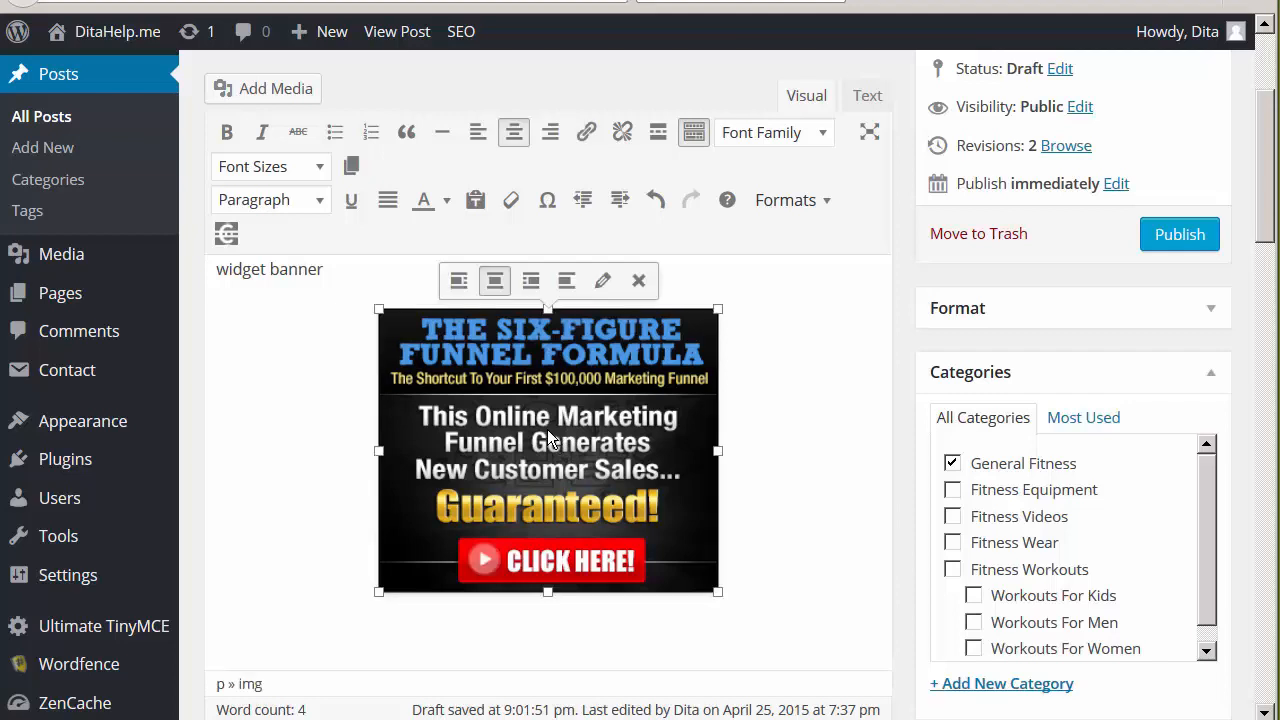
pyautogui.moveTo(586, 131)
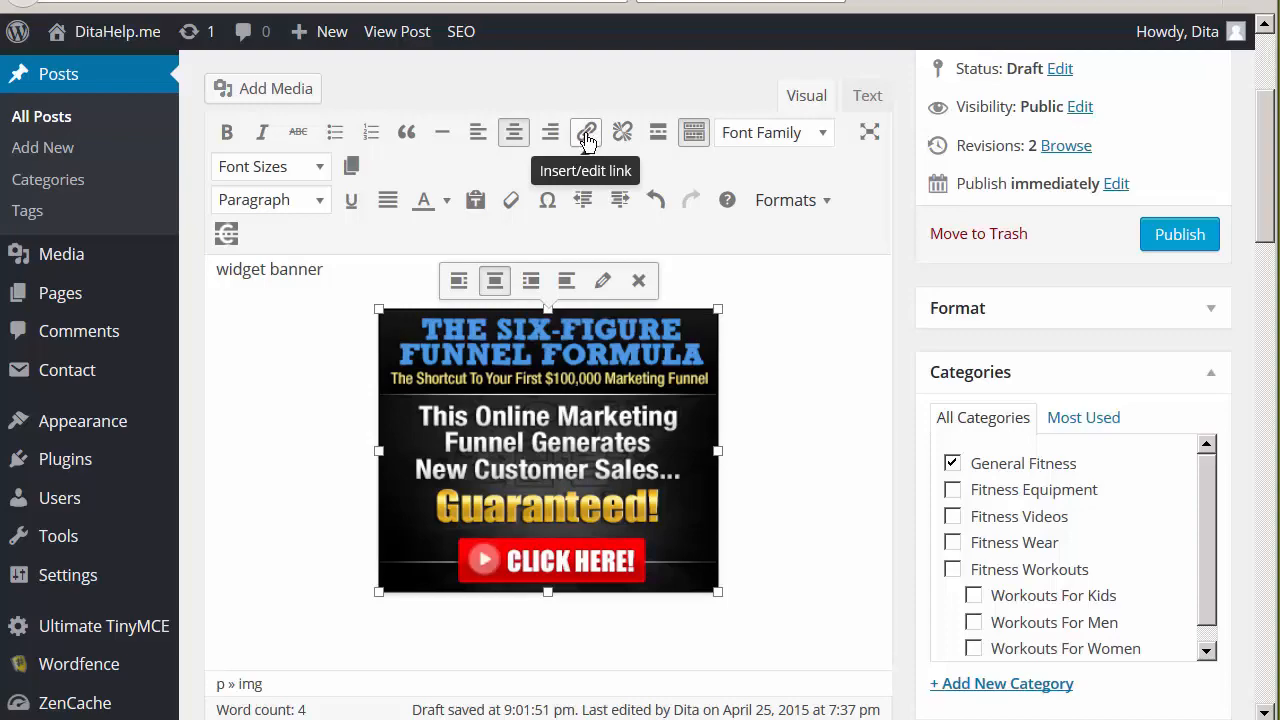
pyautogui.rightClick(655, 327)
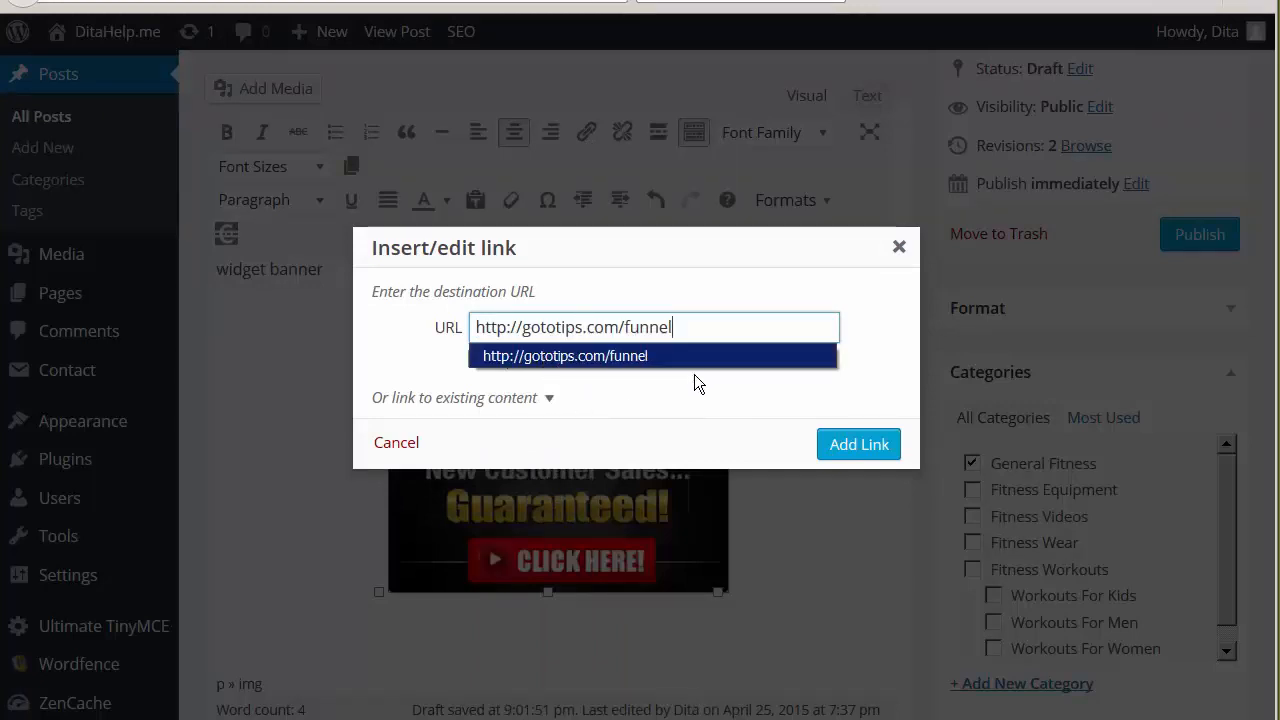
pyautogui.moveTo(603, 389)
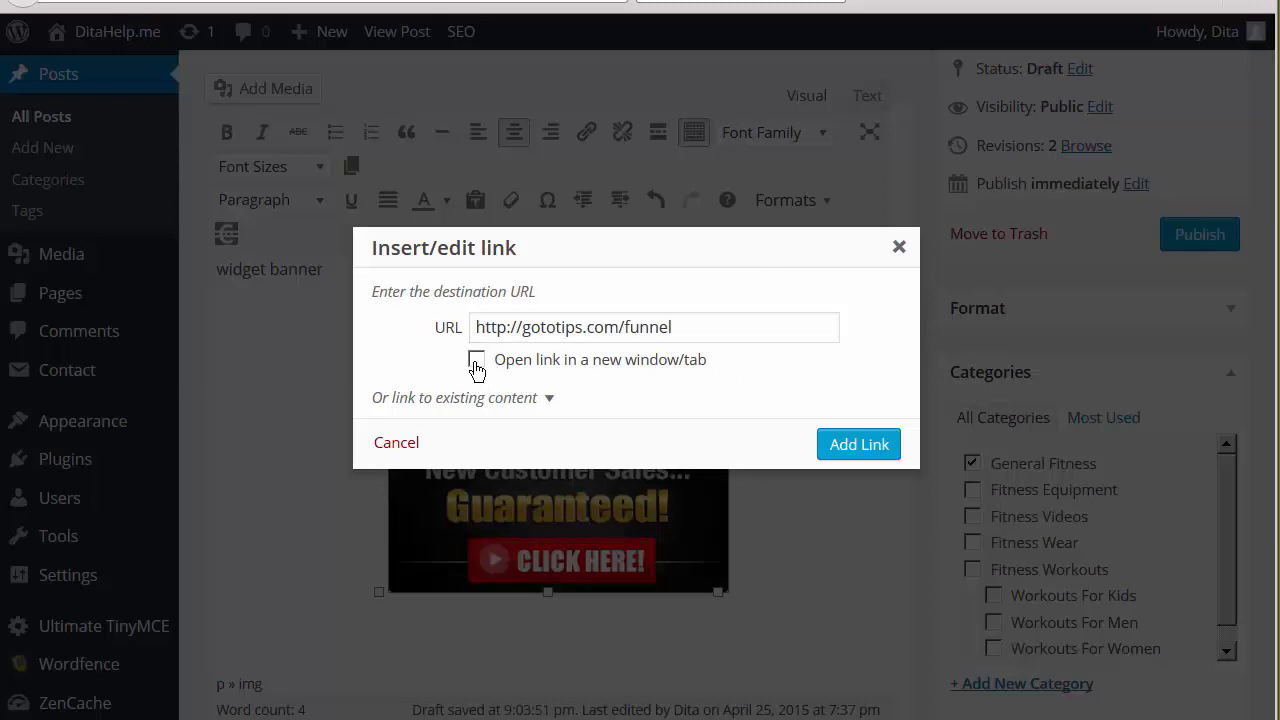
pyautogui.click(477, 360)
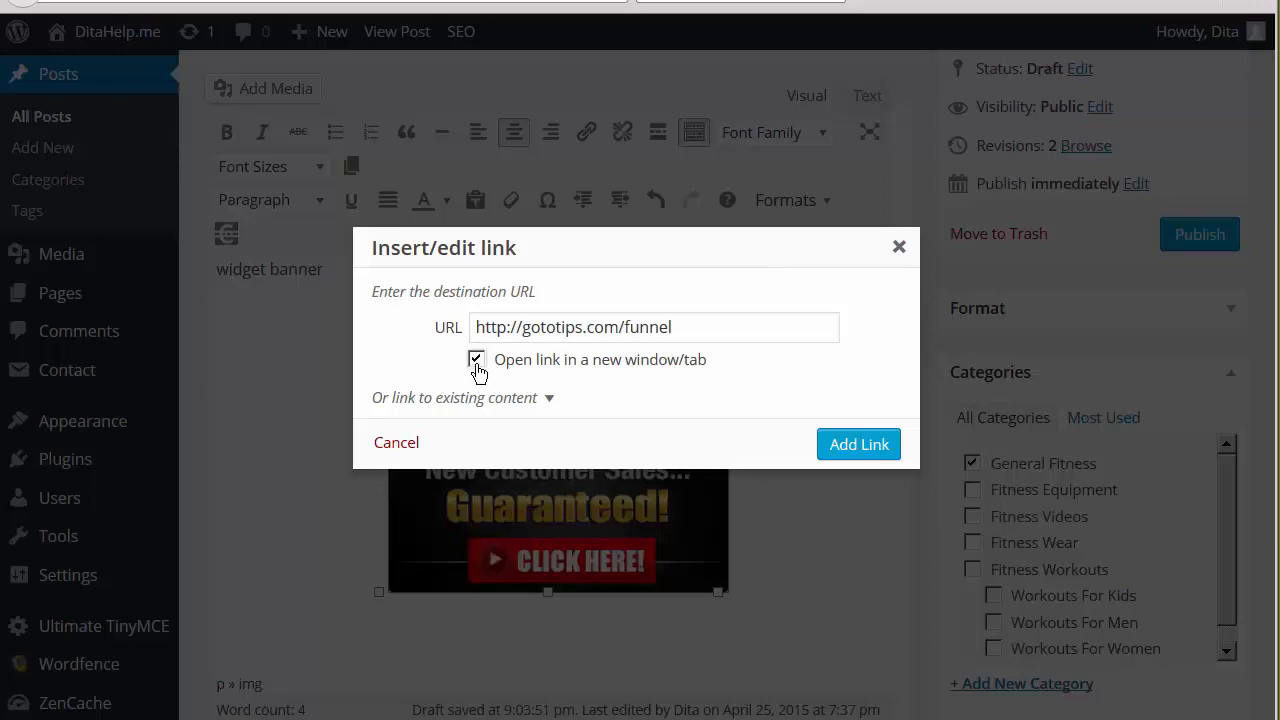
pyautogui.click(477, 360)
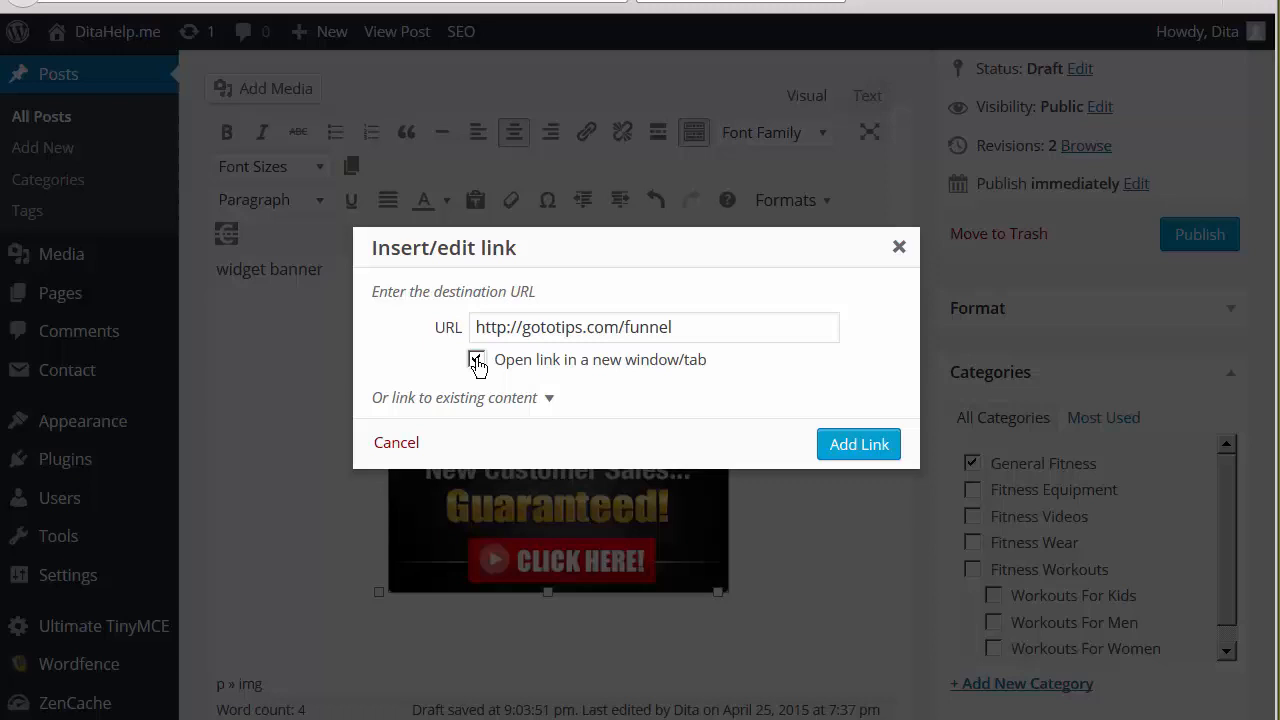
pyautogui.click(477, 359)
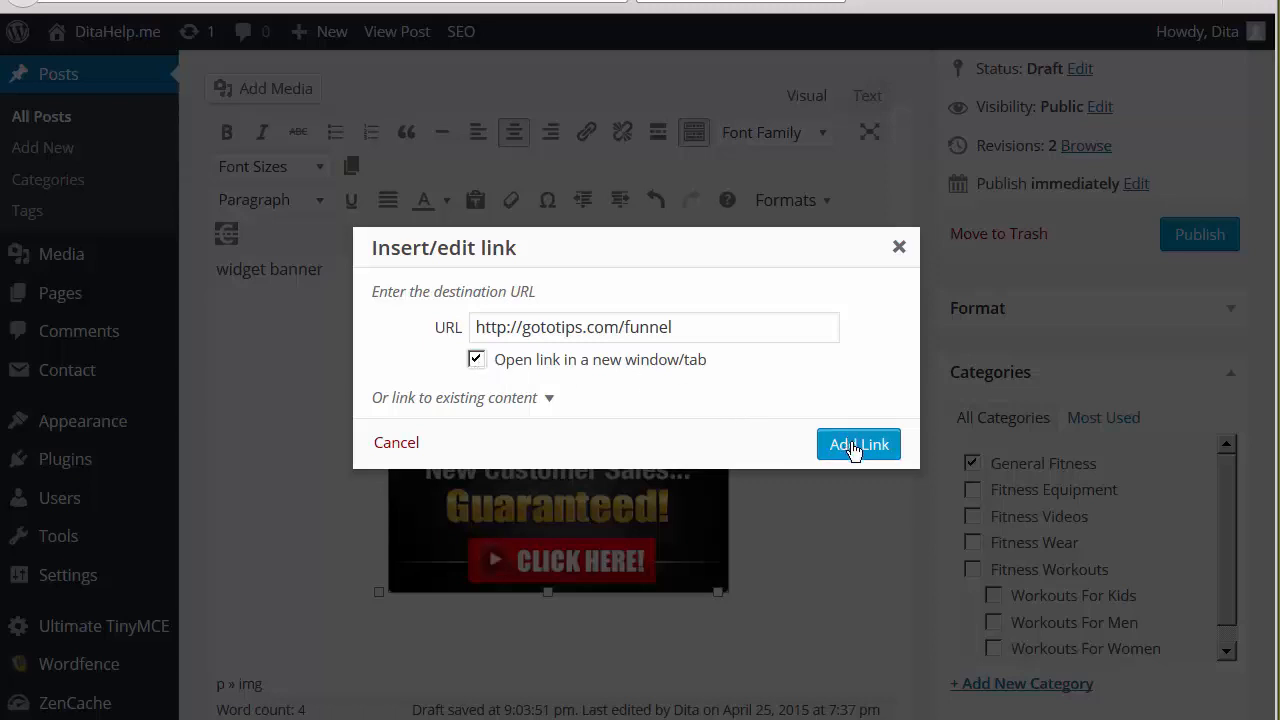
pyautogui.click(858, 444)
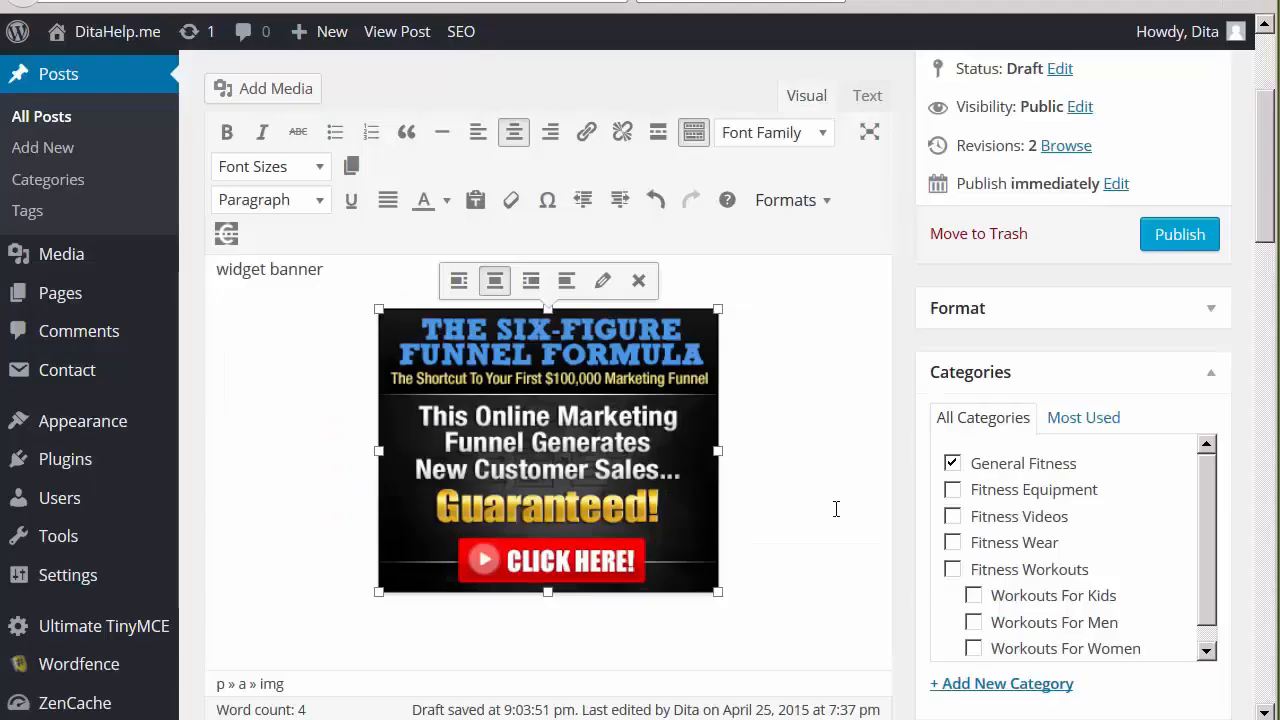
pyautogui.moveTo(688, 490)
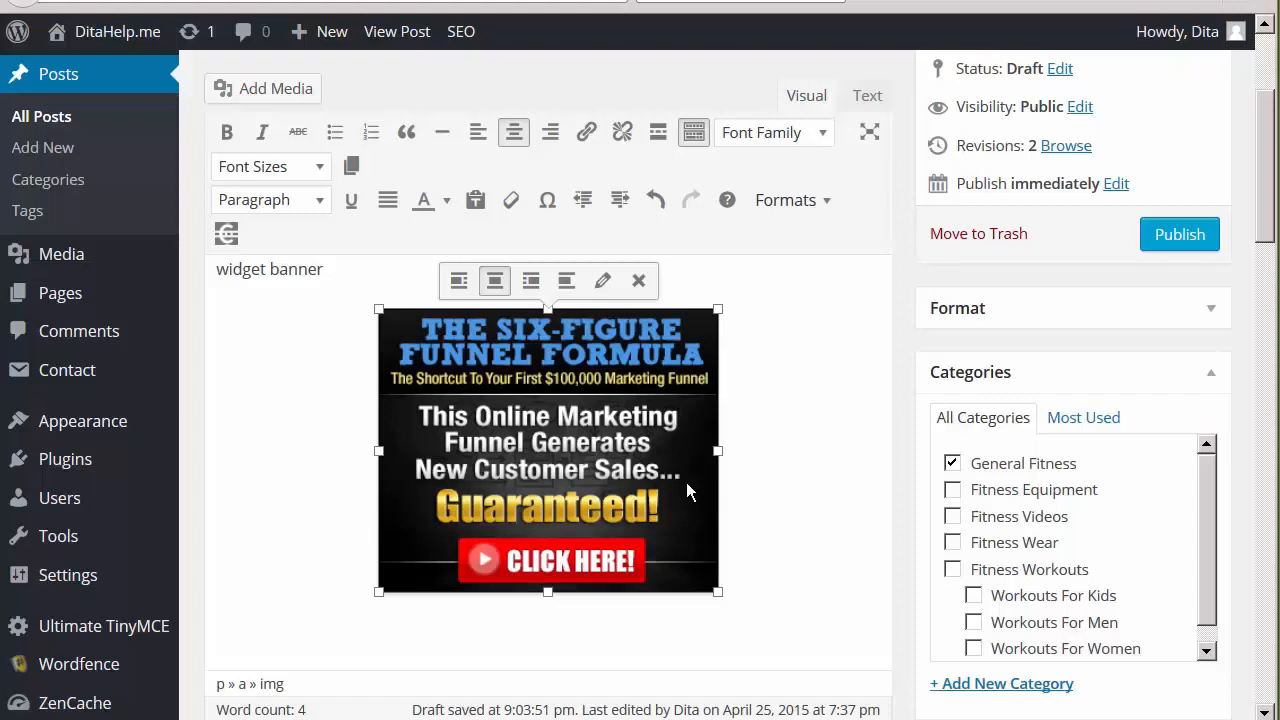
pyautogui.moveTo(740, 298)
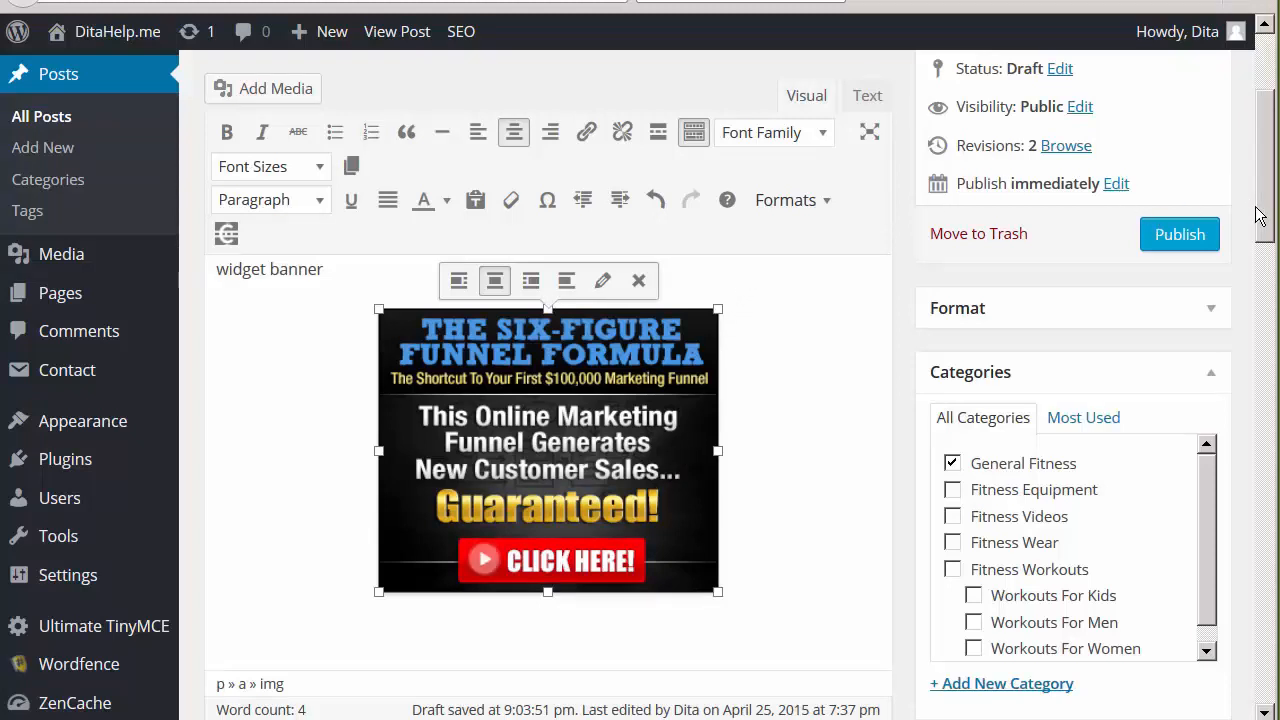
pyautogui.scroll(3)
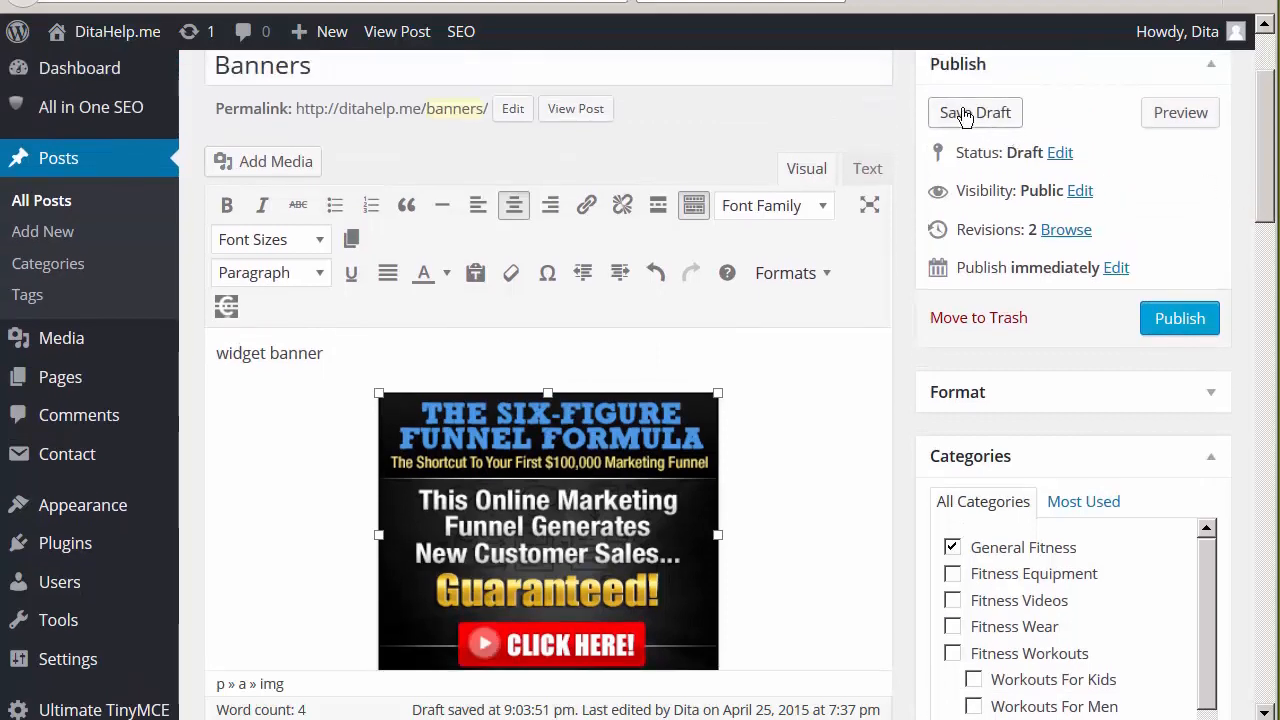
pyautogui.scroll(-3)
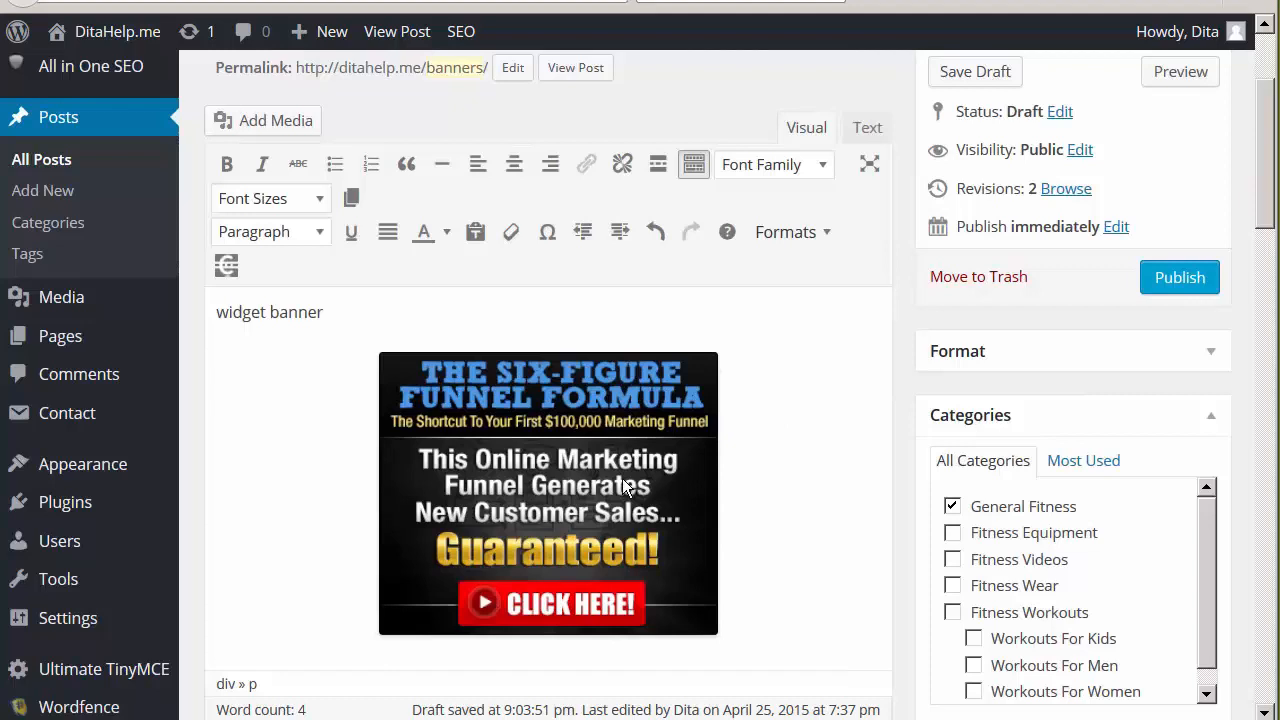
pyautogui.moveTo(688, 487)
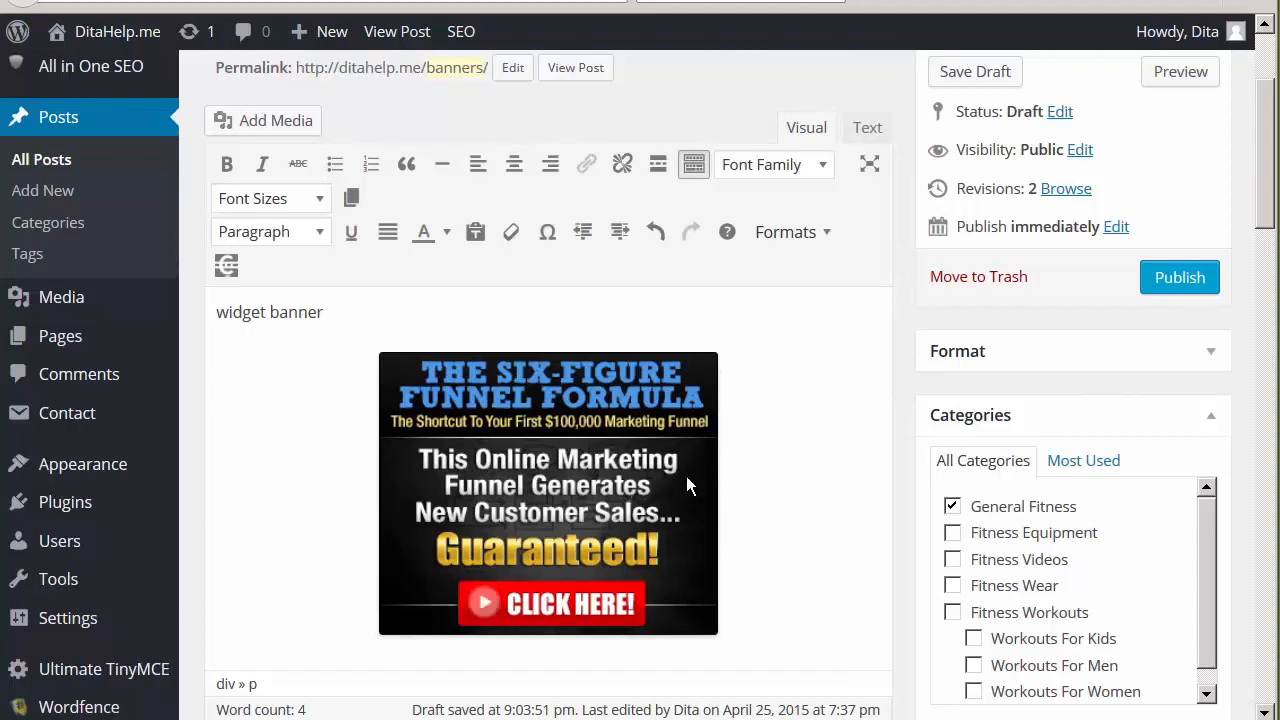
pyautogui.moveTo(813, 301)
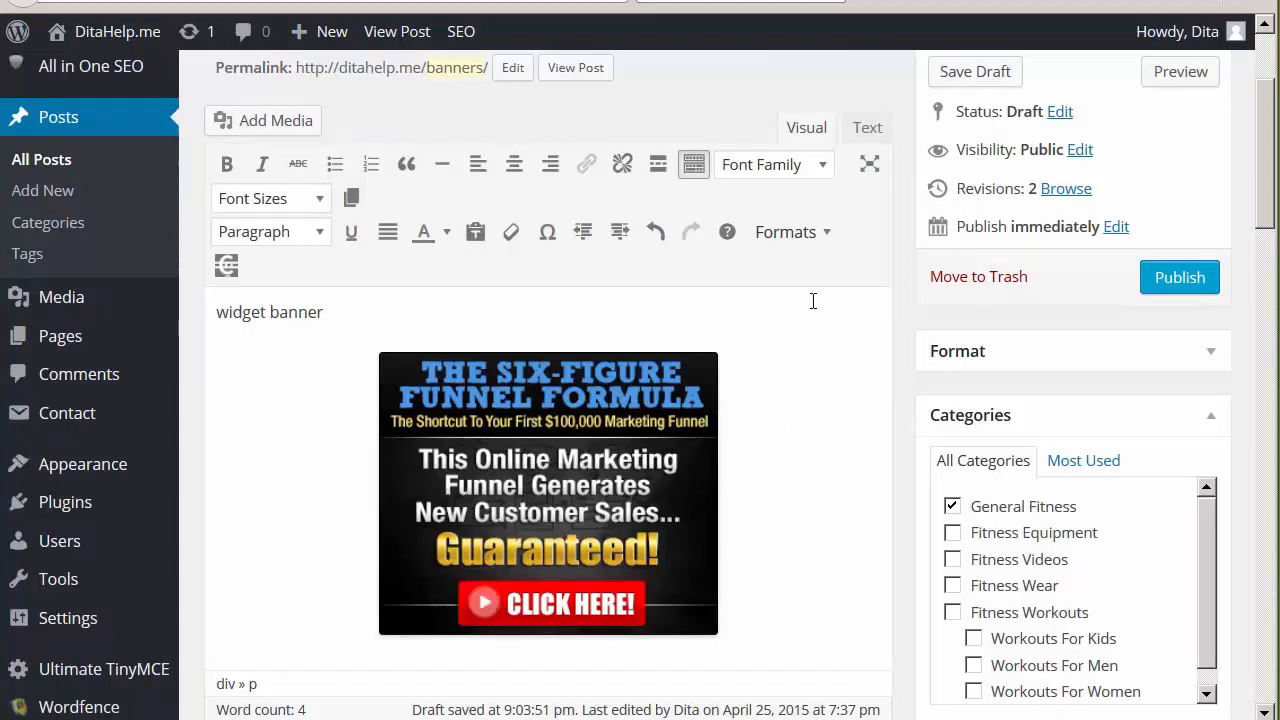
pyautogui.moveTo(815, 434)
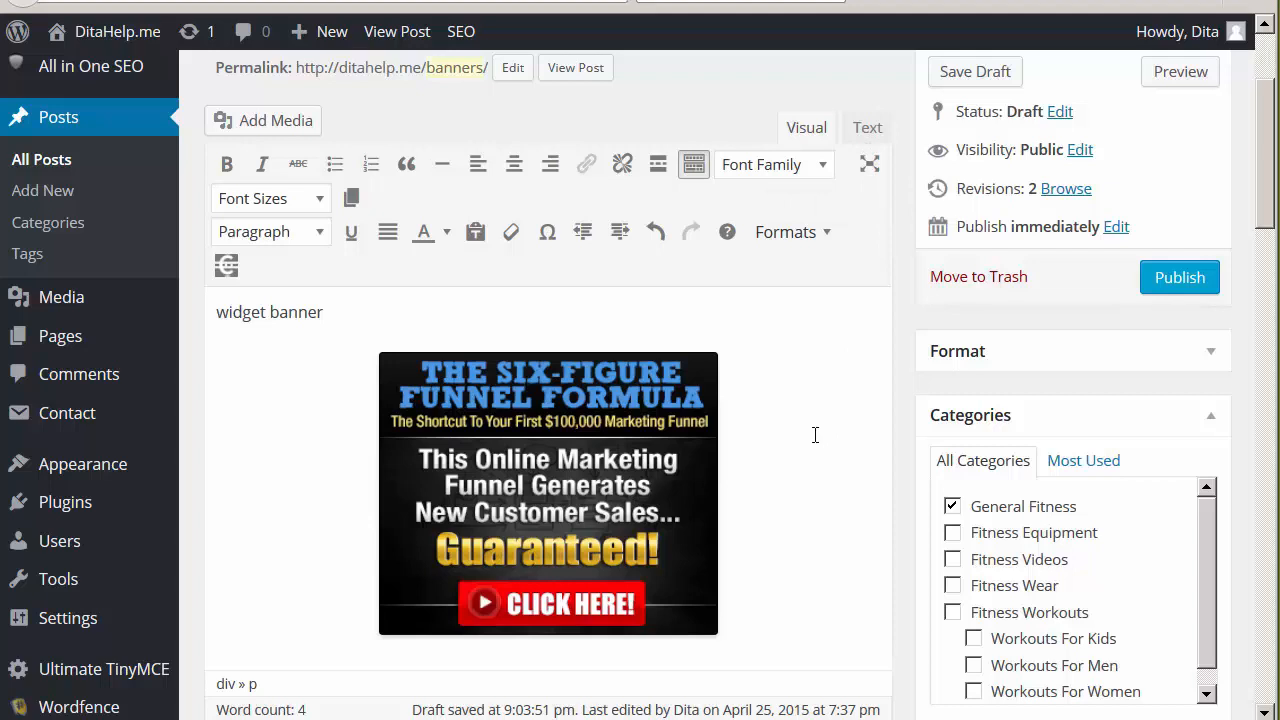
pyautogui.moveTo(624, 537)
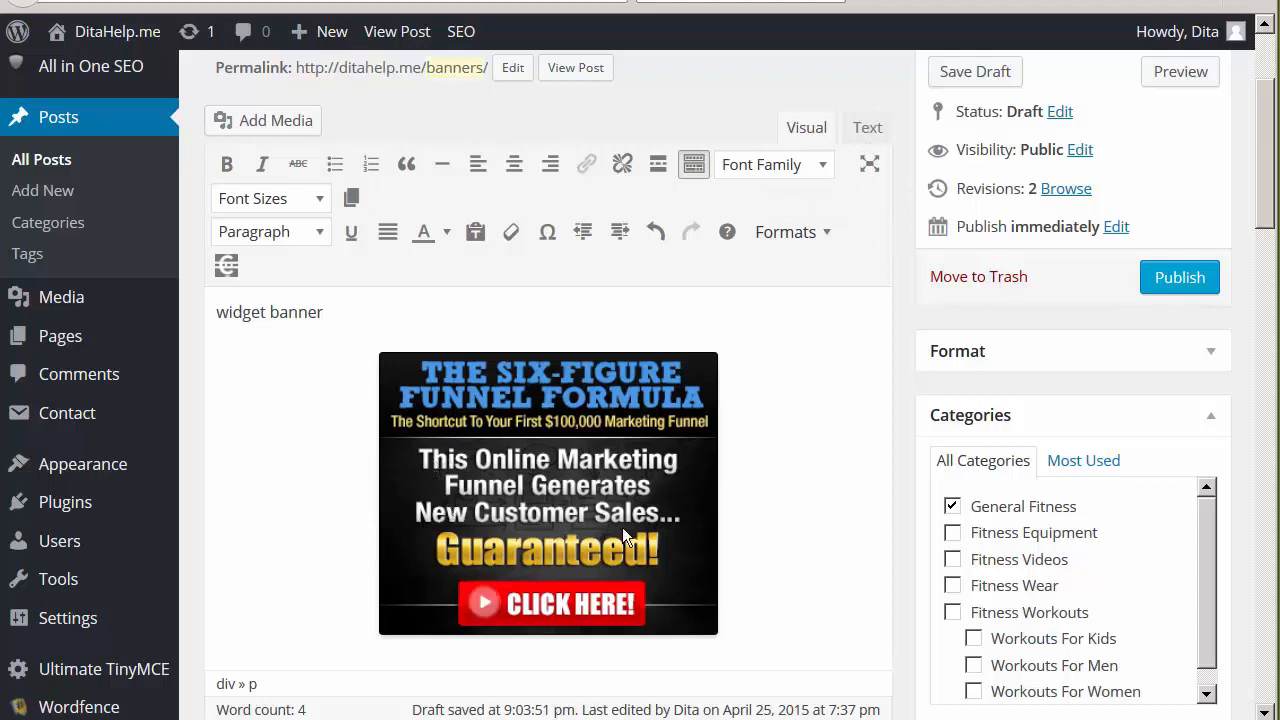
pyautogui.moveTo(648, 500)
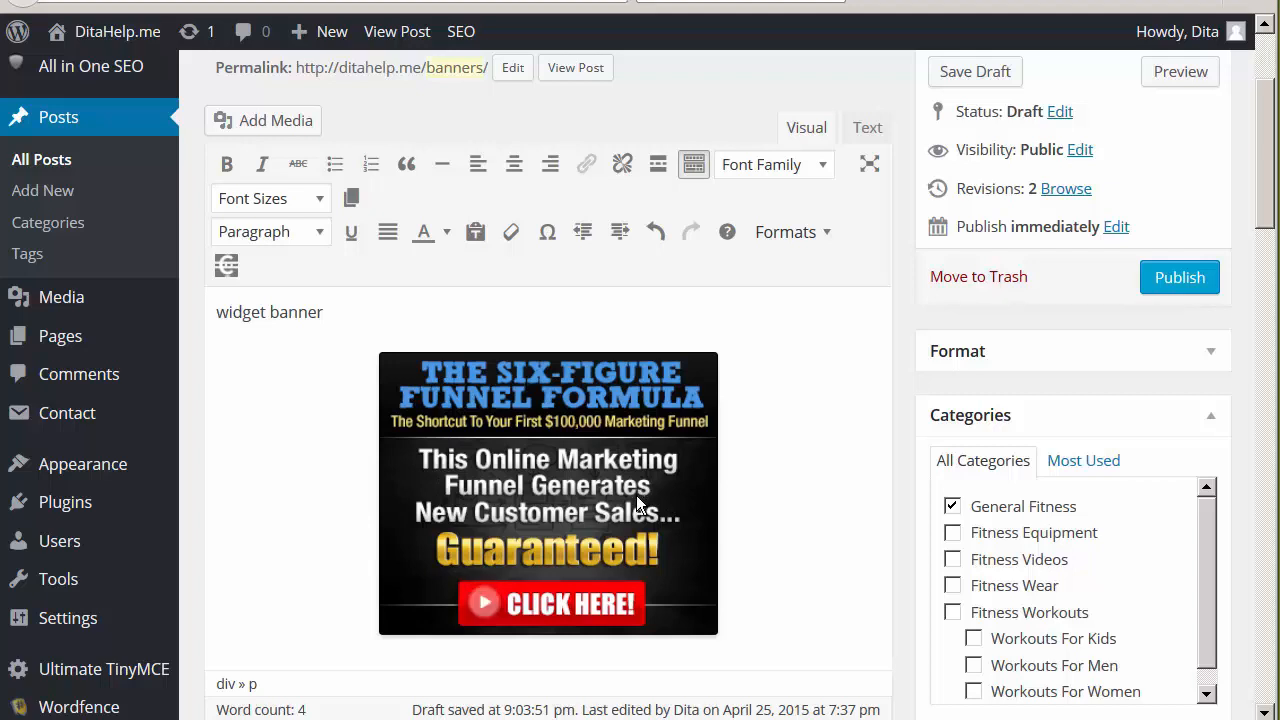
pyautogui.moveTo(412, 488)
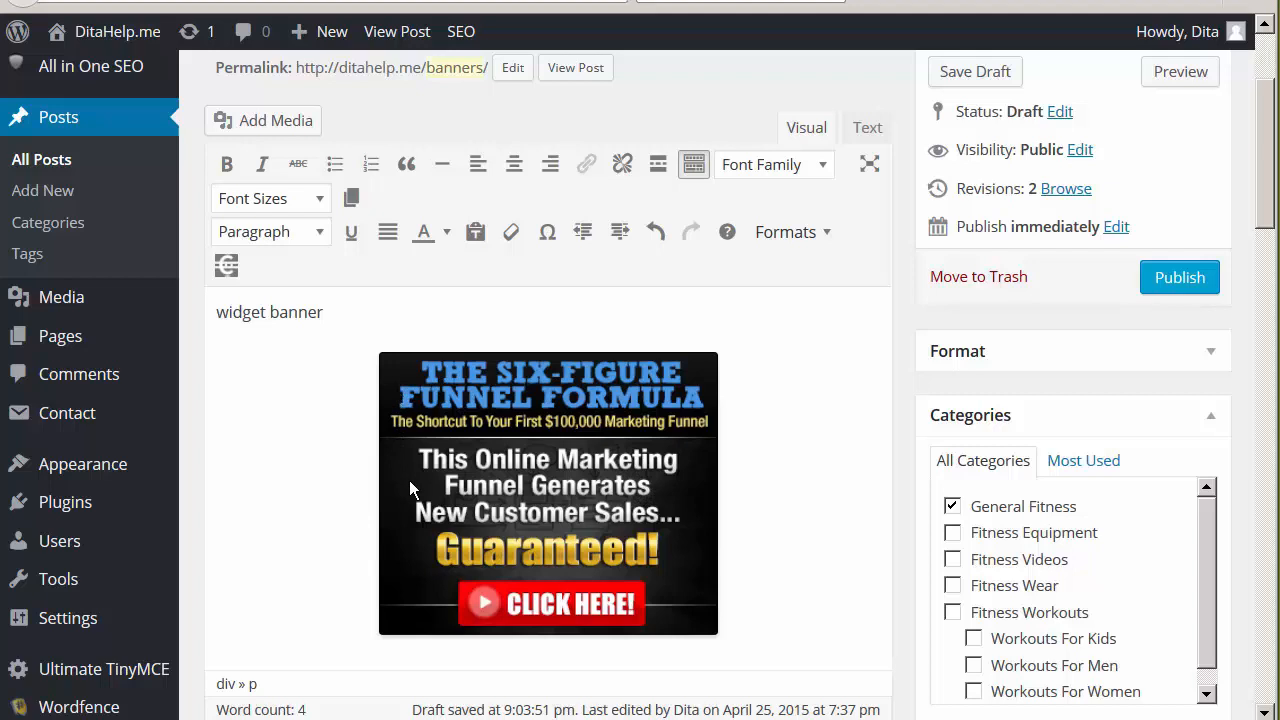
pyautogui.moveTo(547, 505)
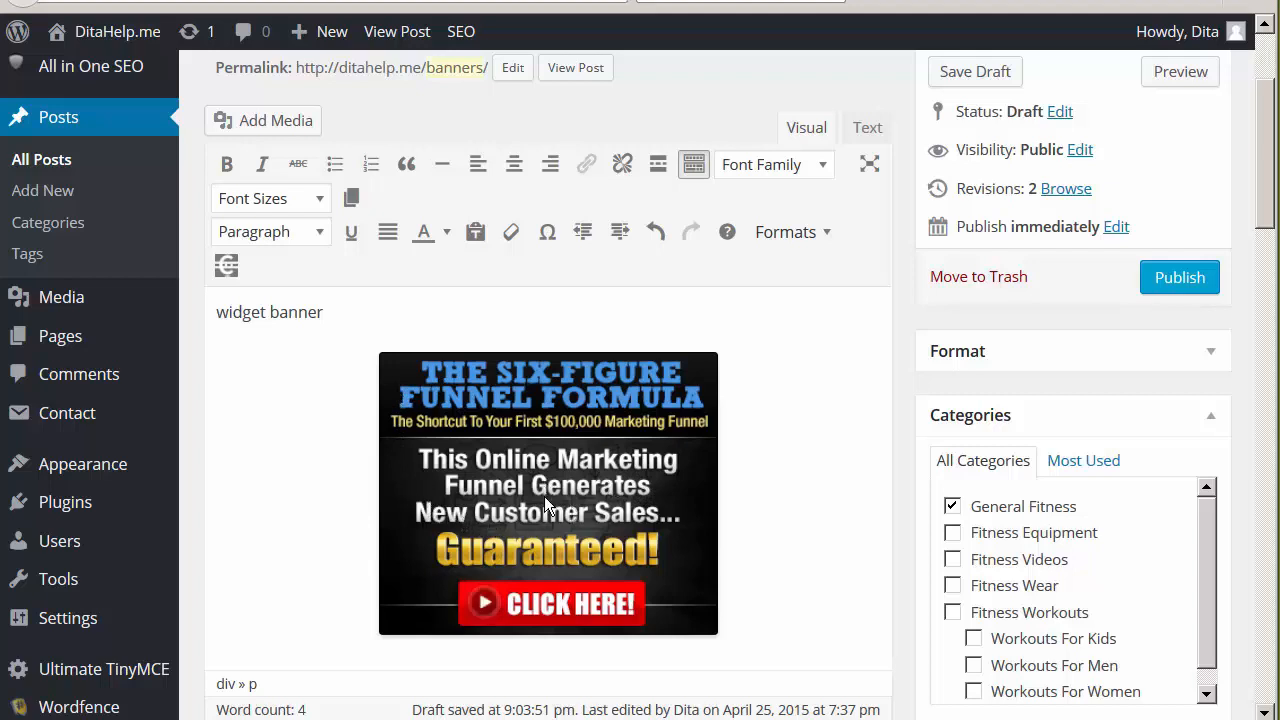
pyautogui.moveTo(585, 500)
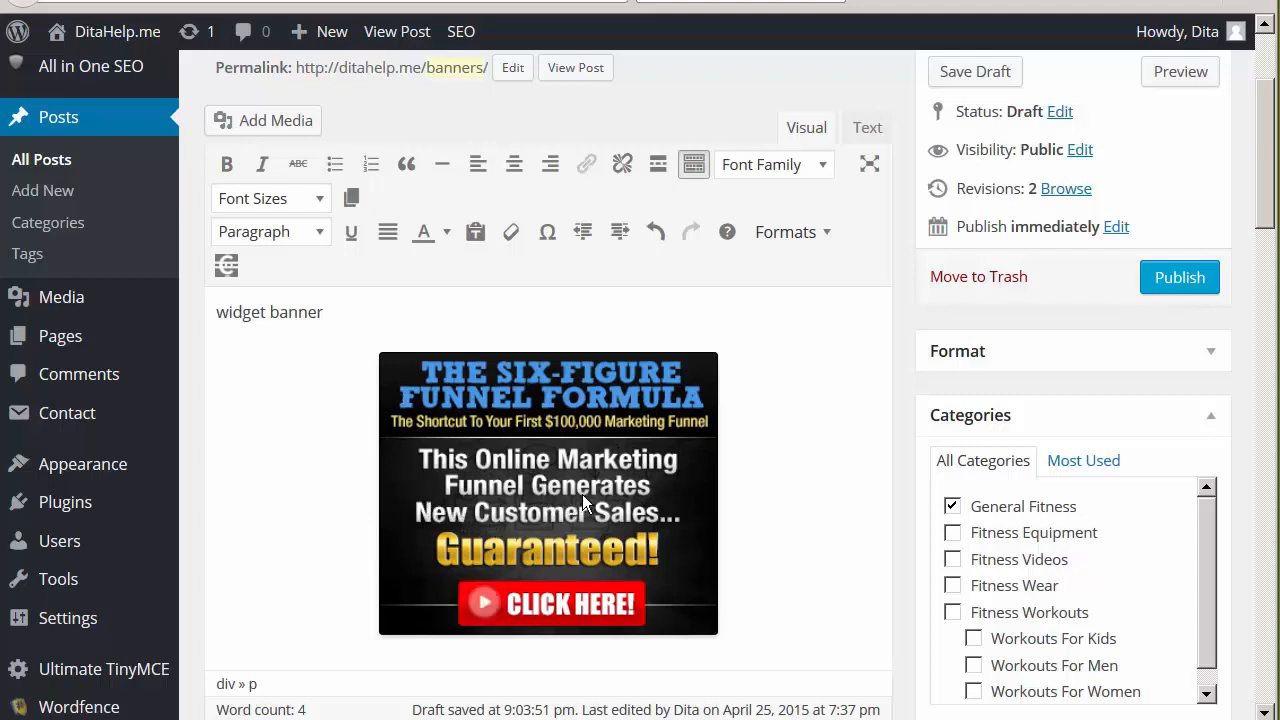
pyautogui.moveTo(635, 555)
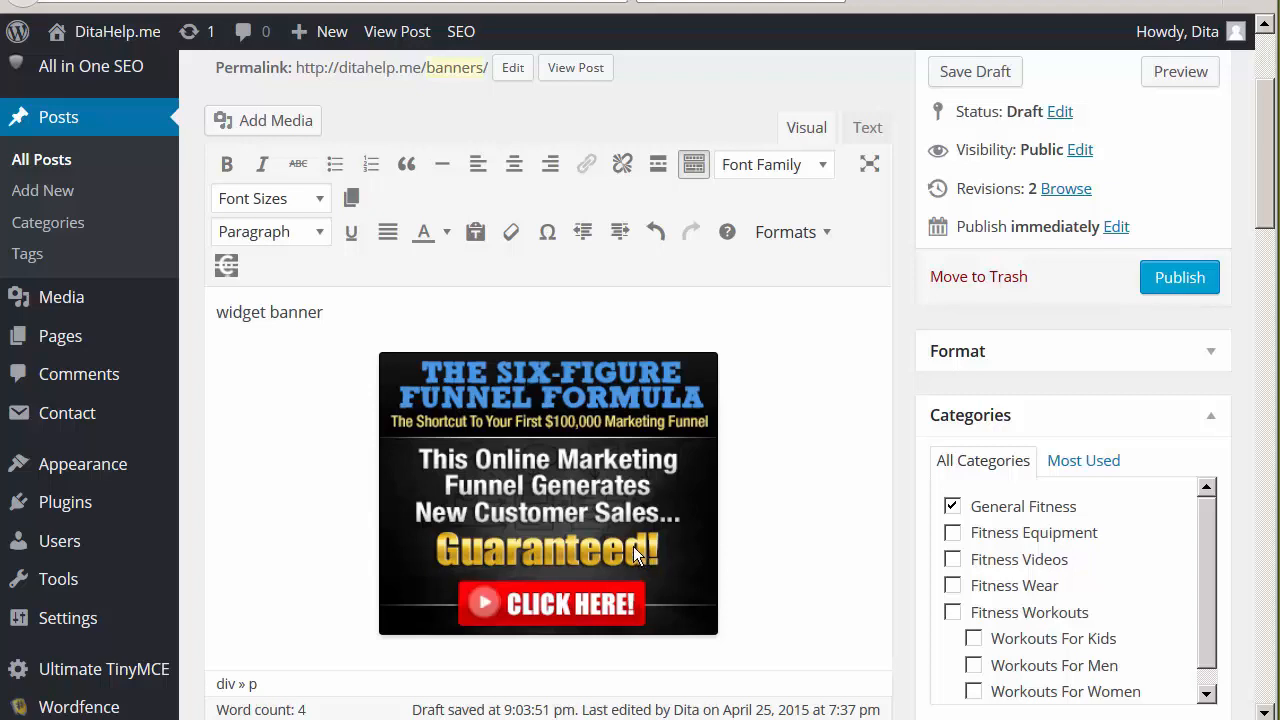
pyautogui.moveTo(645, 545)
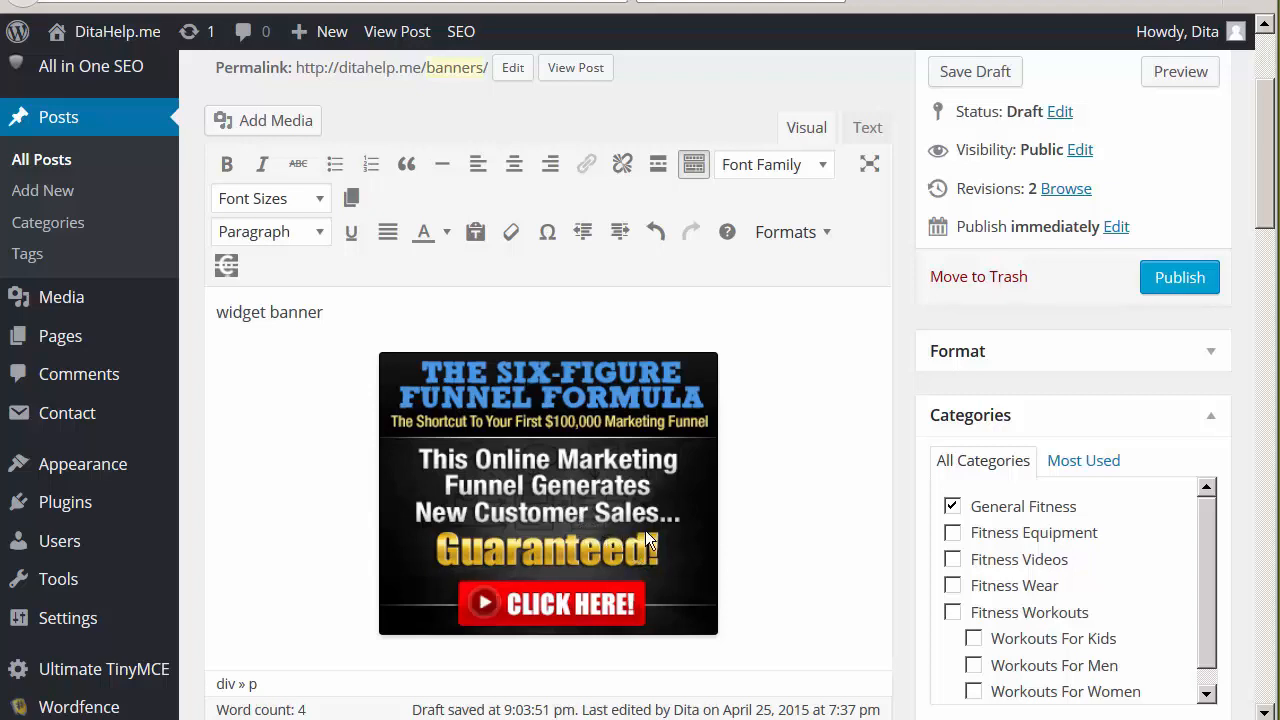
pyautogui.moveTo(780, 515)
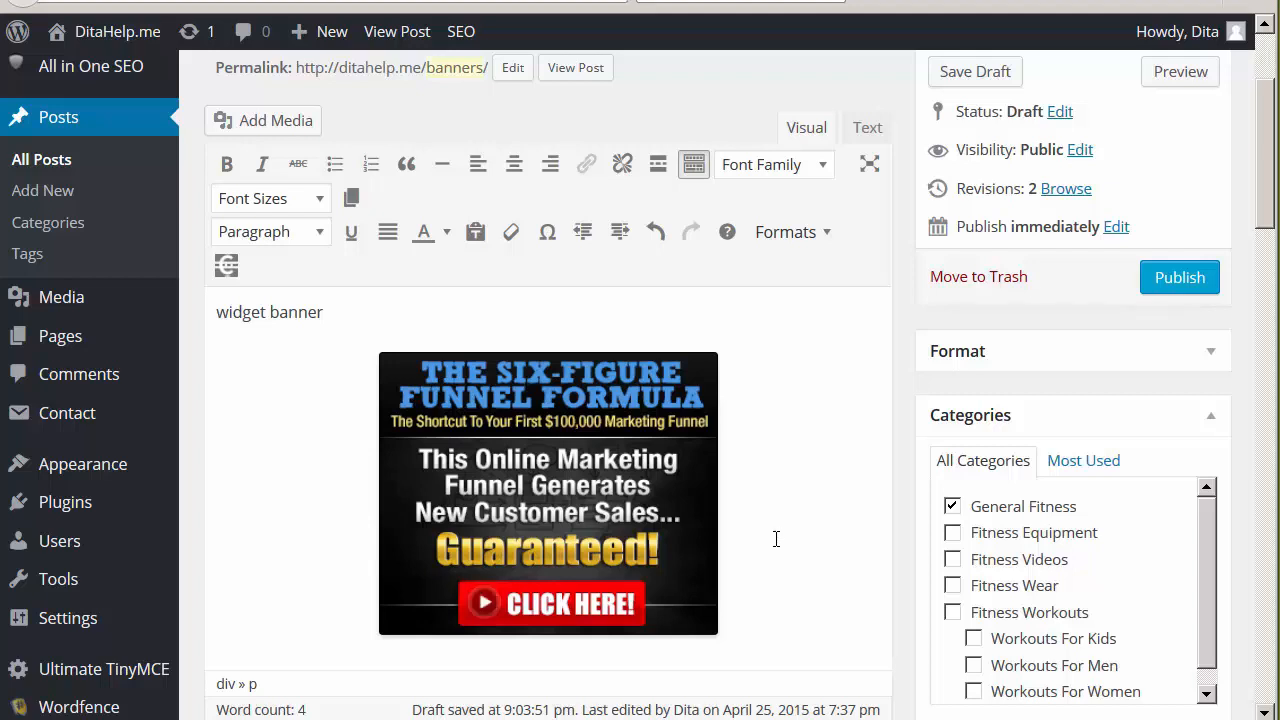
pyautogui.moveTo(806, 517)
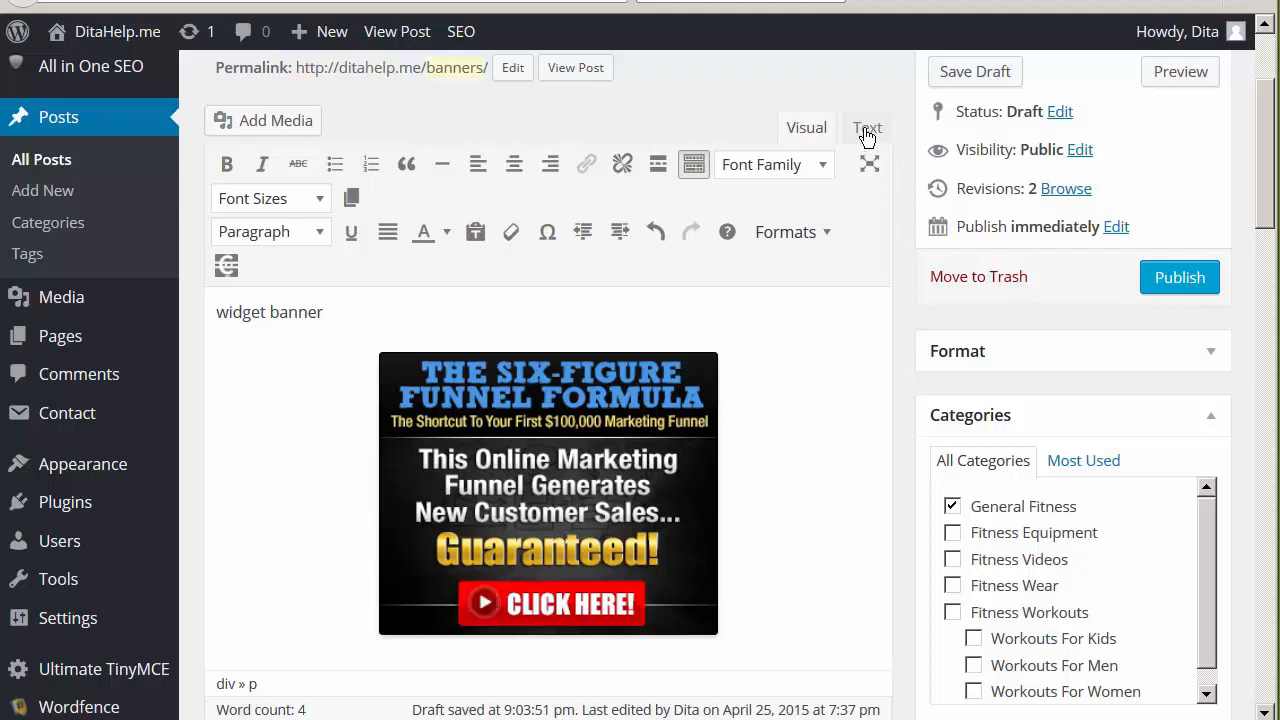
# - Switch the Banners editor to the Text tab to show raw HTML
pyautogui.click(867, 127)
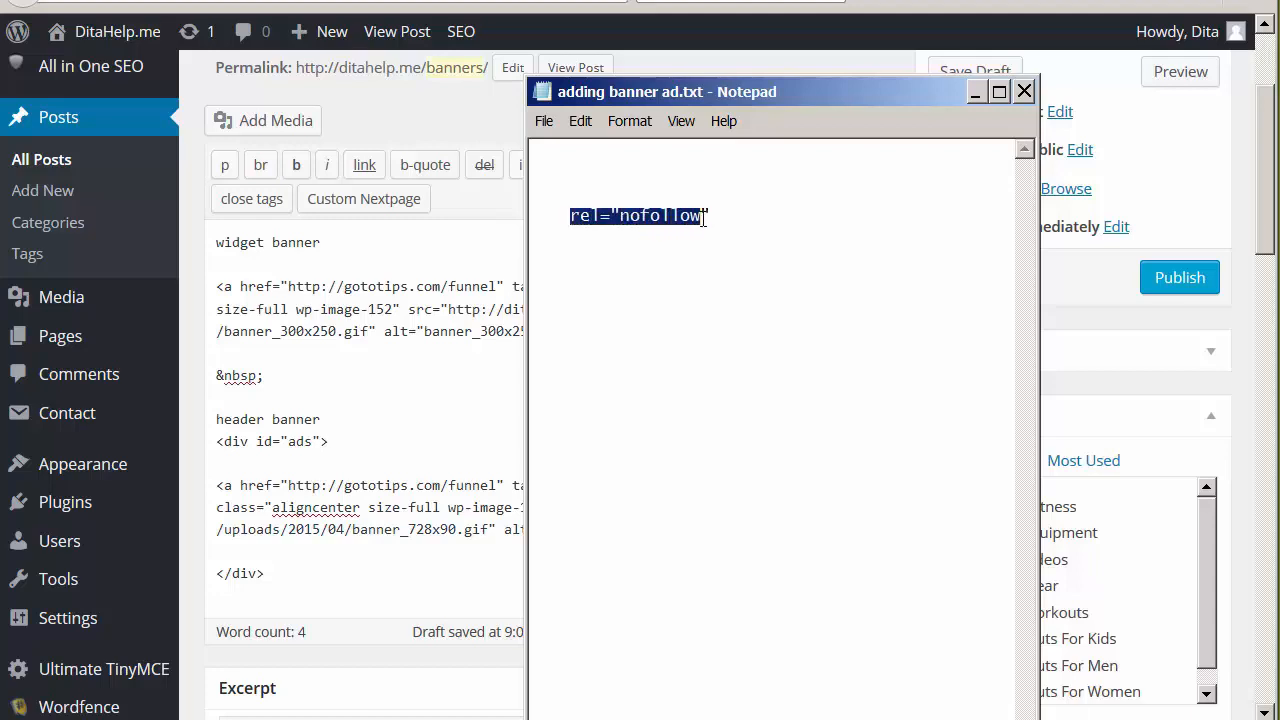
# - Copy rel="nofollow" from the 'adding banner ad.txt' Notepad file
pyautogui.rightClick(705, 216)
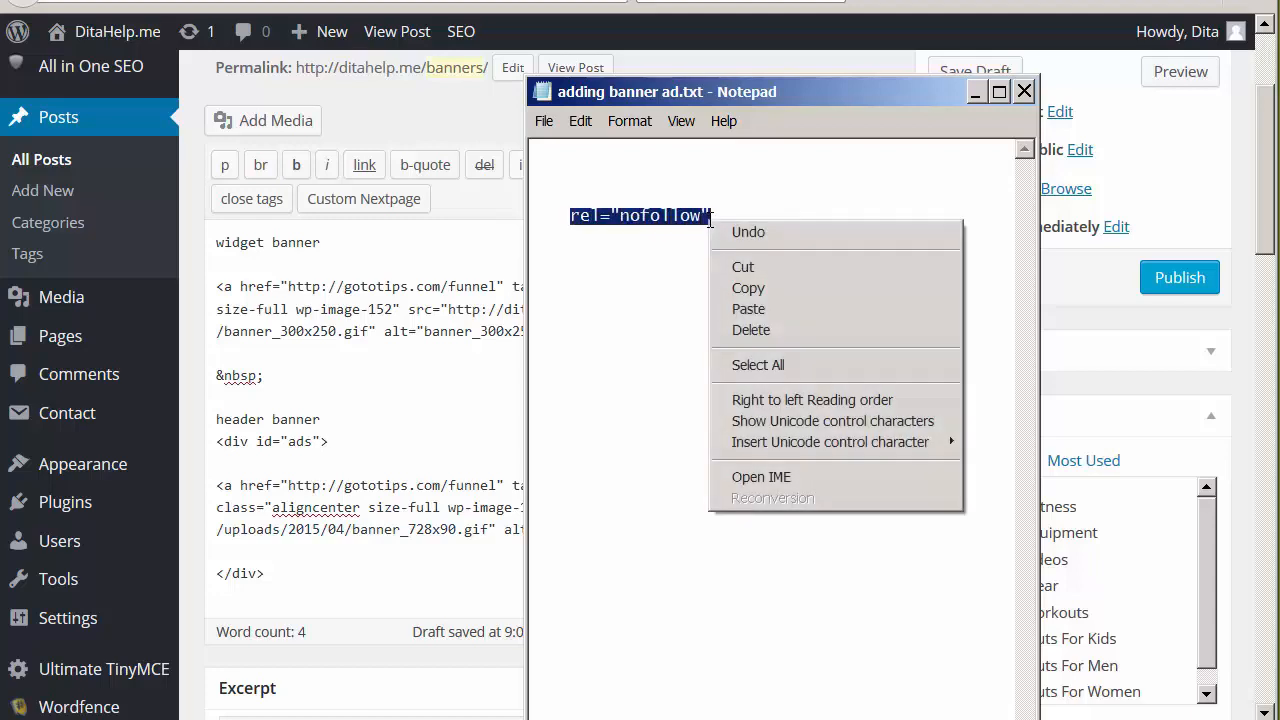
pyautogui.click(963, 143)
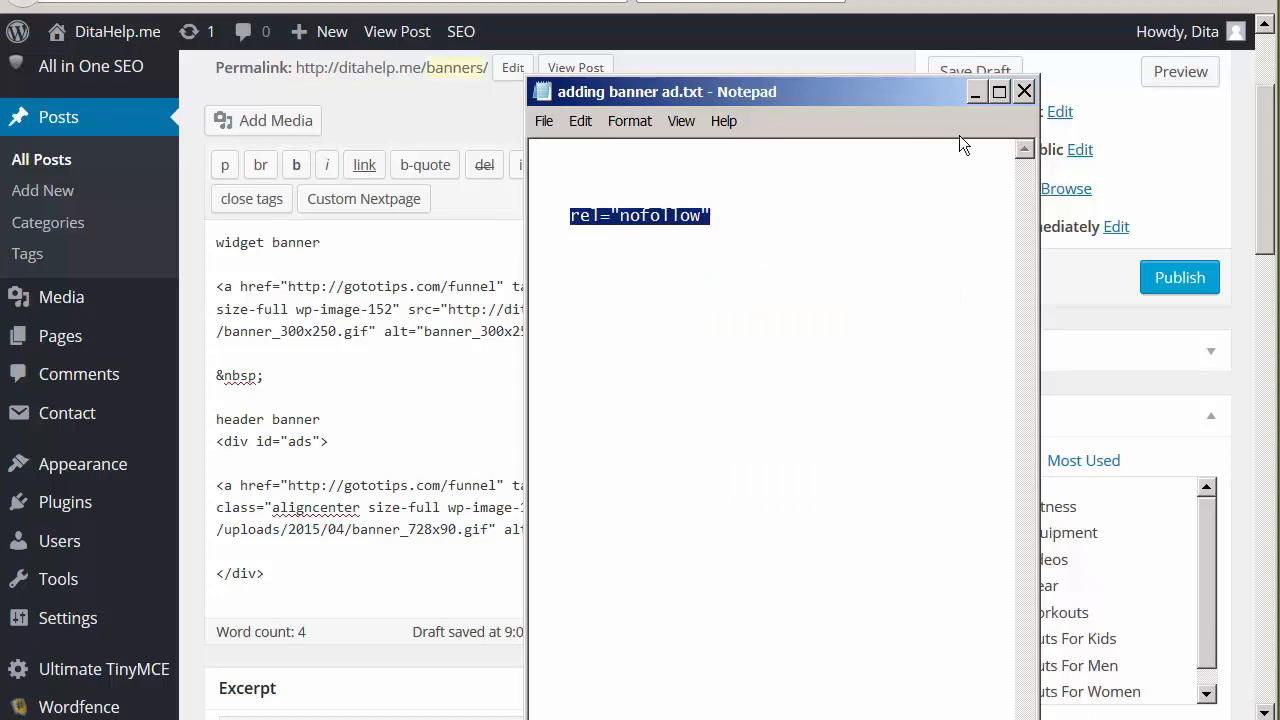
# - Return to the Banners draft's HTML code in WordPress
pyautogui.click(1024, 91)
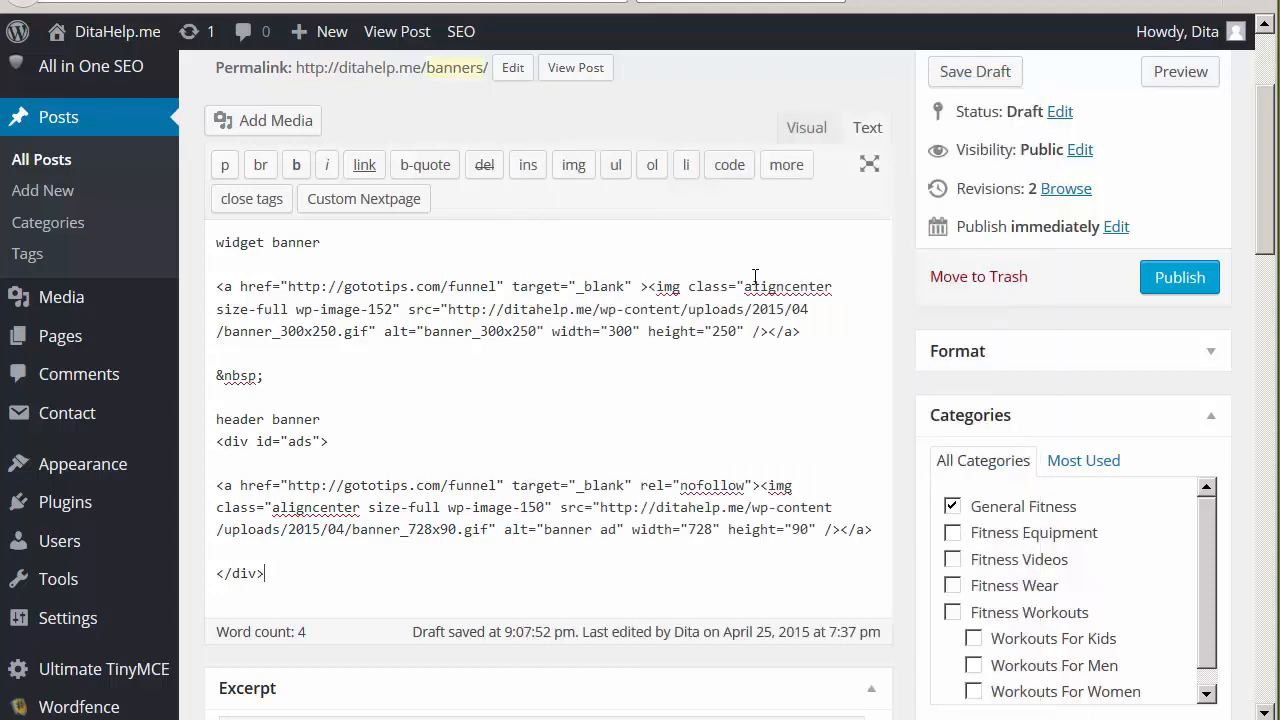
pyautogui.moveTo(637, 290)
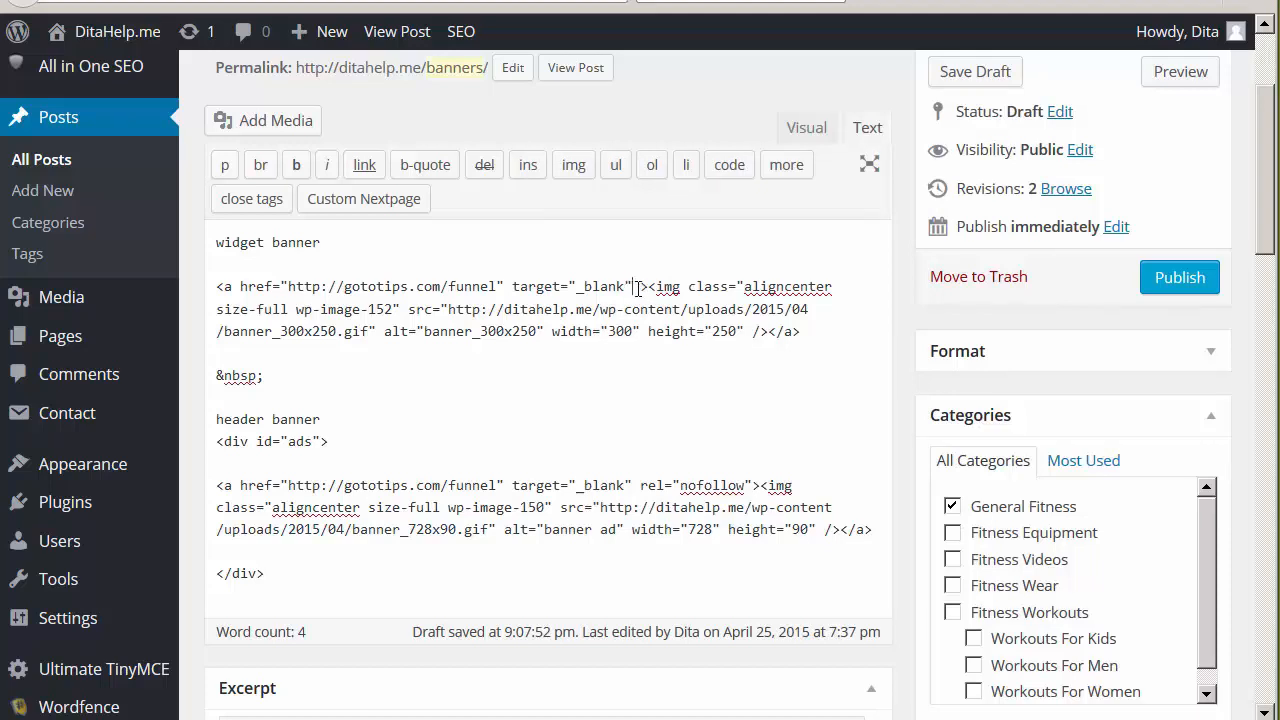
pyautogui.moveTo(638, 287)
pyautogui.write(' rel="nofollow"')
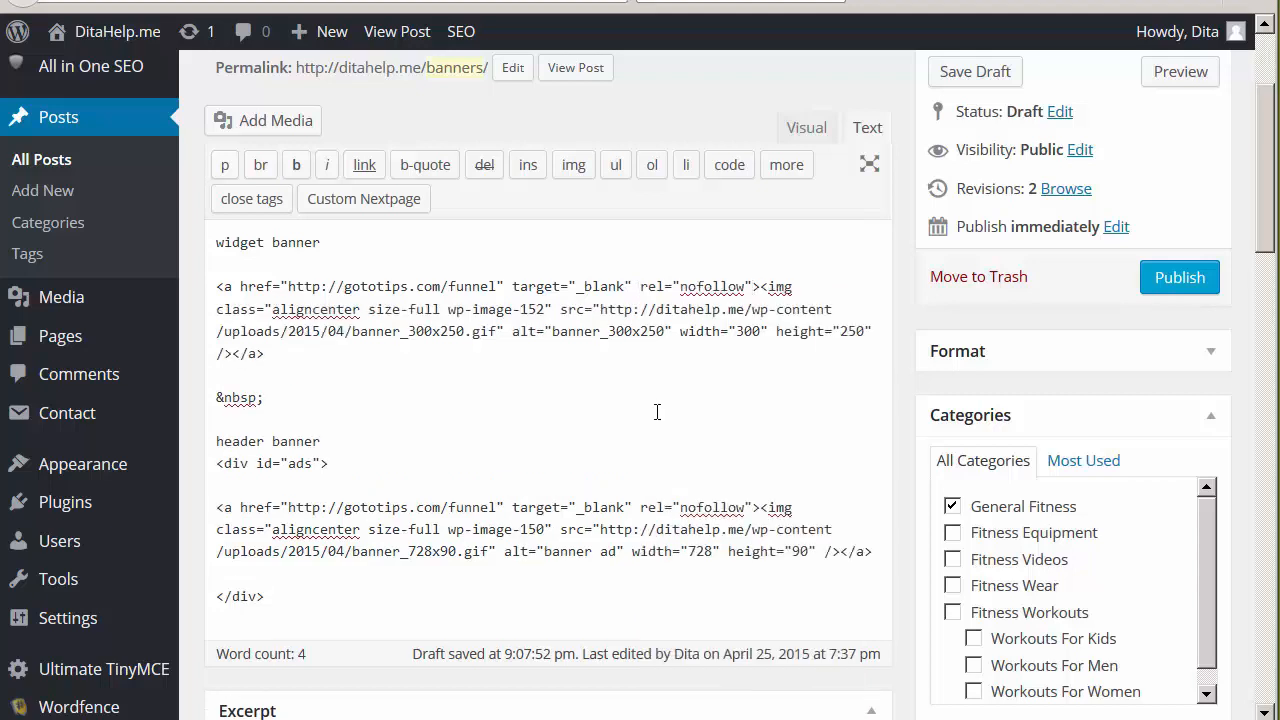
pyautogui.moveTo(865, 274)
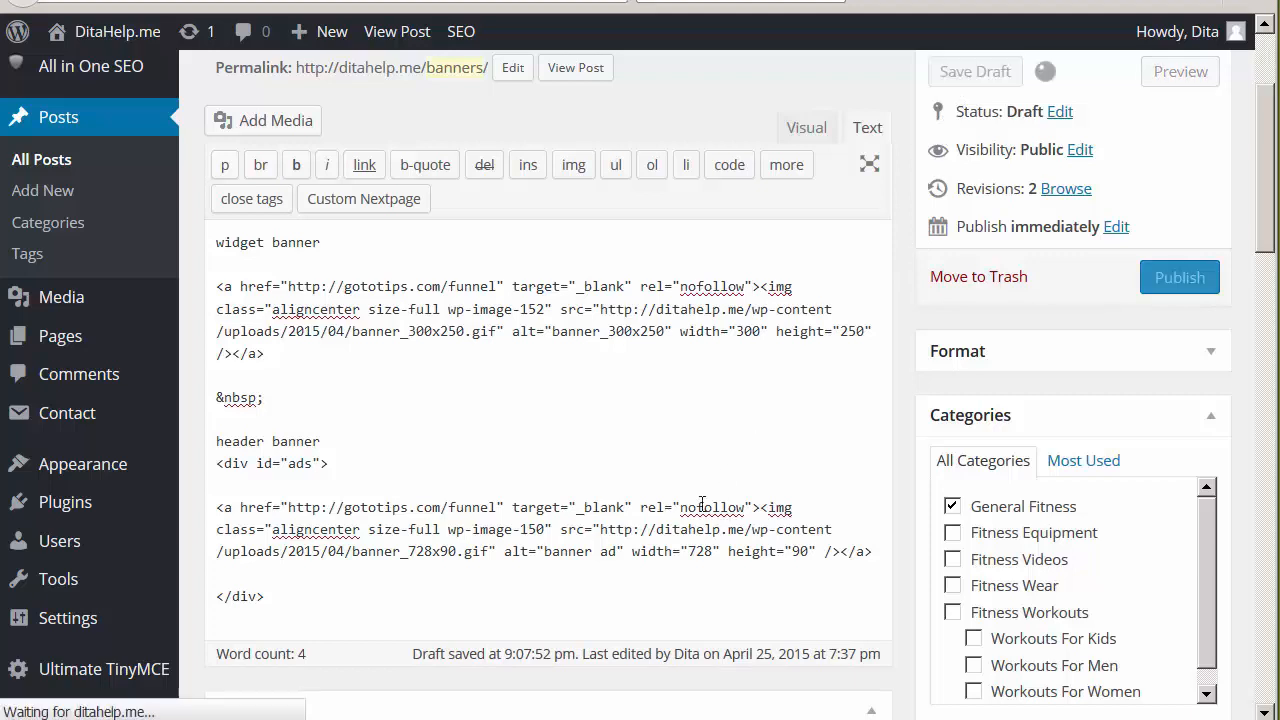
pyautogui.moveTo(707, 462)
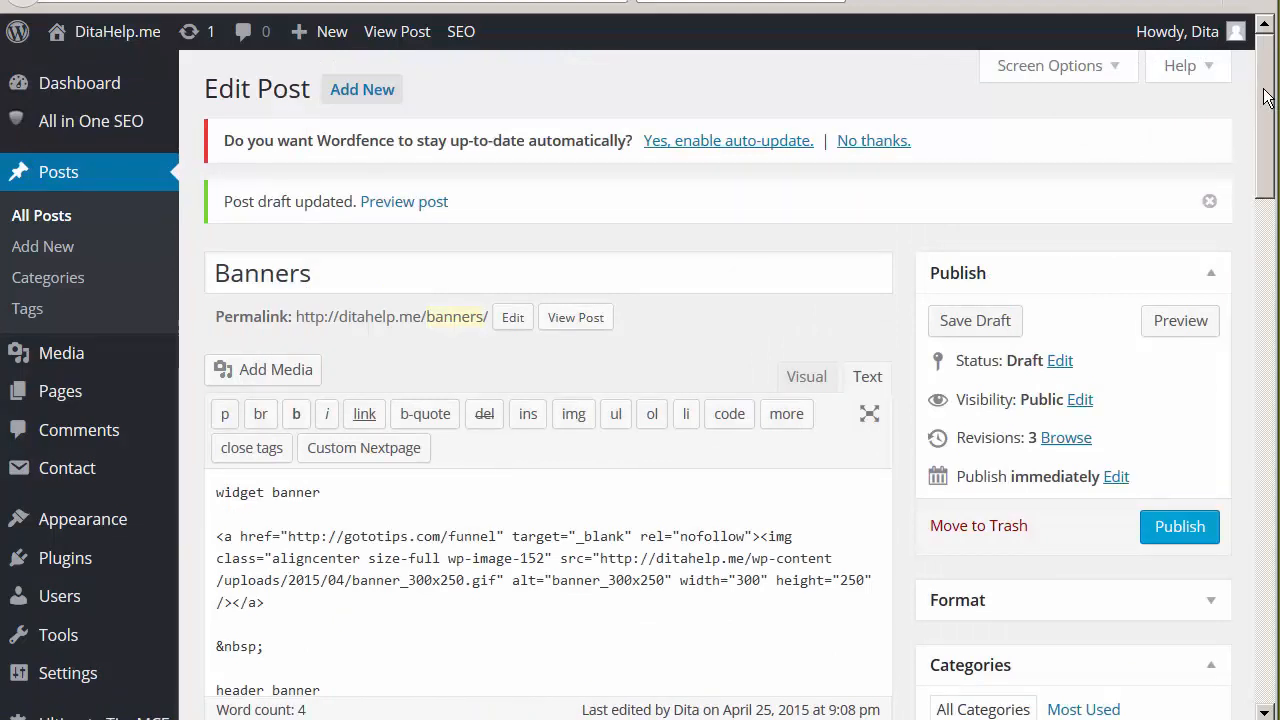
# - Open Appearance > Widgets and scroll to the Main Sidebar's Text widgets
pyautogui.scroll(-3)
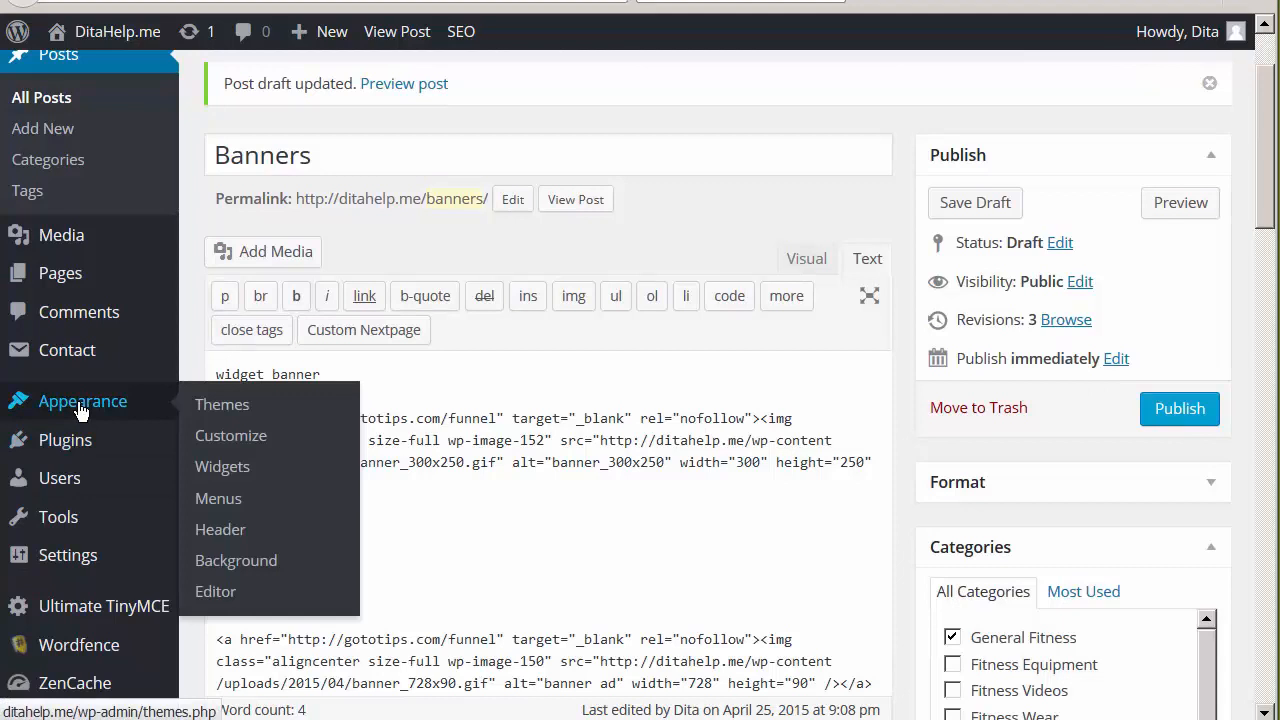
pyautogui.click(222, 404)
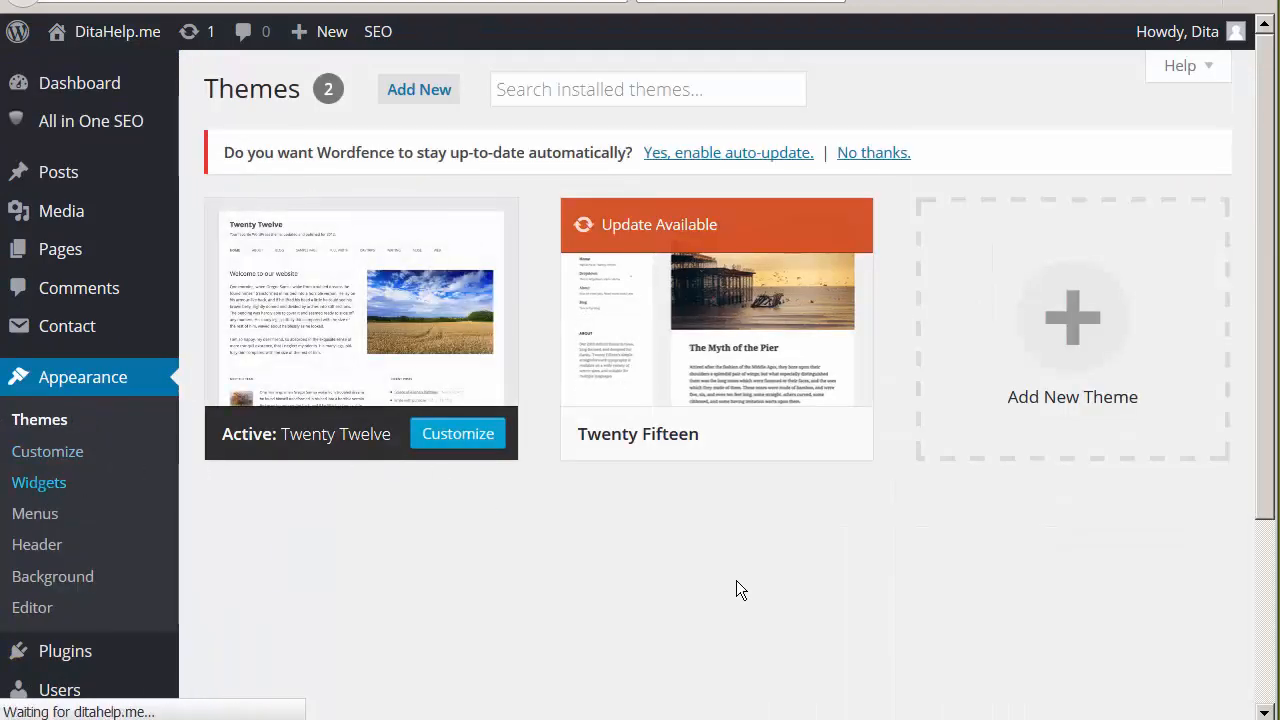
pyautogui.click(39, 482)
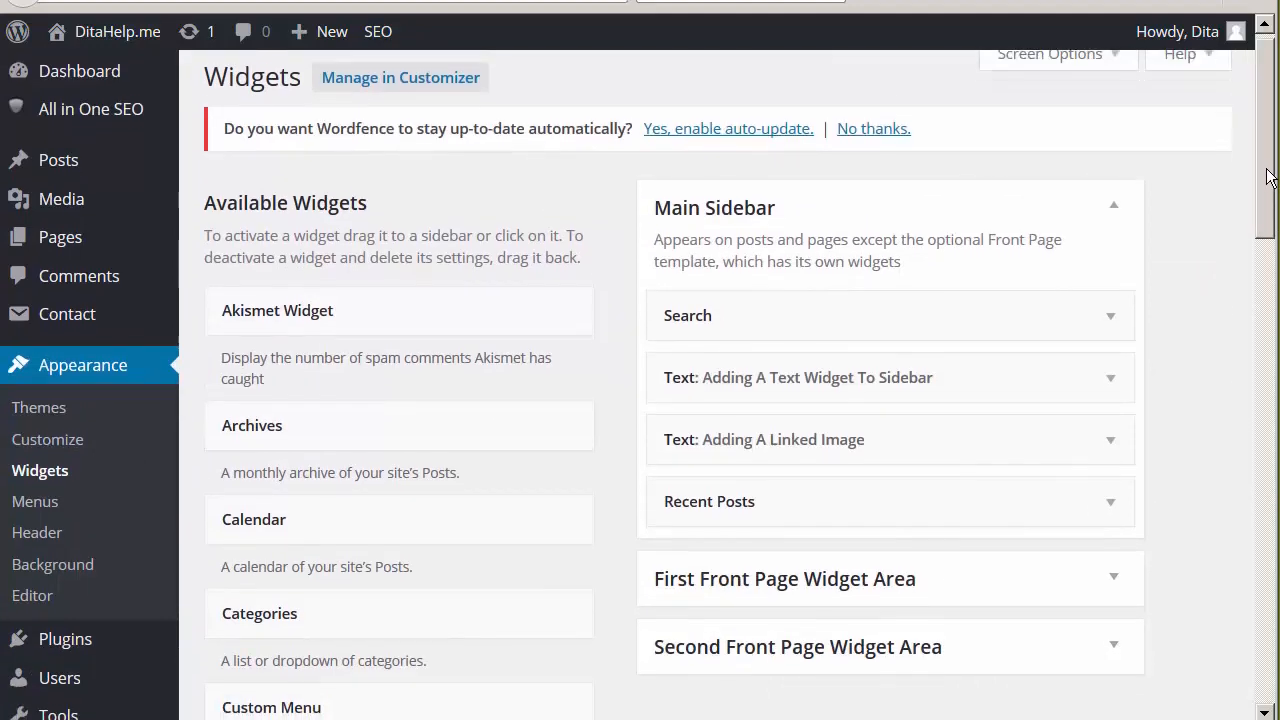
pyautogui.scroll(-3)
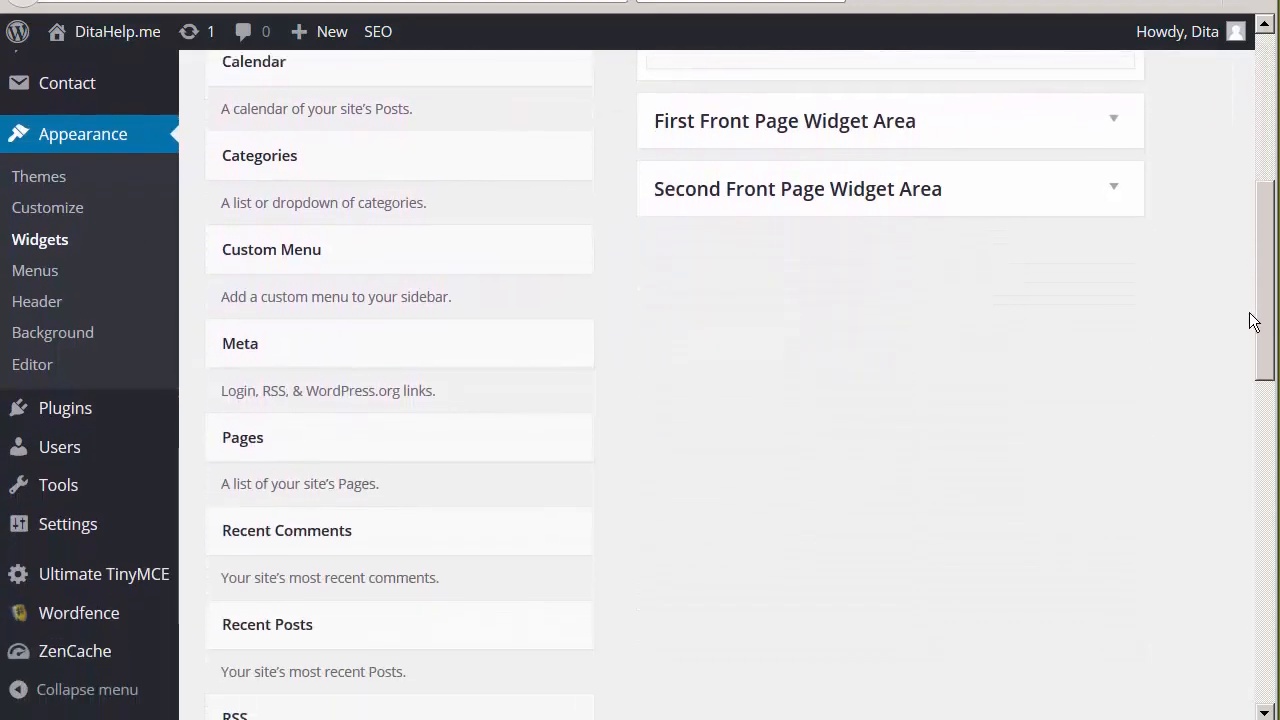
pyautogui.scroll(-3)
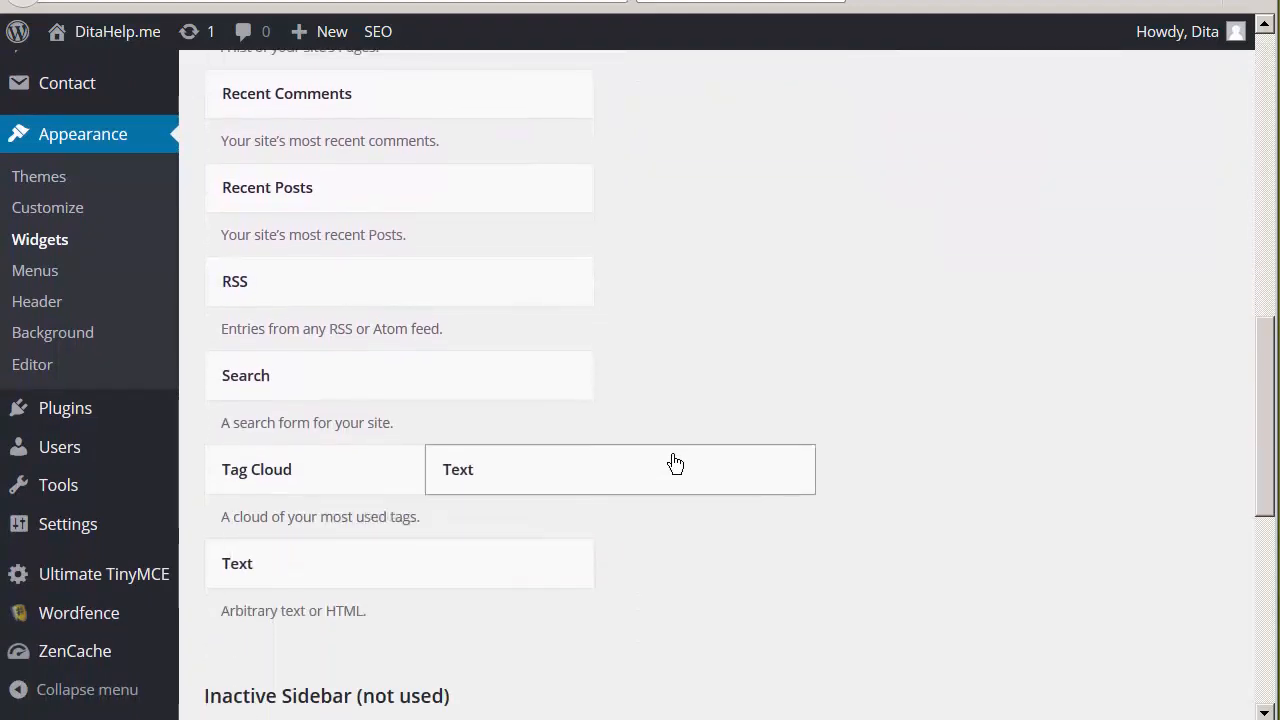
pyautogui.scroll(3)
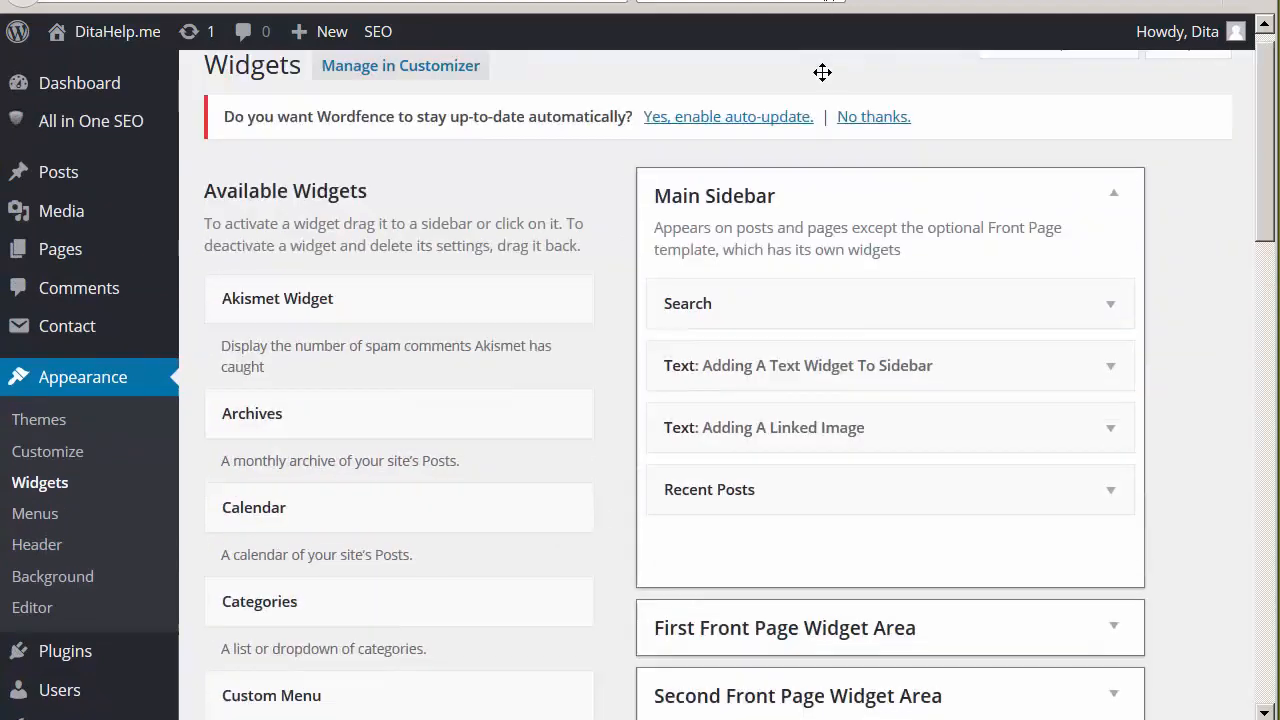
# - Add a Text widget to the Main Sidebar below Search and expand its settings
pyautogui.moveTo(400, 365); pyautogui.dragTo(855, 250)
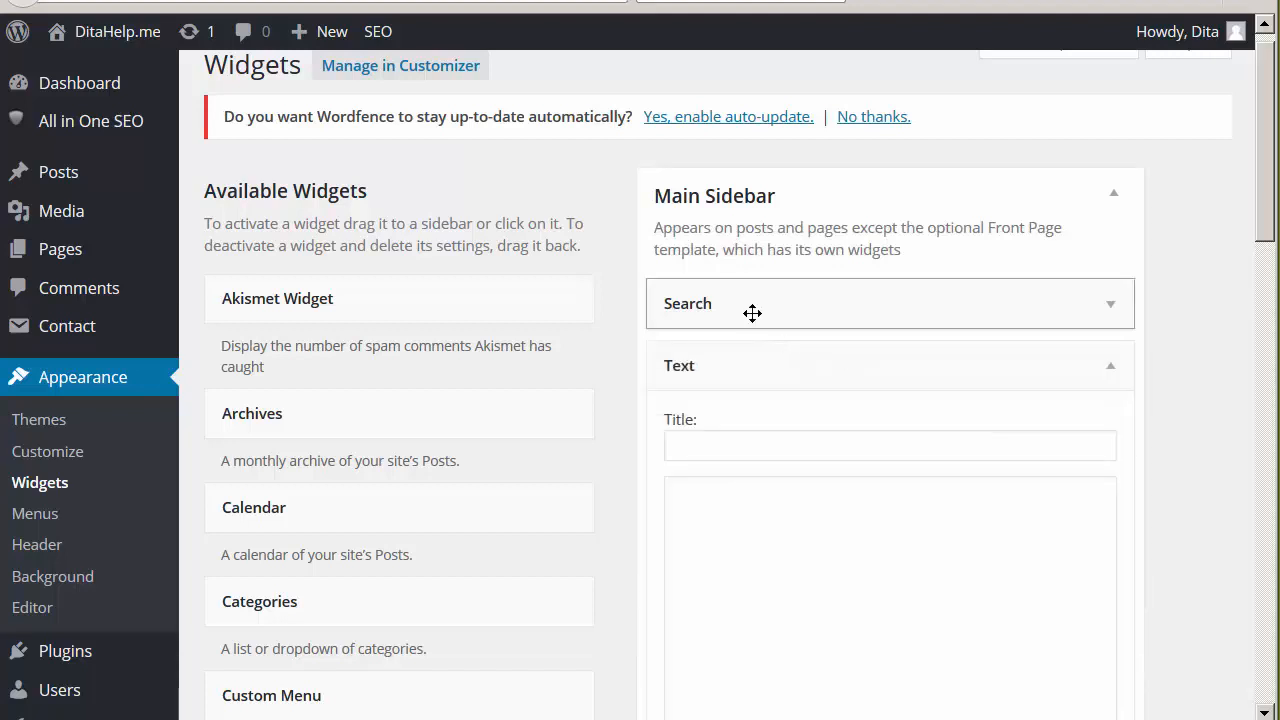
pyautogui.moveTo(707, 365)
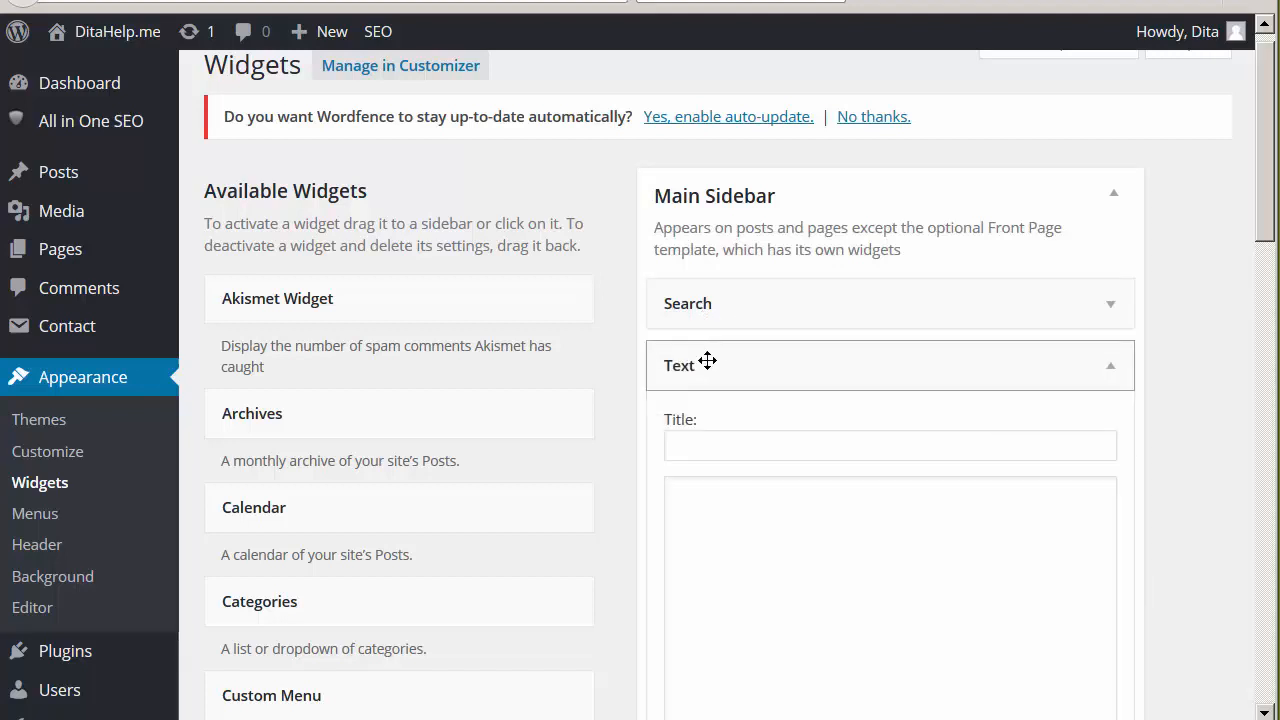
pyautogui.click(1110, 365)
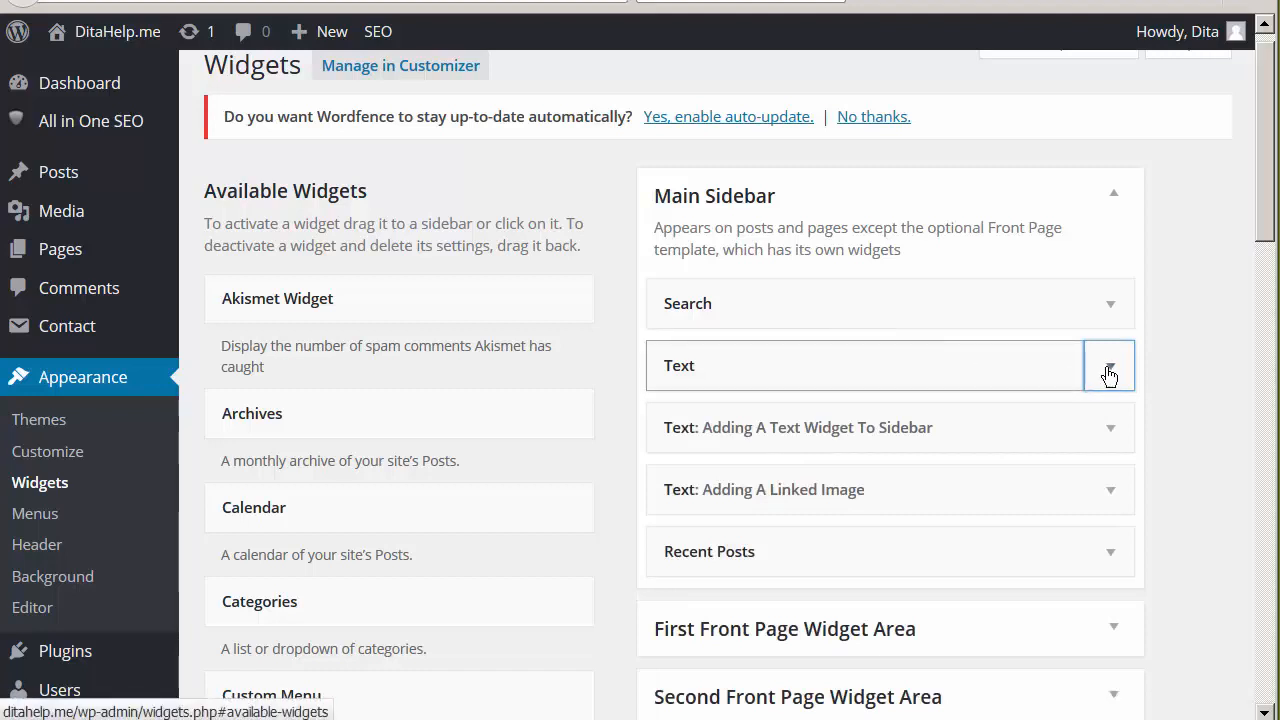
pyautogui.click(1109, 365)
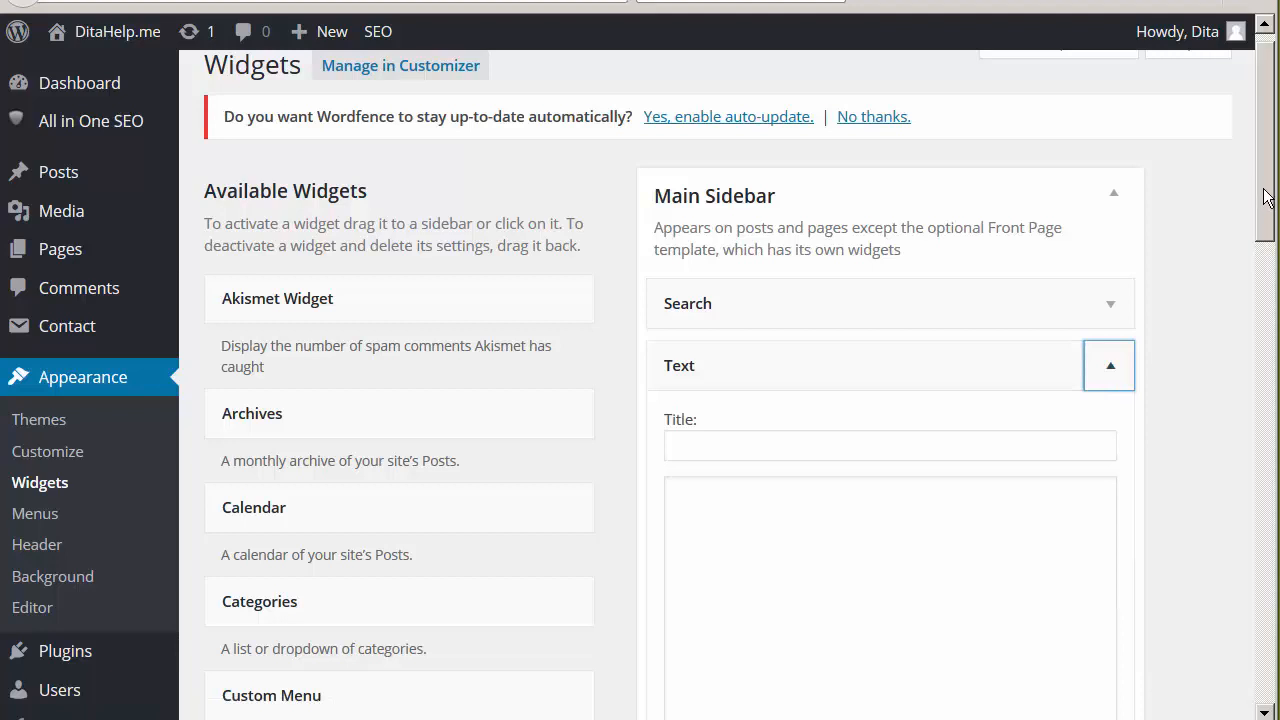
pyautogui.scroll(-3)
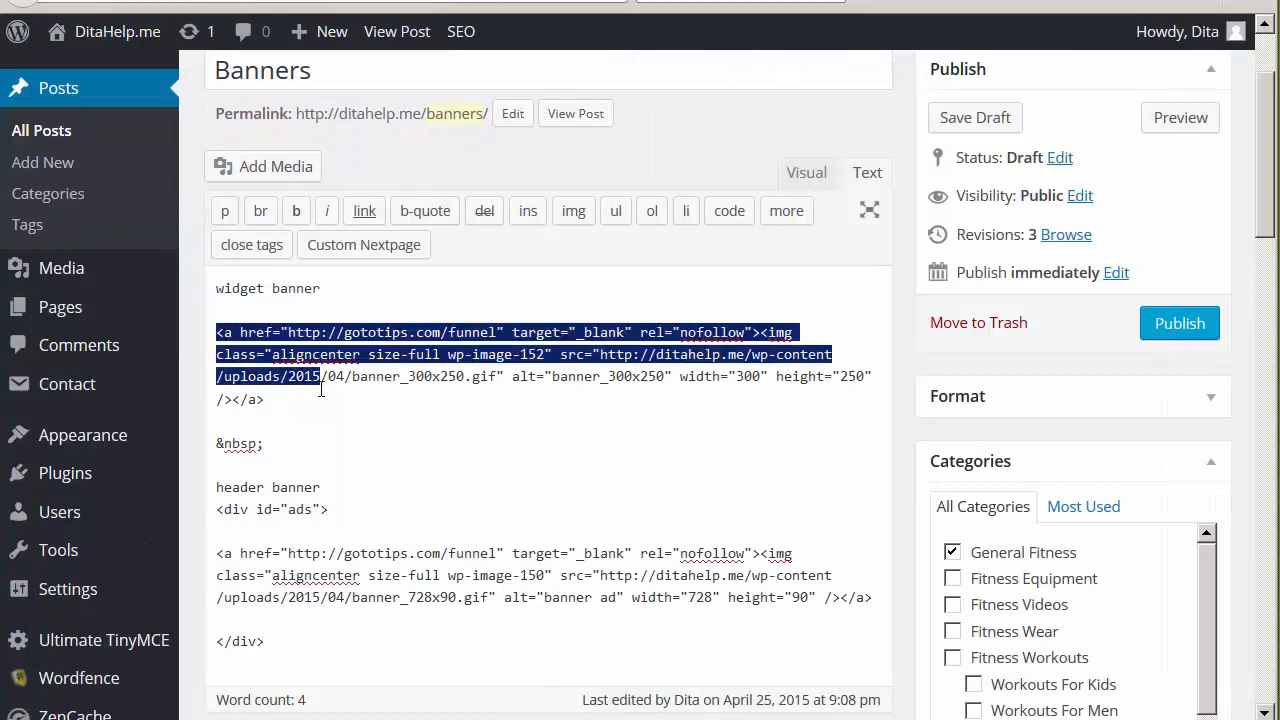
# - Copy the 300x250 banner's nofollow link and image code into the sidebar Text widget
pyautogui.moveTo(320, 376); pyautogui.dragTo(264, 399)
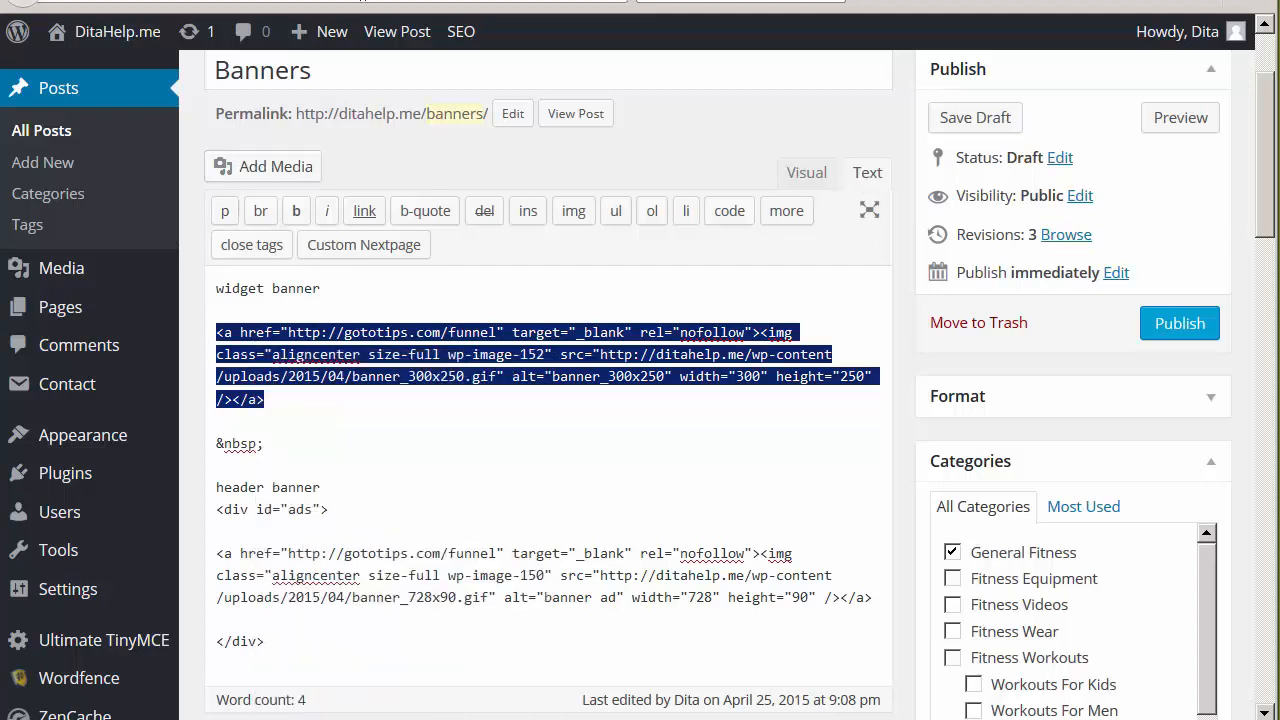
pyautogui.click(82, 434)
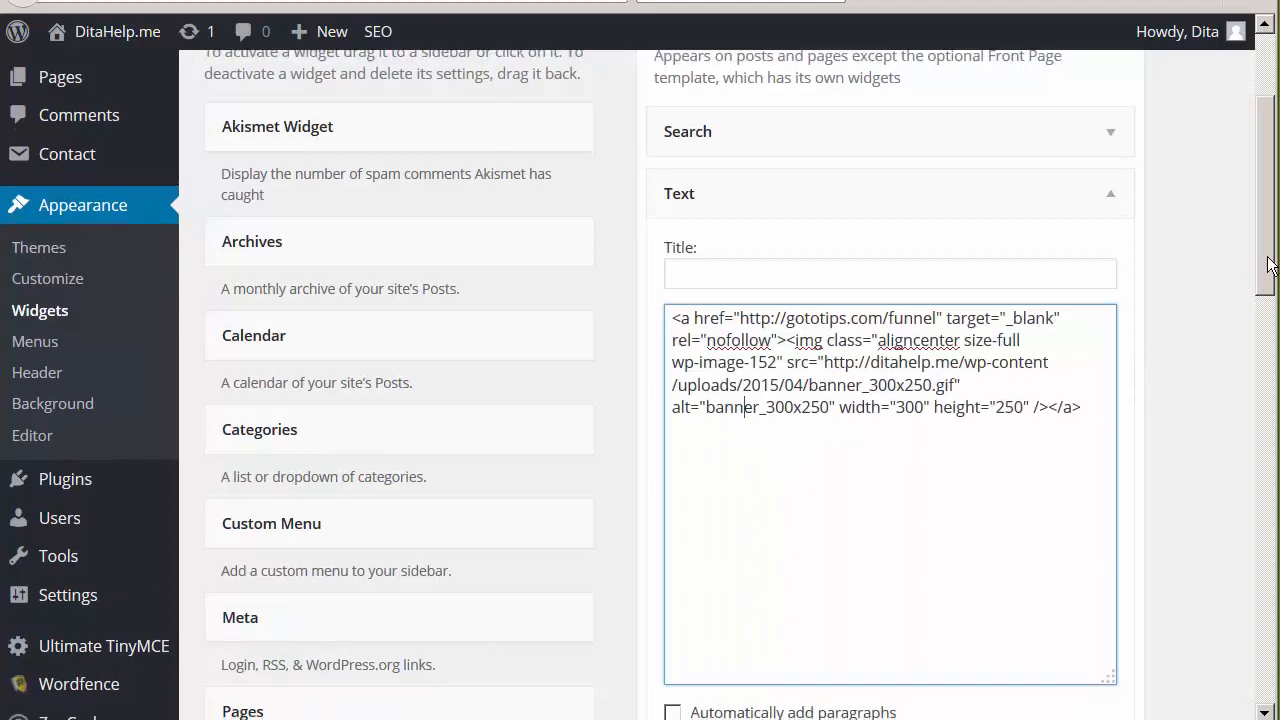
pyautogui.scroll(-3)
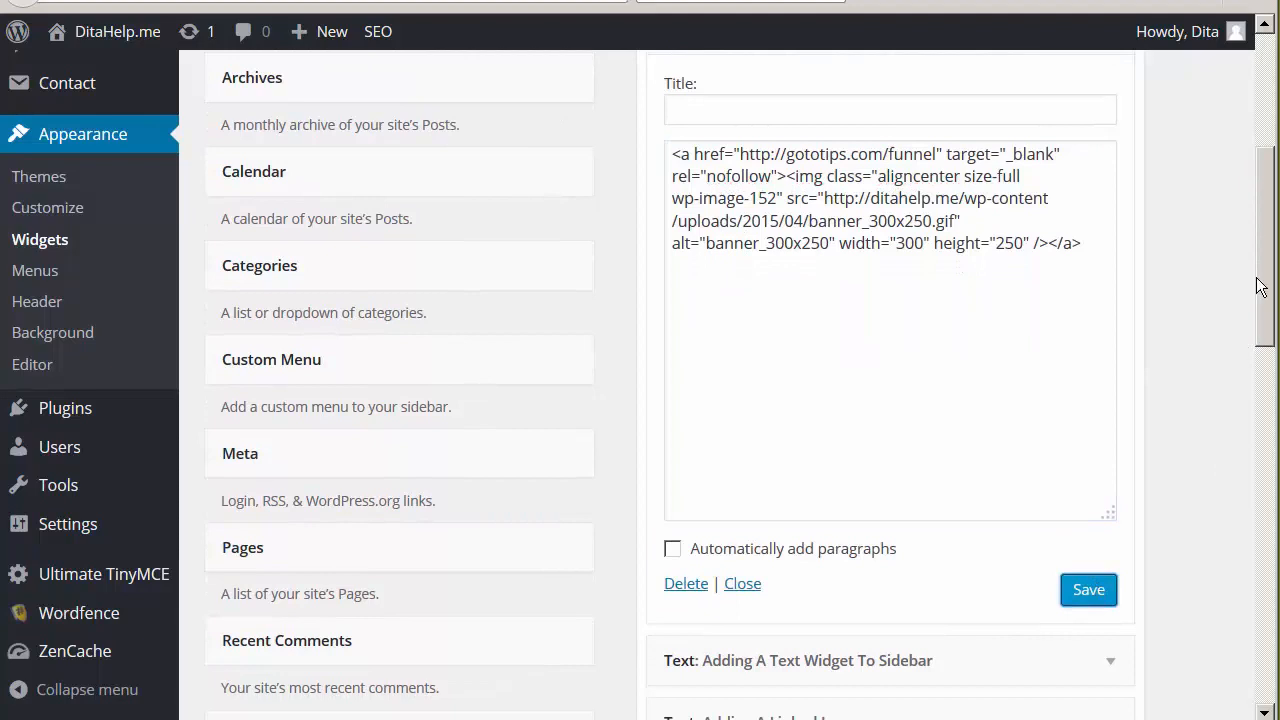
pyautogui.moveTo(420, 85)
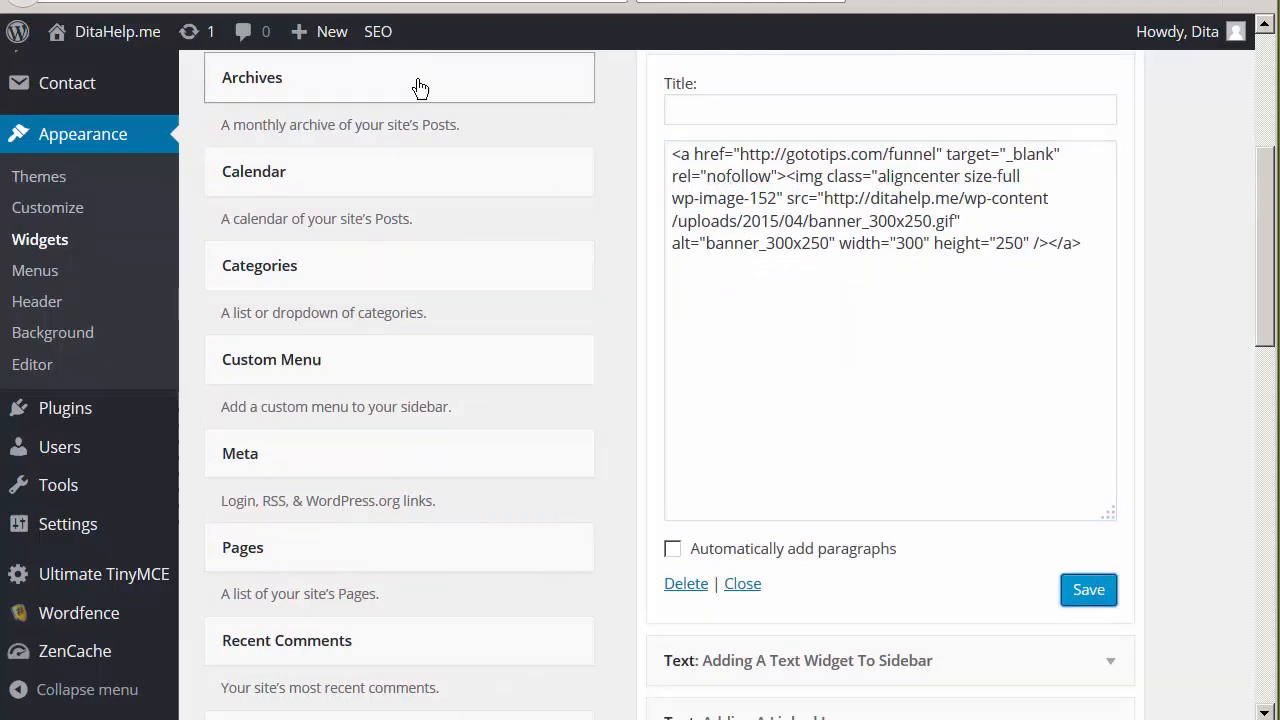
pyautogui.moveTo(117, 31)
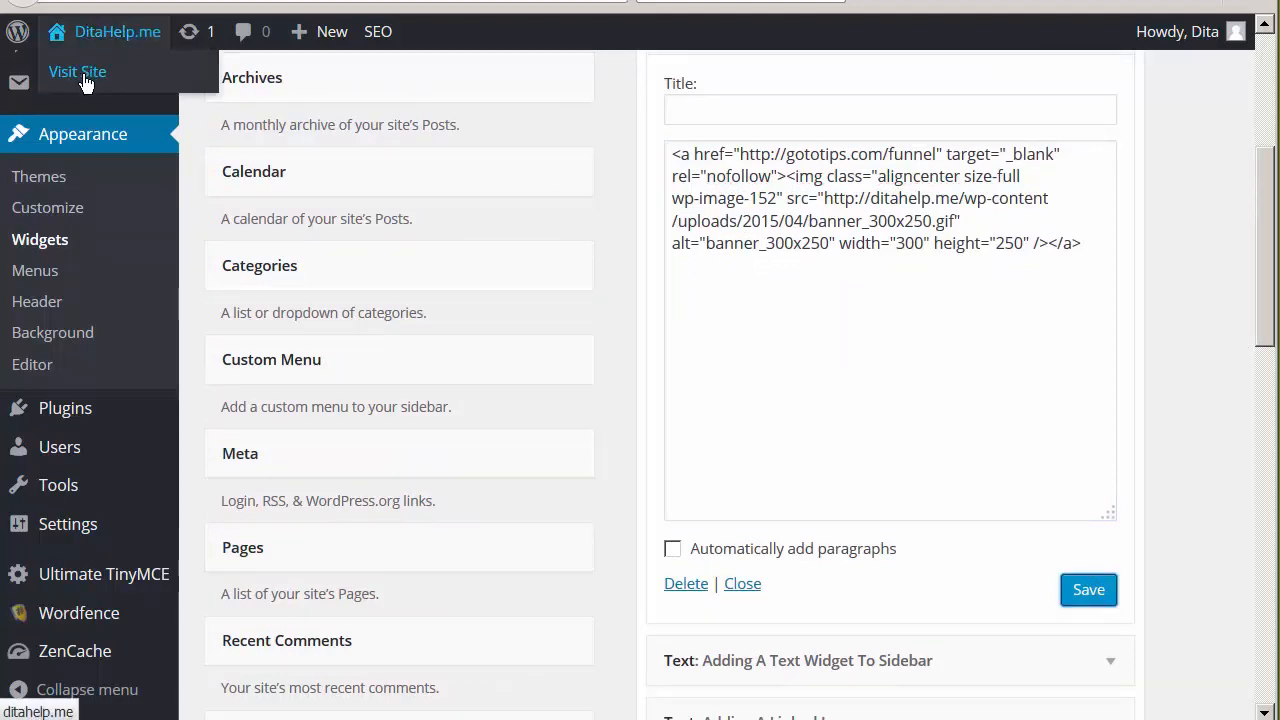
# - Visit the live site and test the sidebar 300x250 banner's link to gototips.com/funnel
pyautogui.click(77, 71)
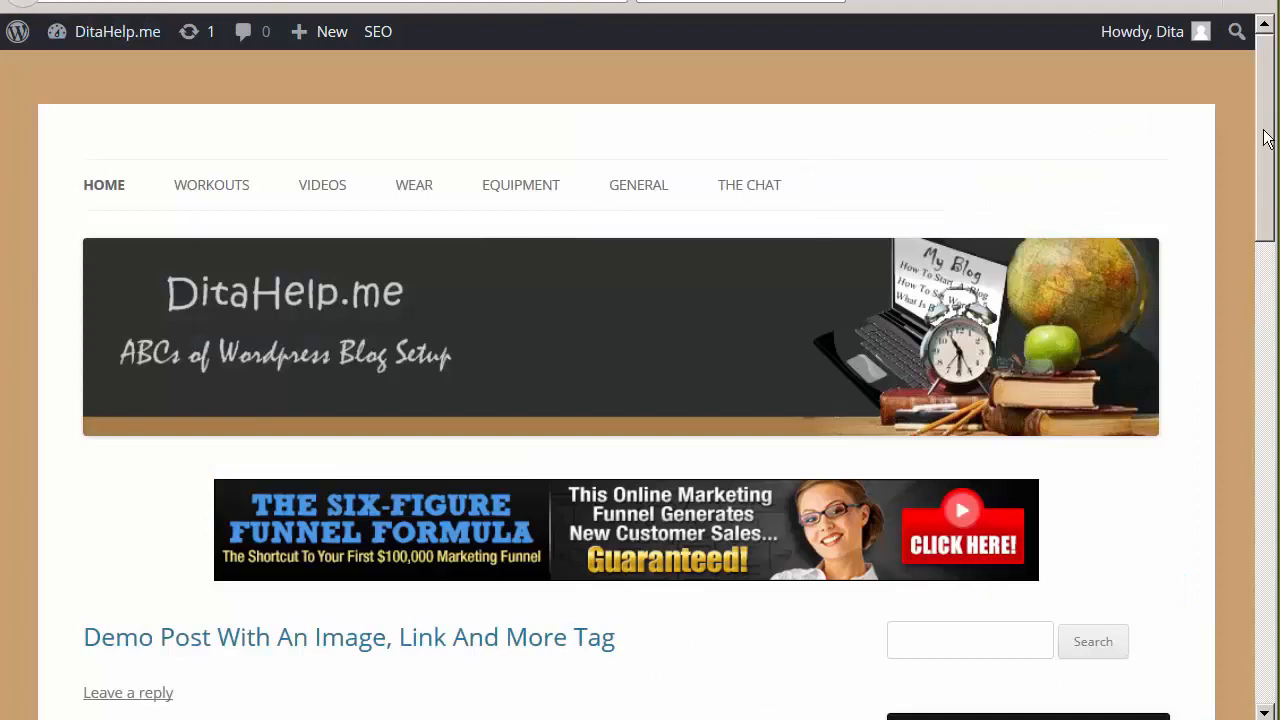
pyautogui.scroll(-3)
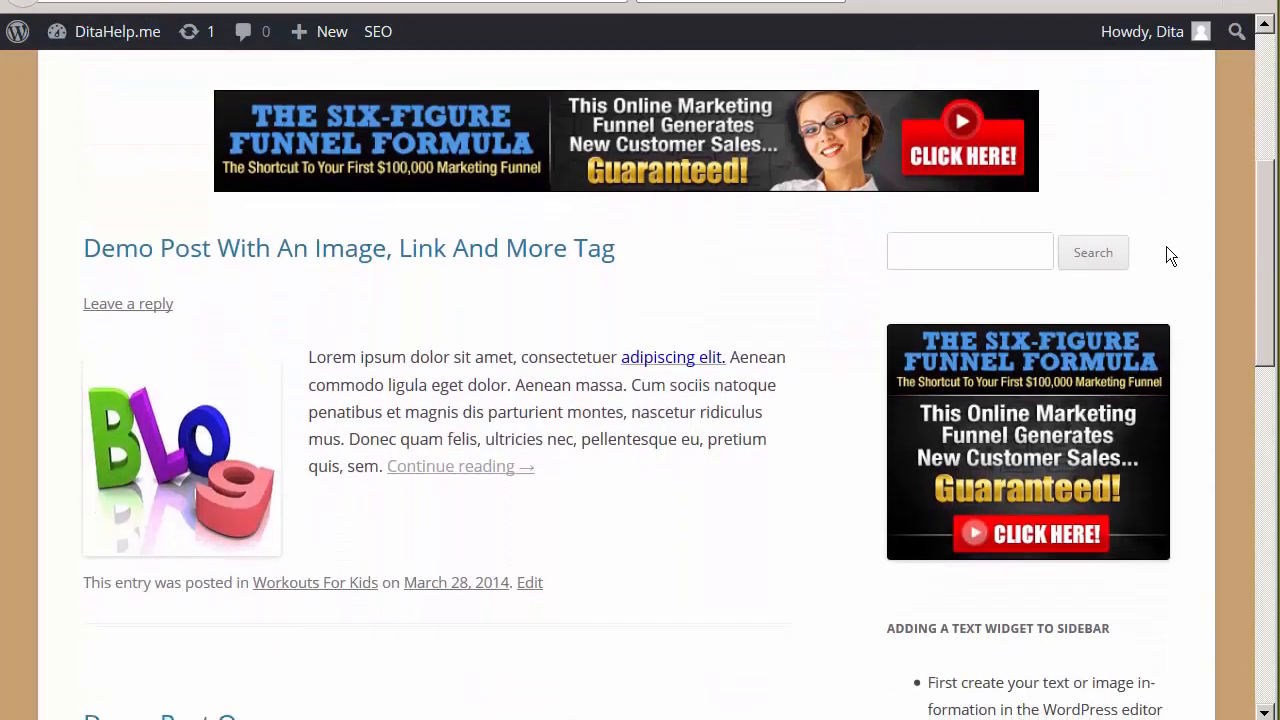
pyautogui.moveTo(915, 508)
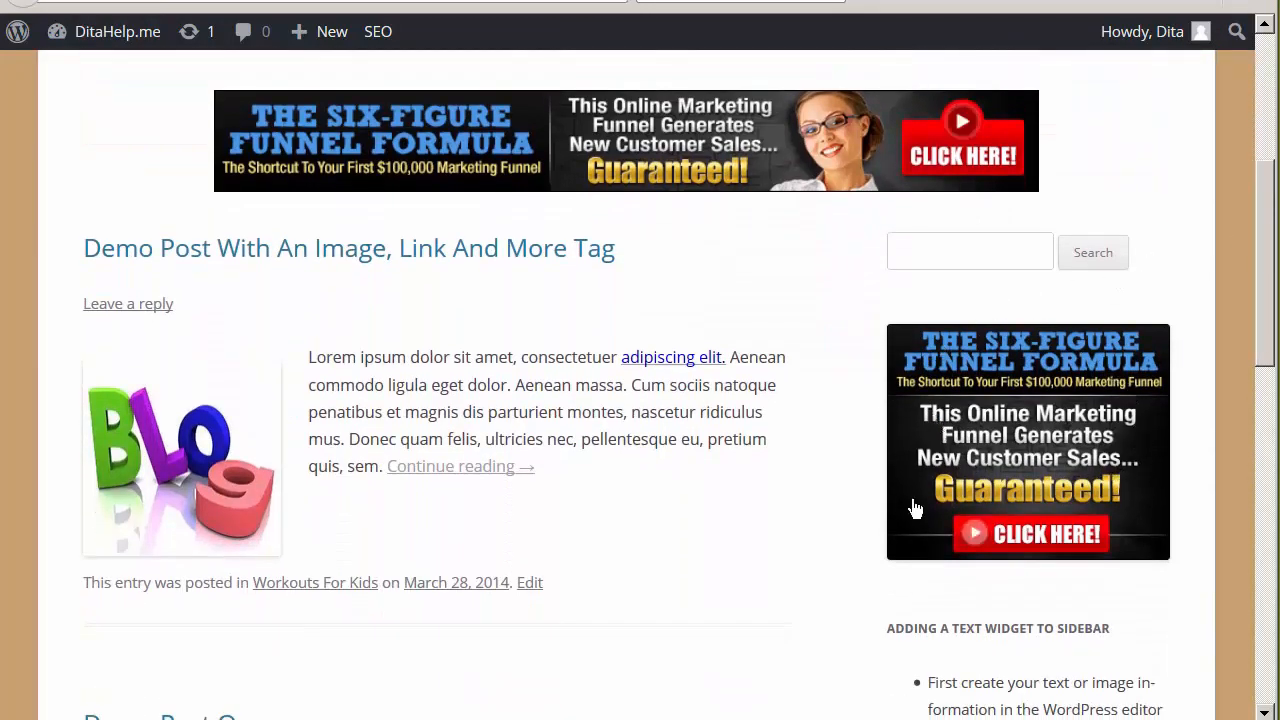
pyautogui.moveTo(1047, 553)
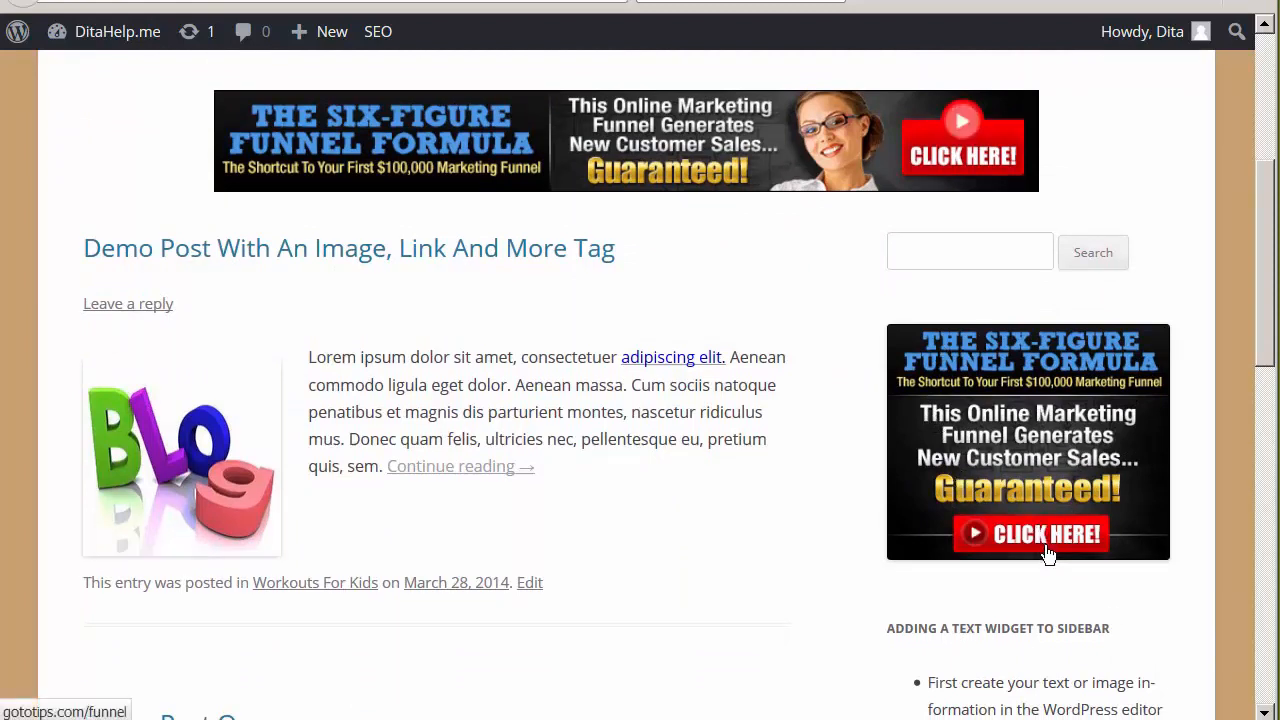
pyautogui.moveTo(1040, 545)
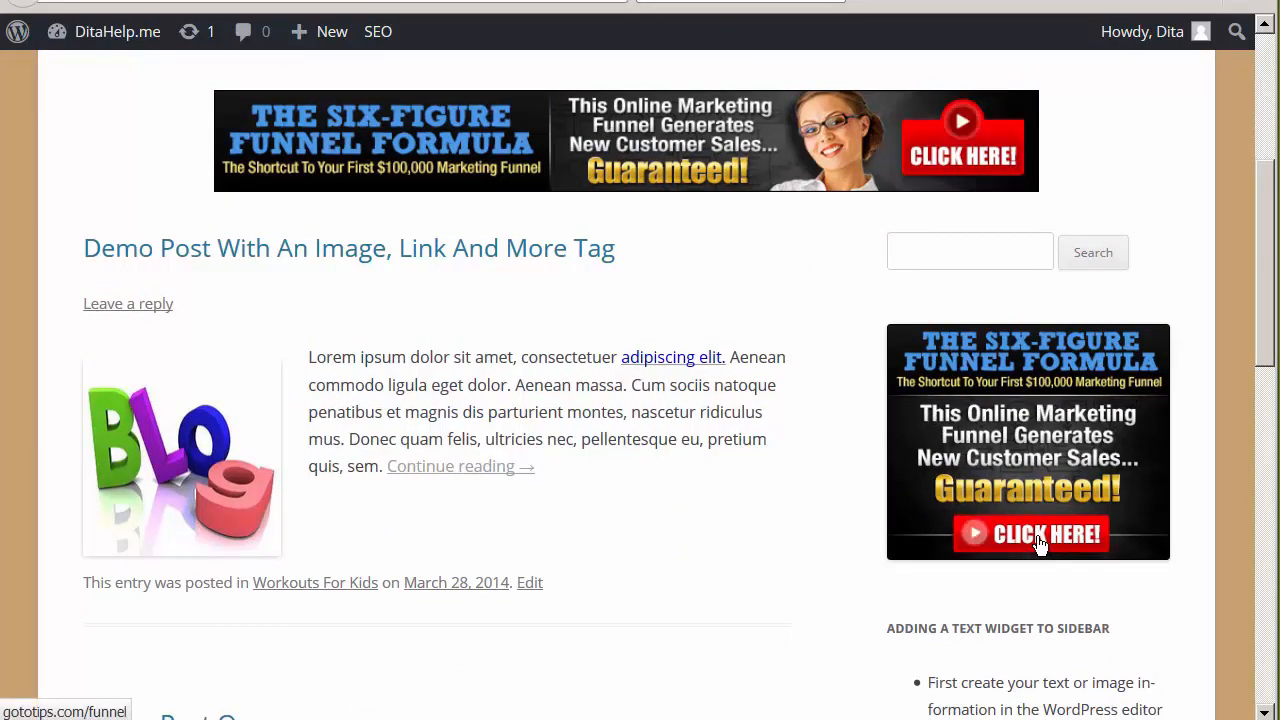
pyautogui.click(1046, 533)
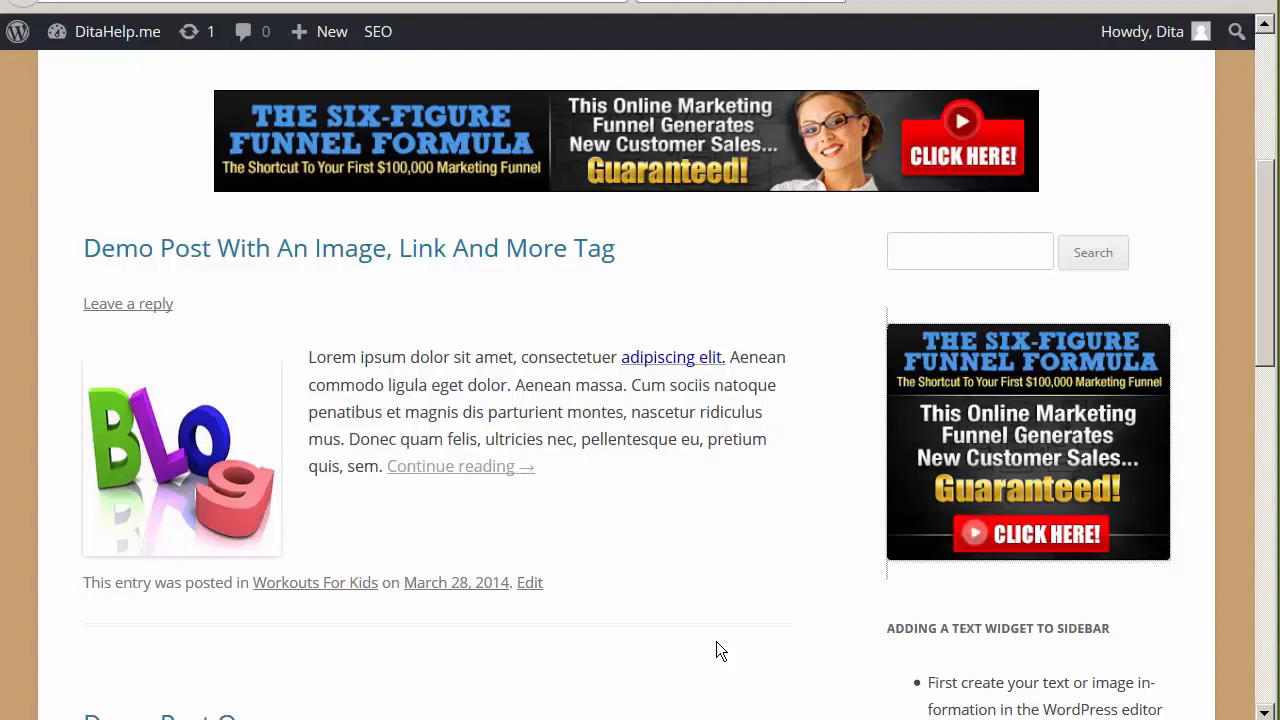
pyautogui.moveTo(730, 663)
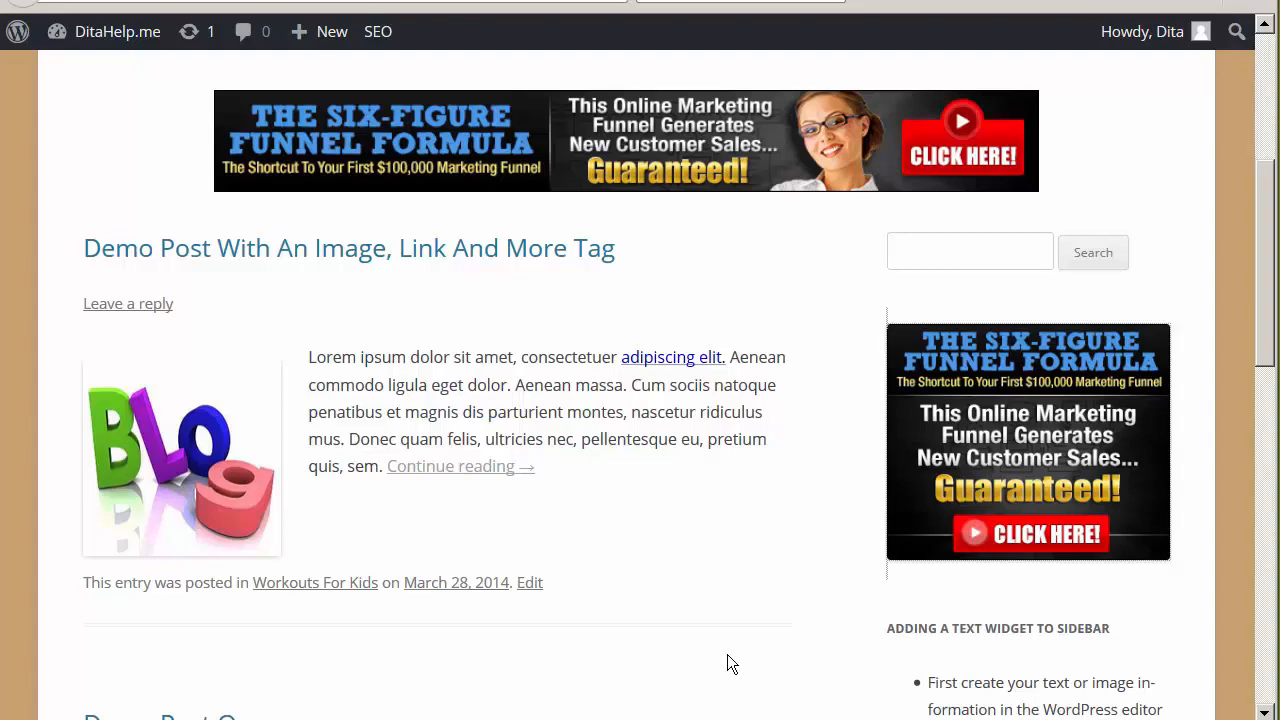